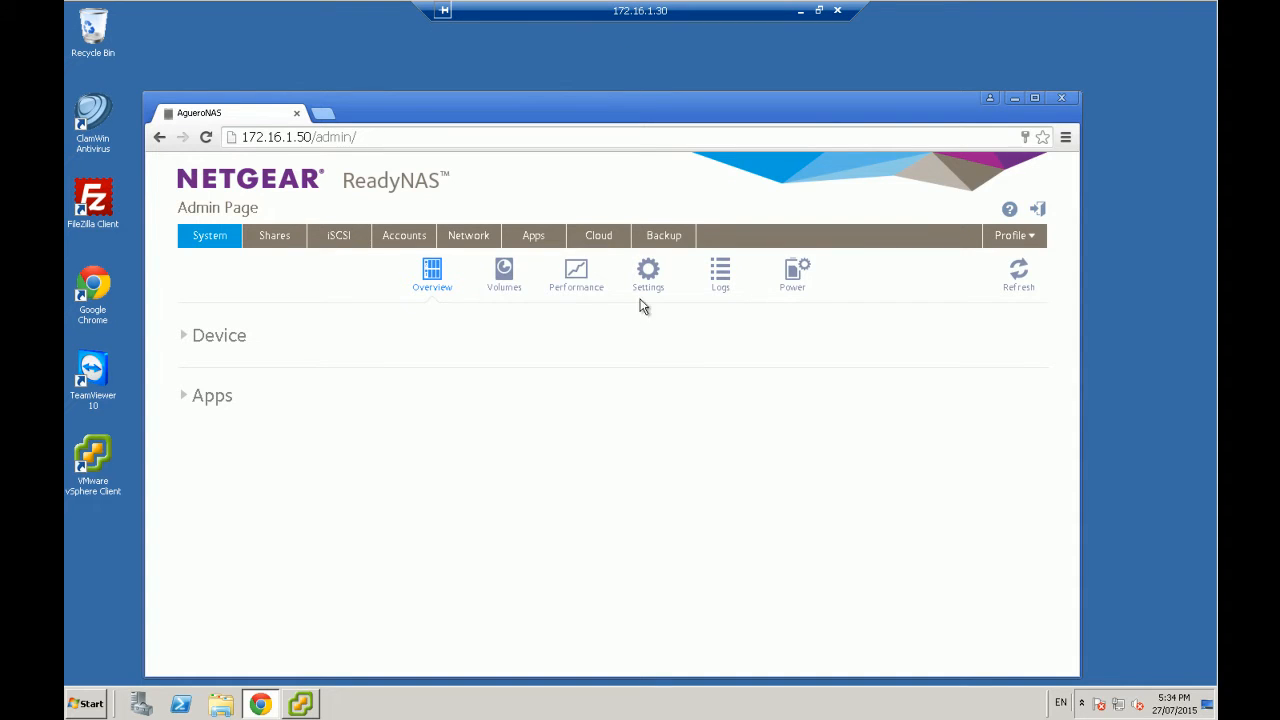
mouse_move(556, 296)
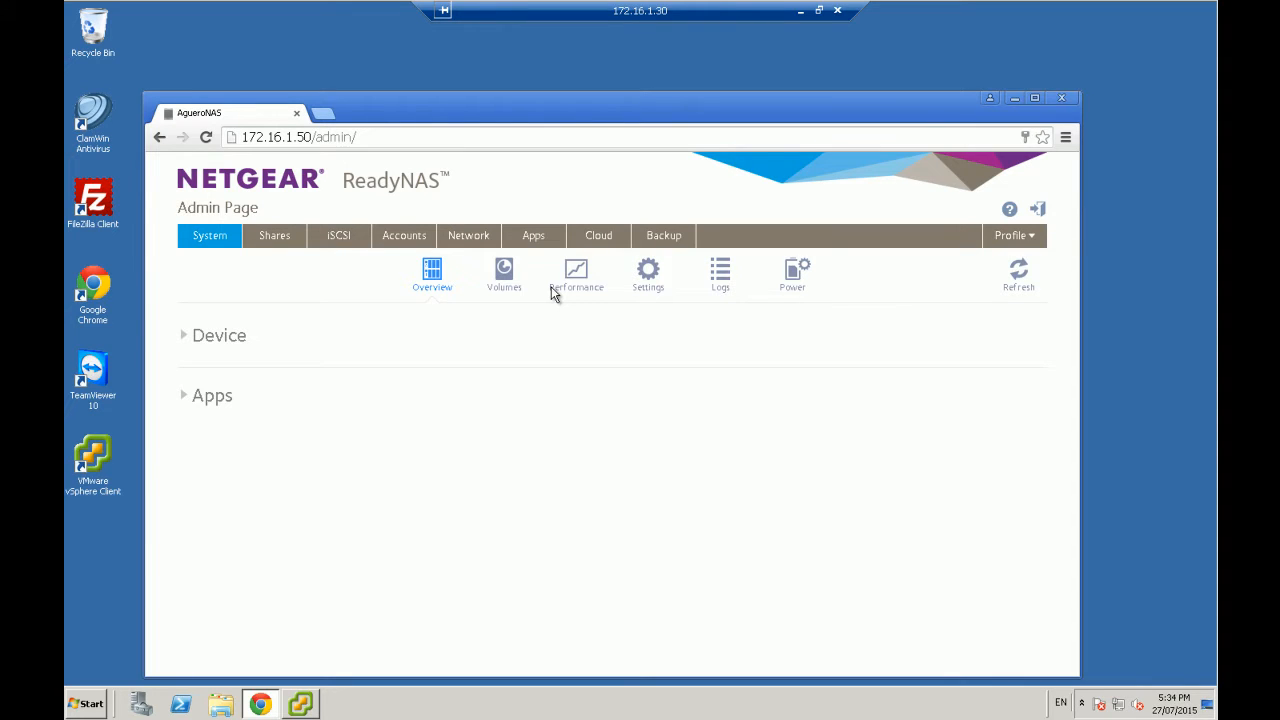
mouse_move(568, 332)
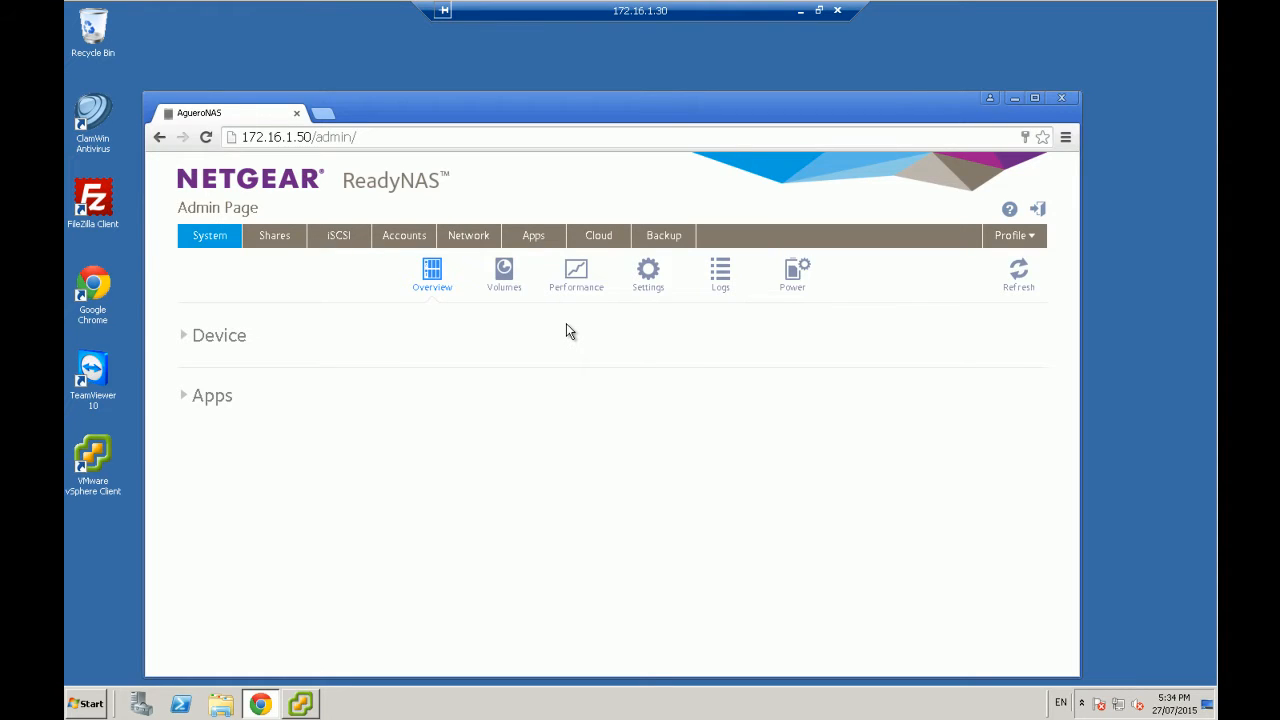
mouse_move(582, 330)
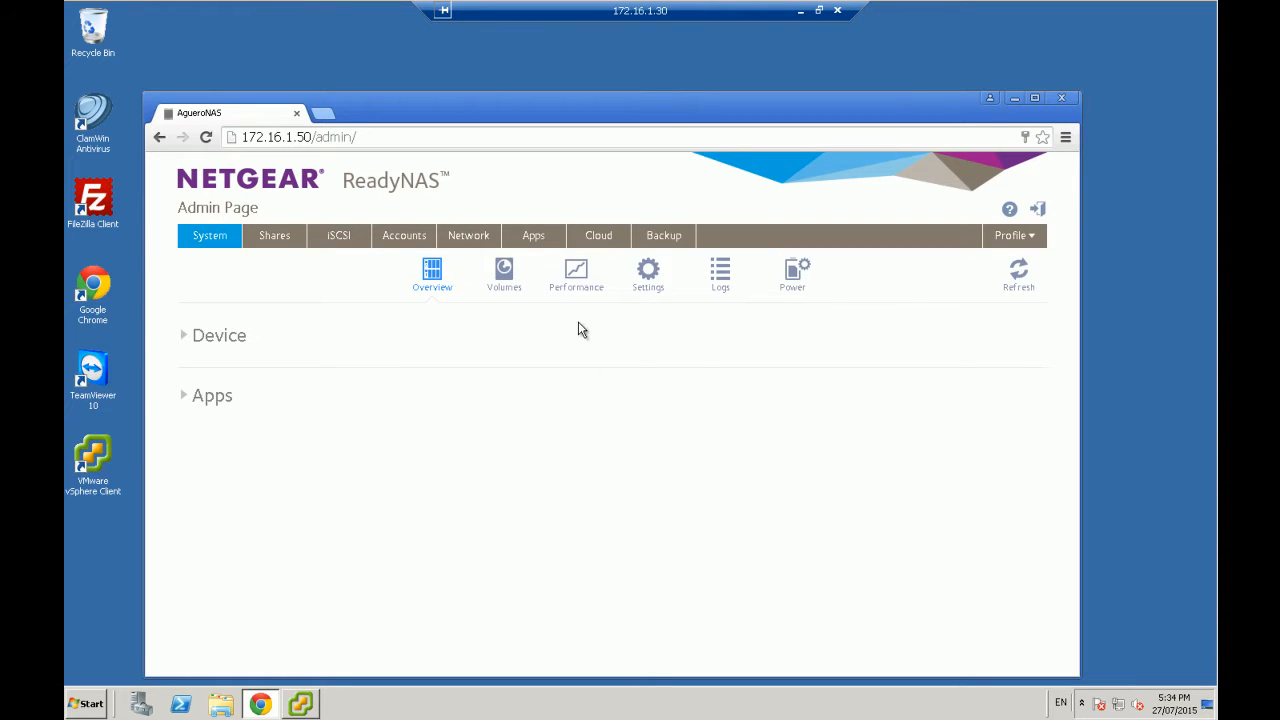
mouse_move(590, 332)
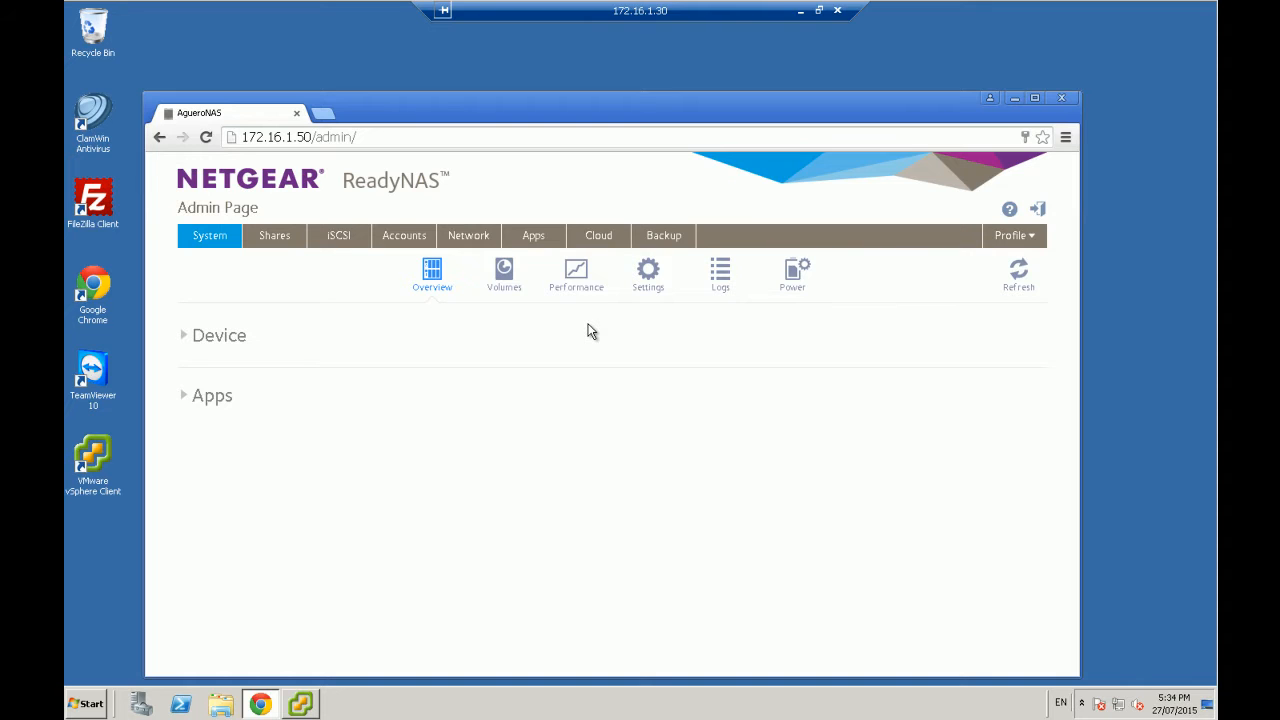
mouse_move(330, 290)
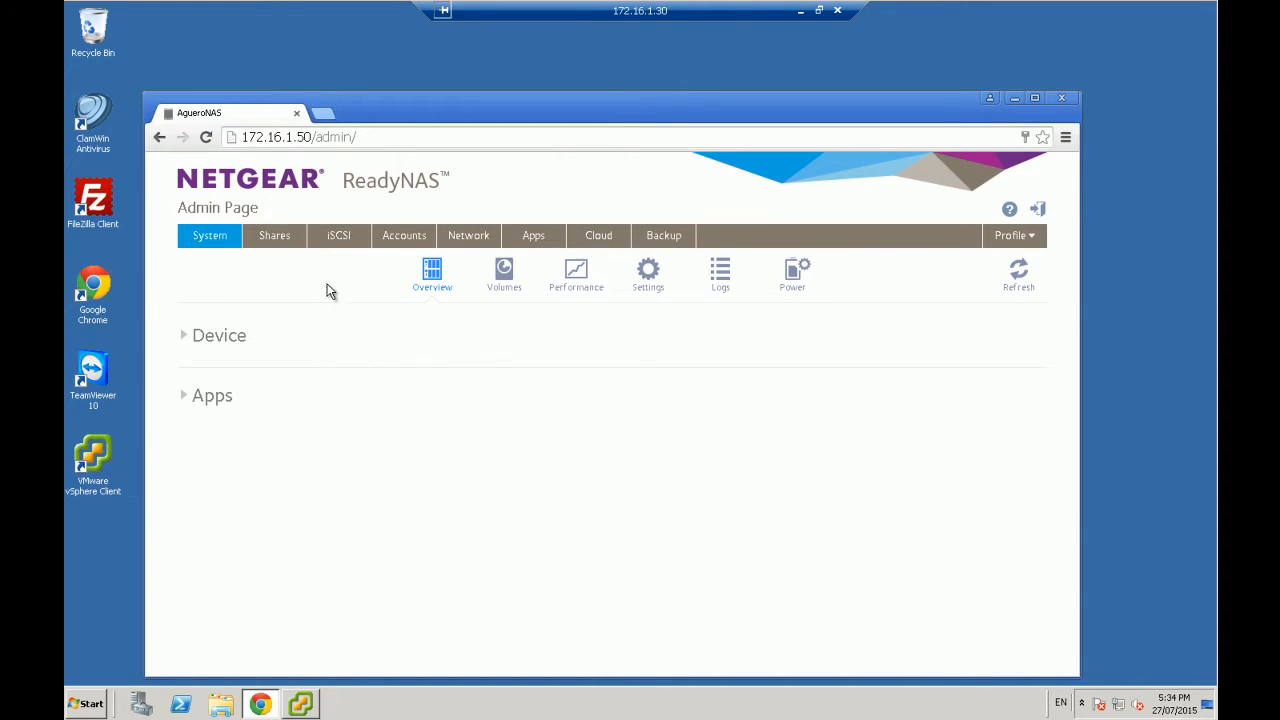
Show the iSCSI settings with the Unassigned LUNs section expanded
left_click(340, 236)
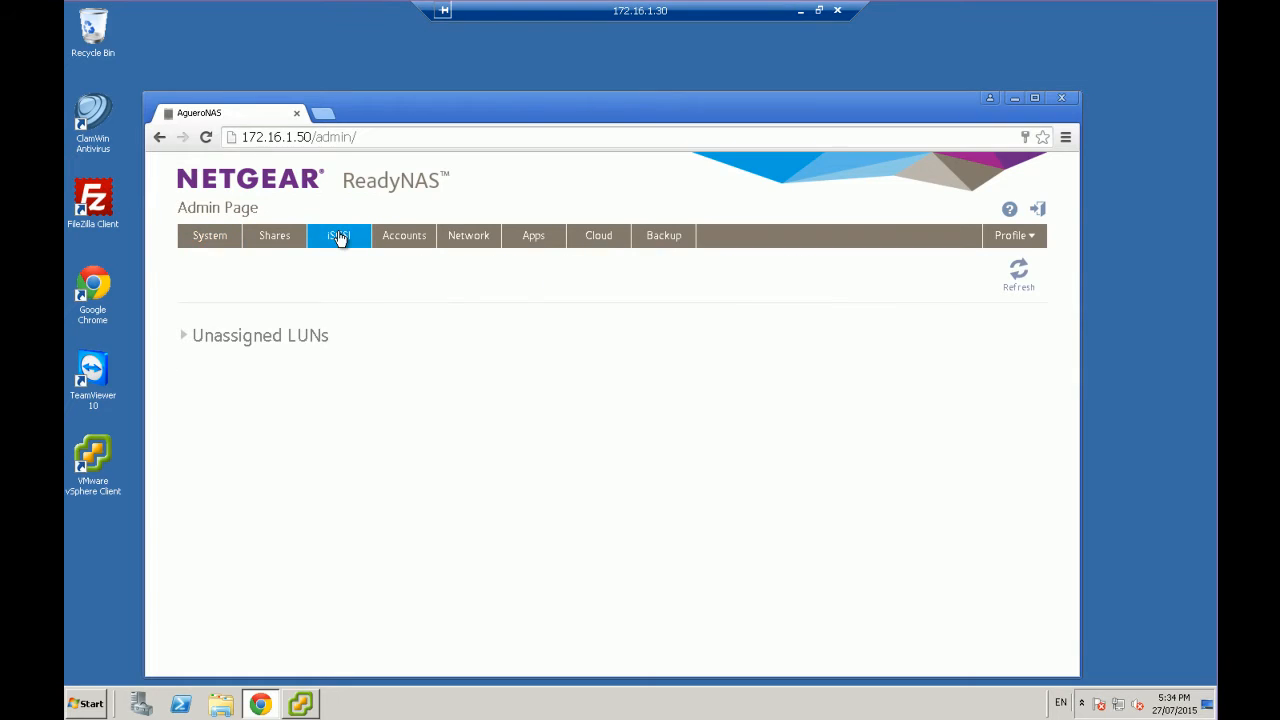
mouse_move(350, 192)
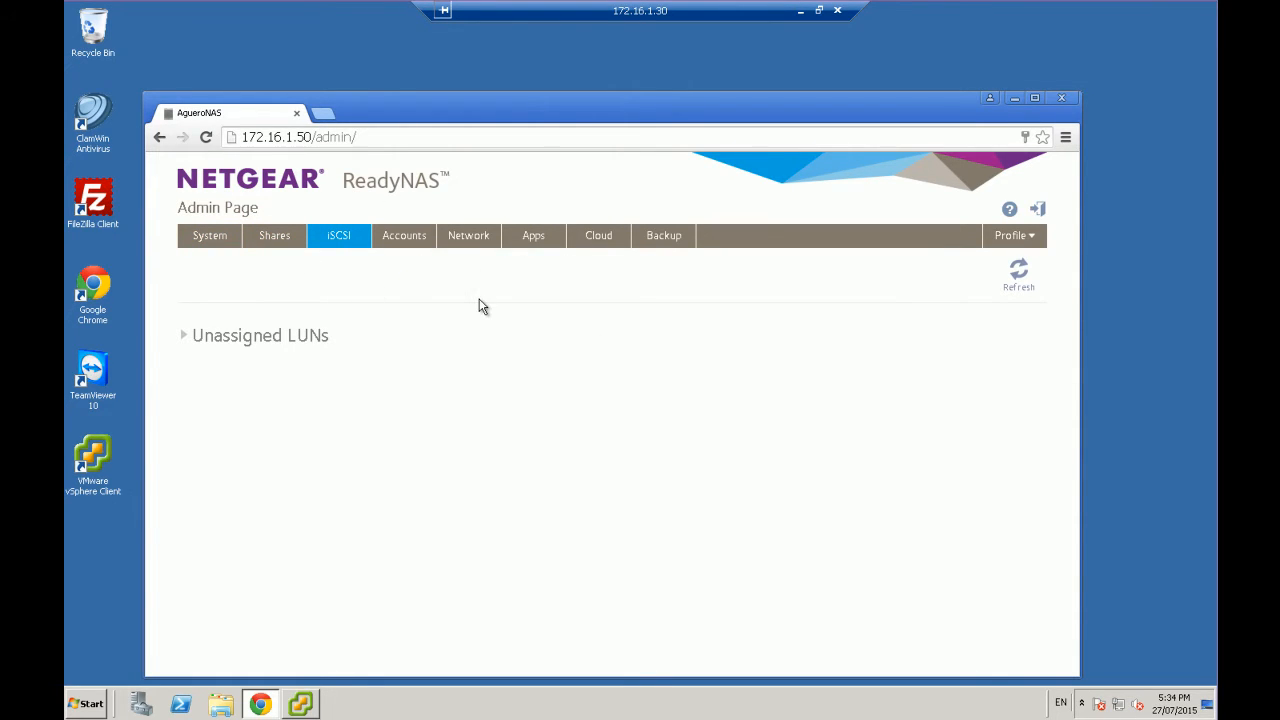
mouse_move(420, 336)
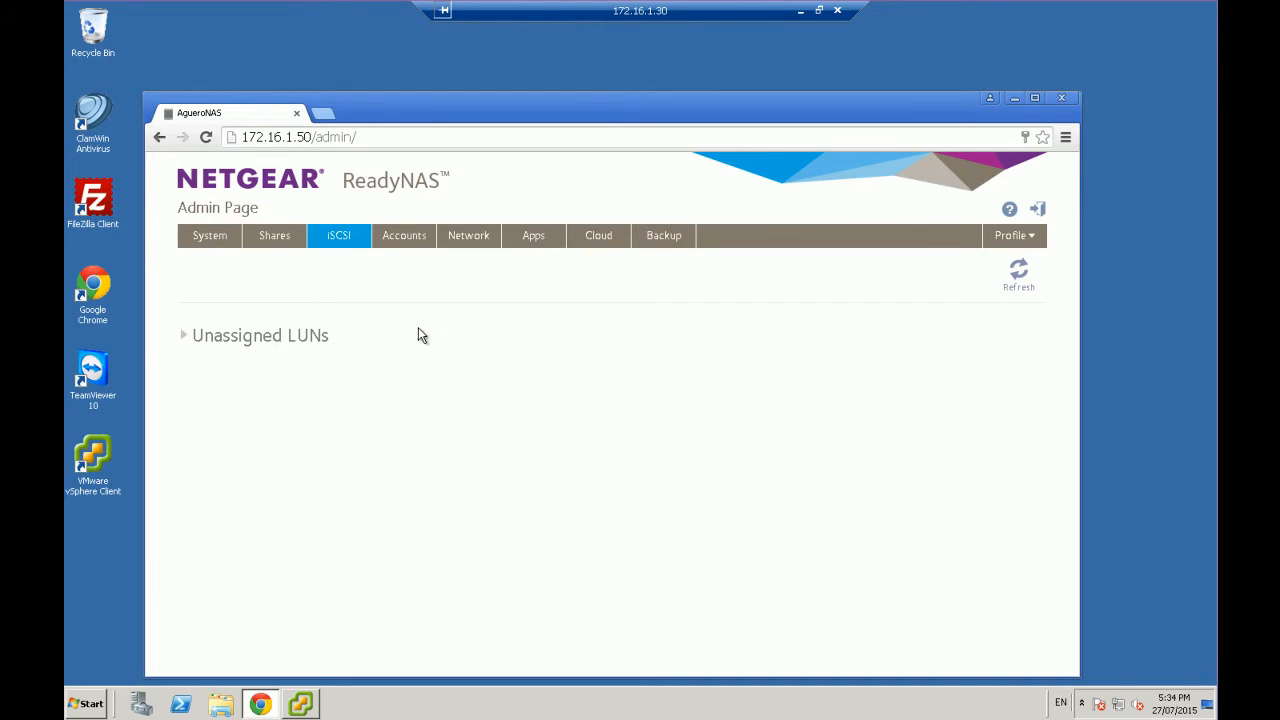
mouse_move(252, 424)
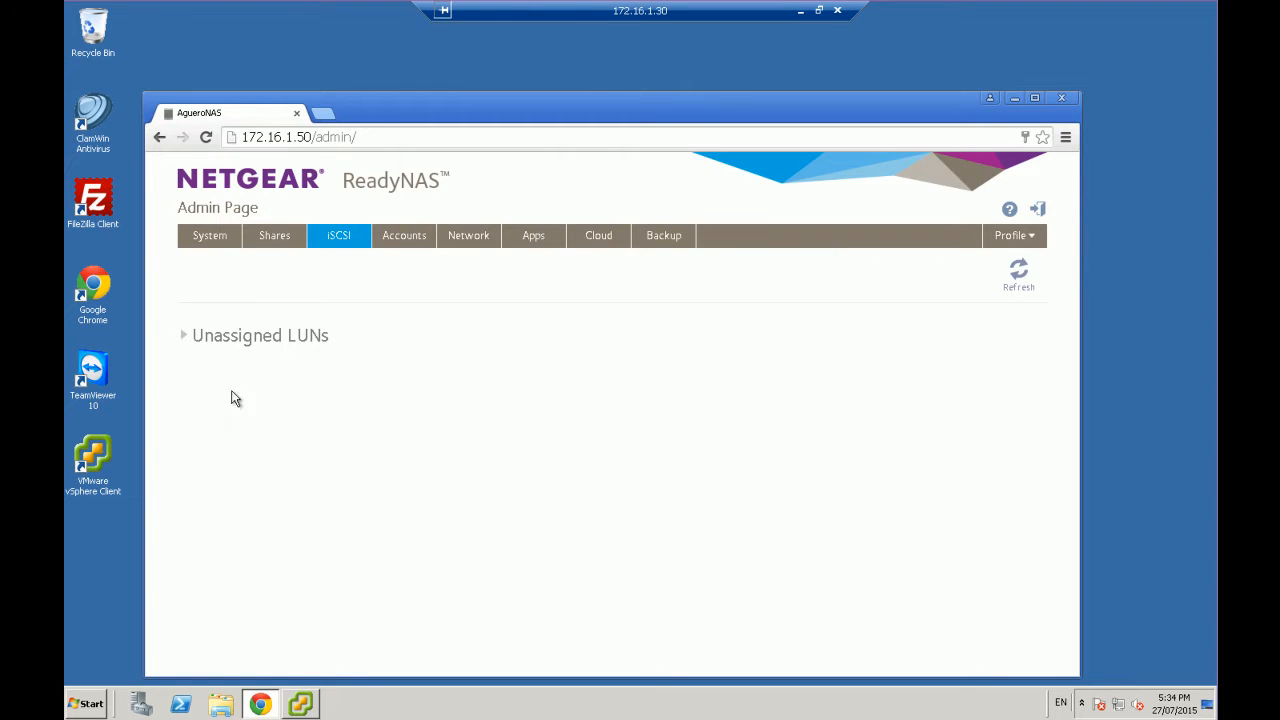
left_click(184, 336)
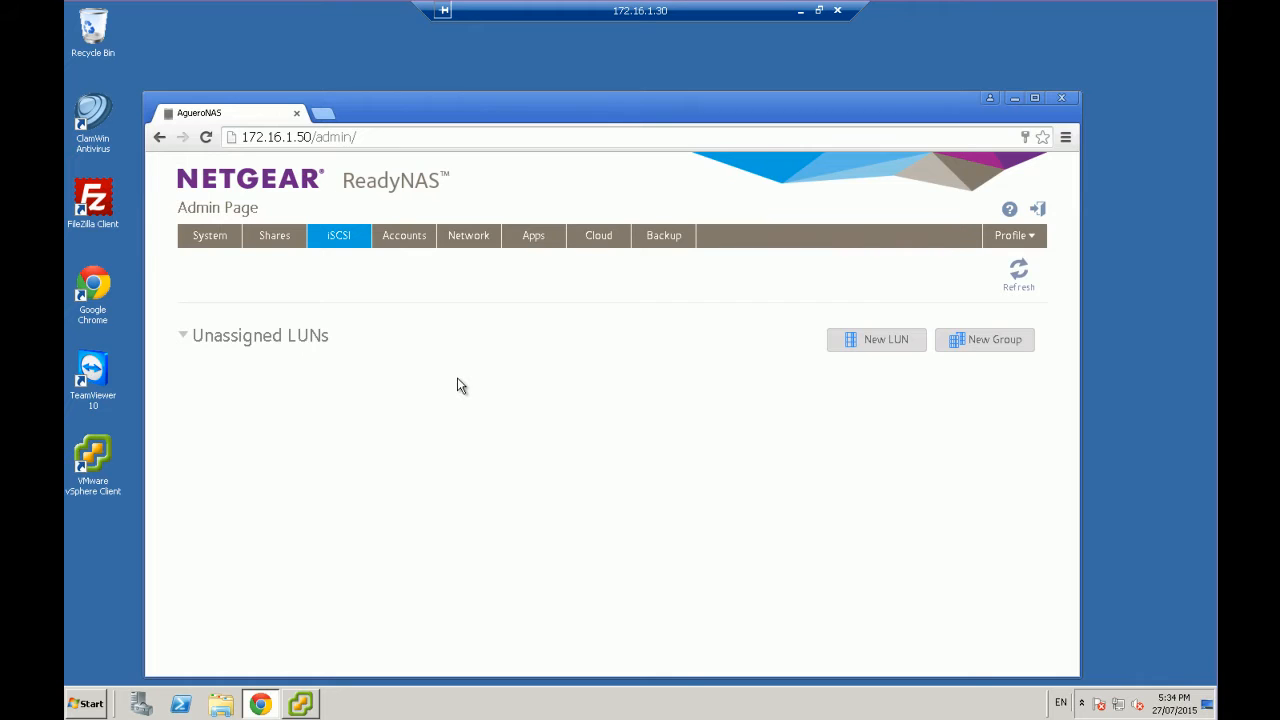
mouse_move(714, 336)
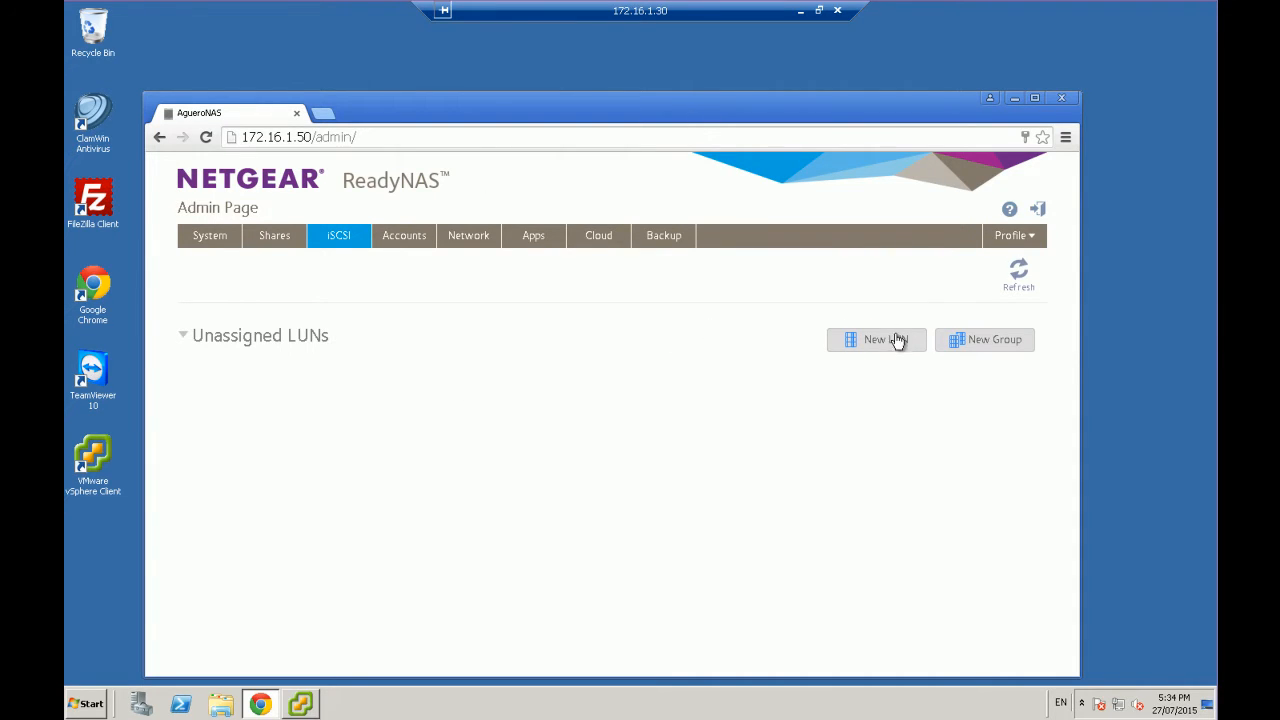
mouse_move(884, 340)
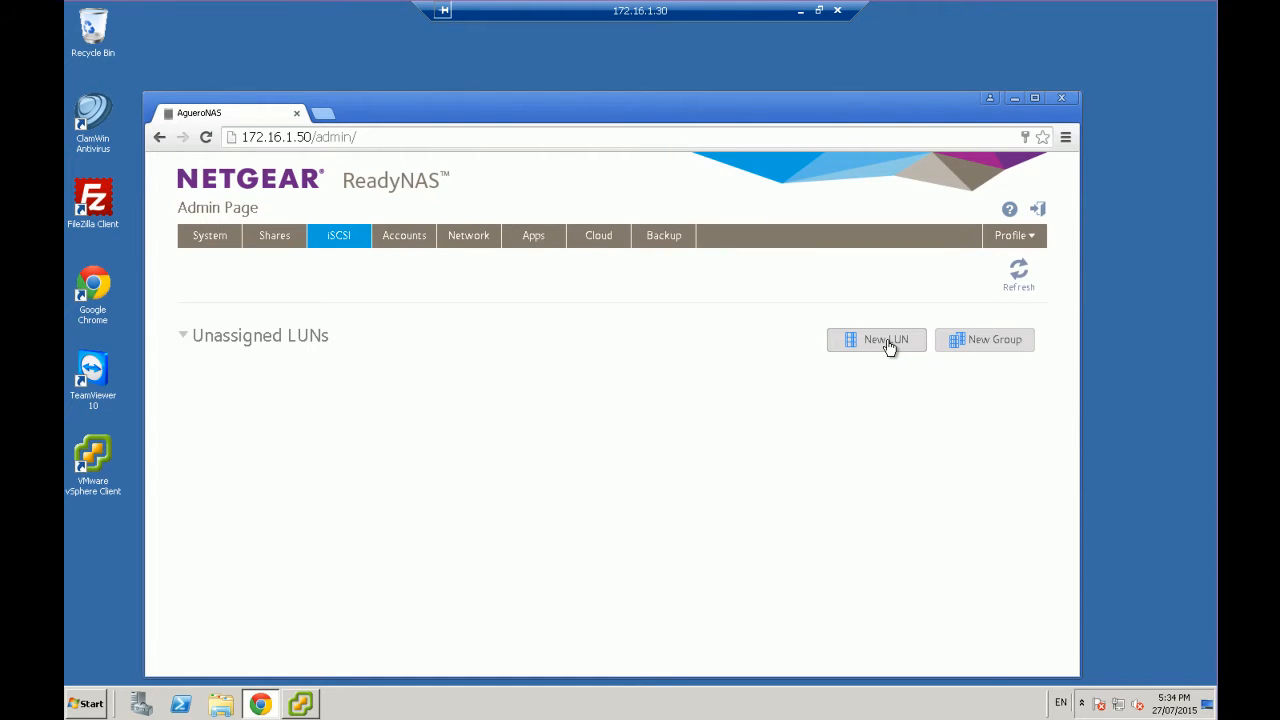
Start a new LUN named TestLUN with description 'This is a test lun'
left_click(876, 340)
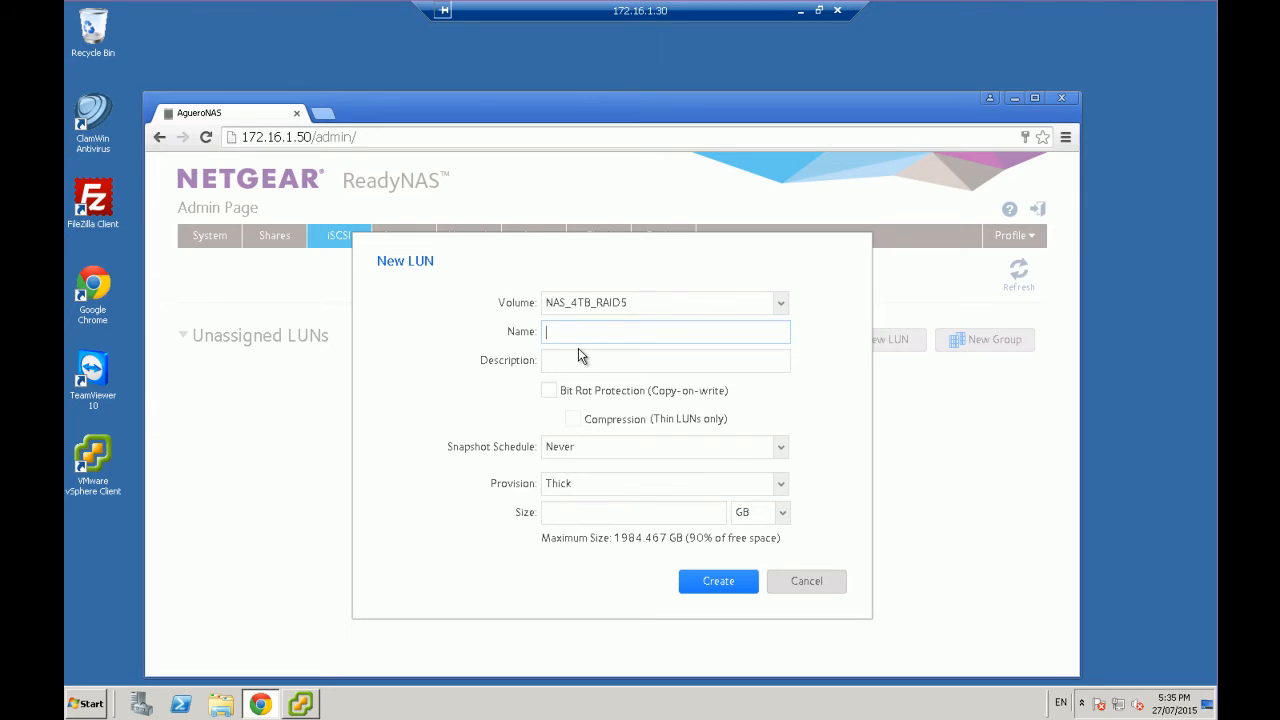
type("T")
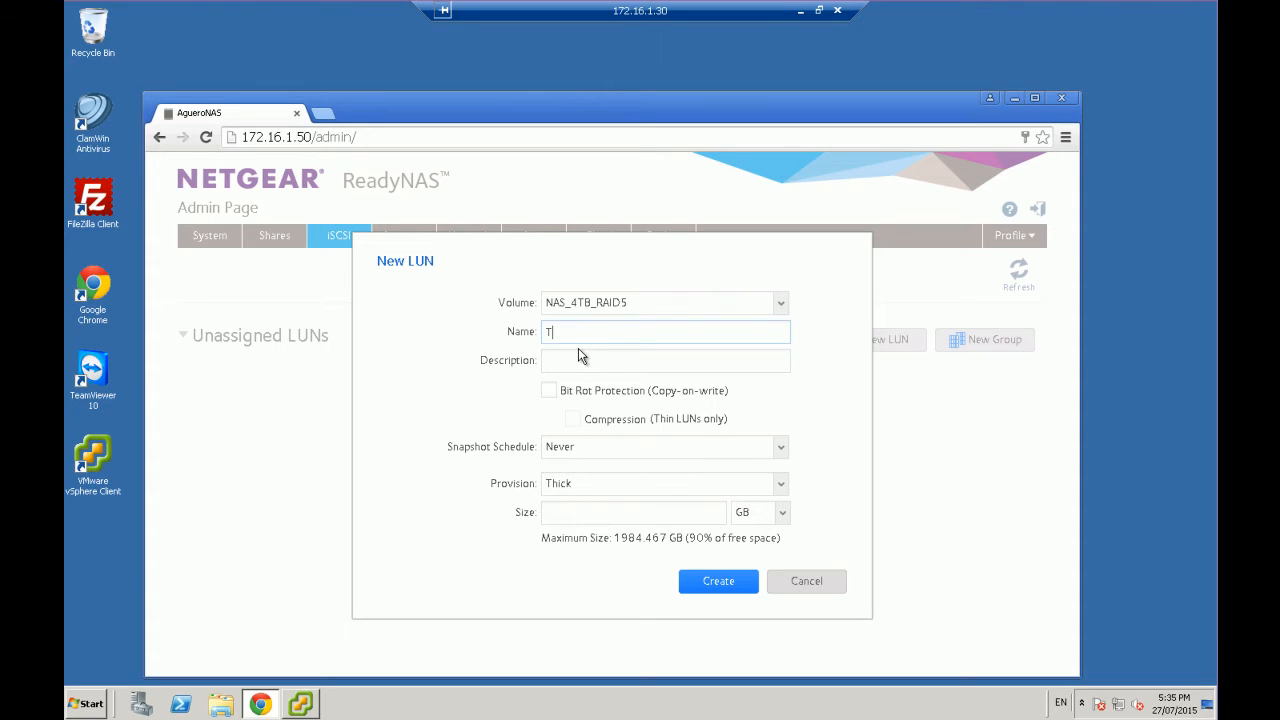
type("estLUN")
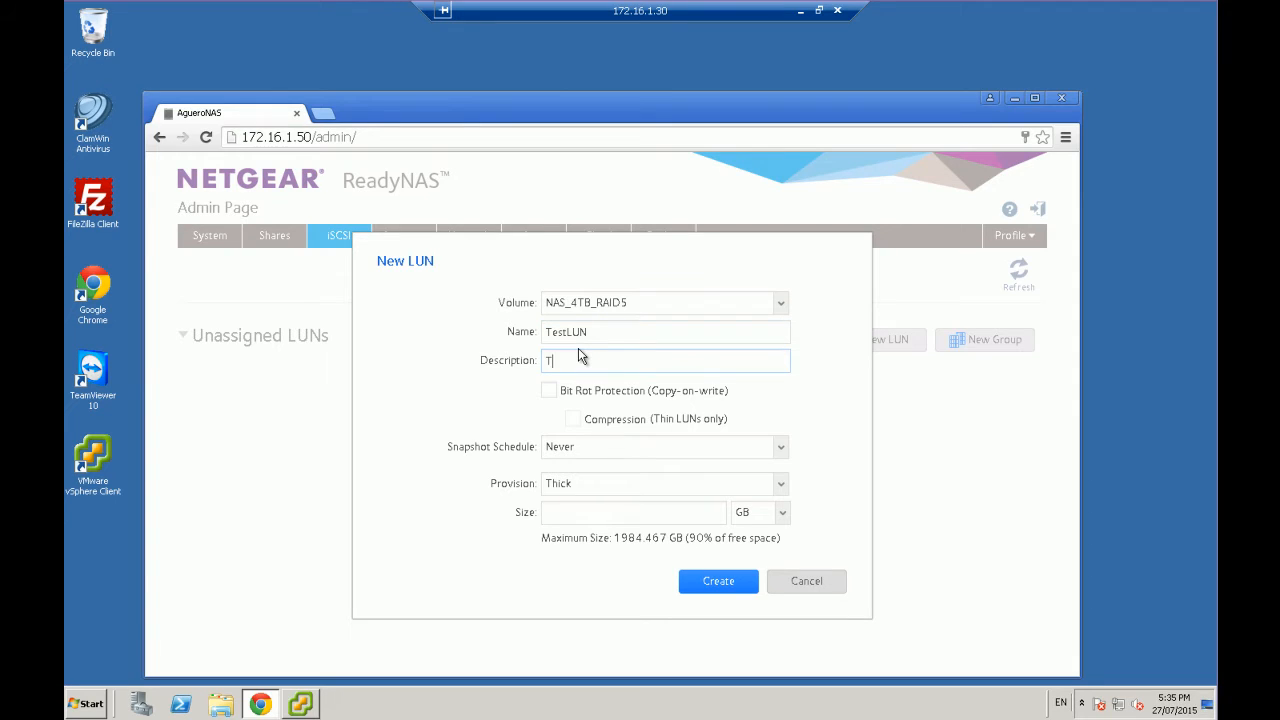
type("his is a test lun")
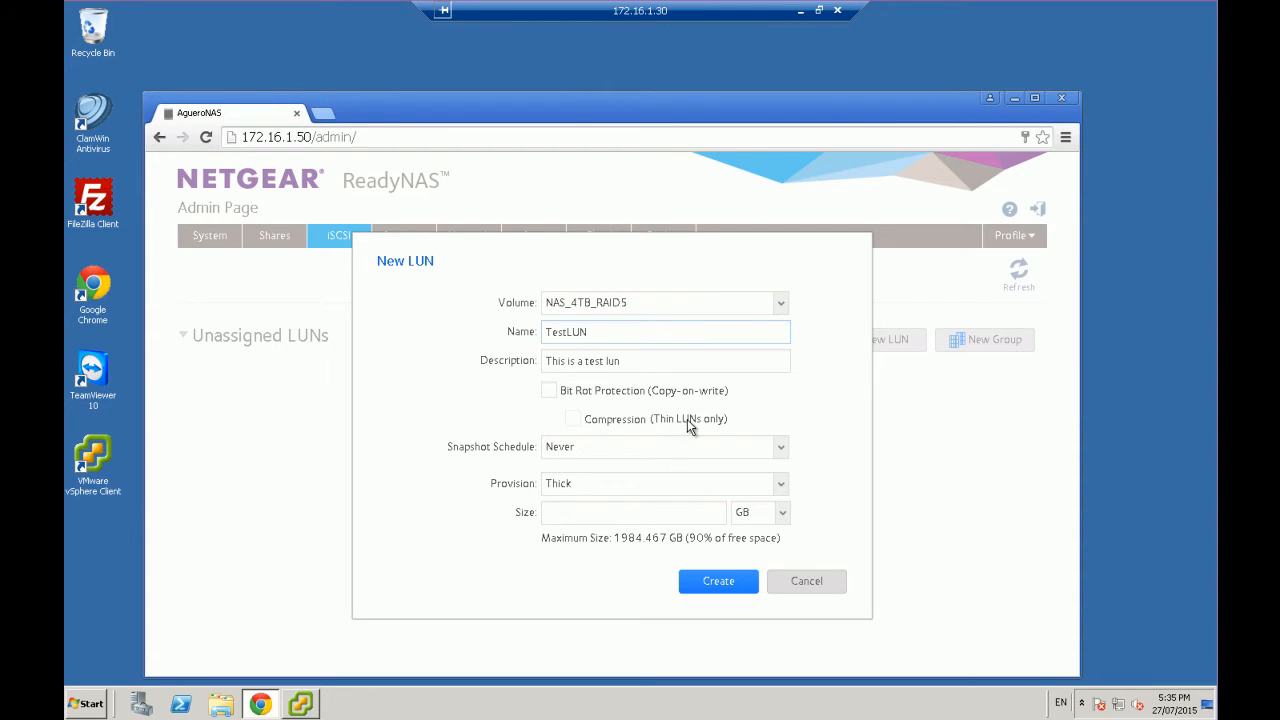
mouse_move(708, 424)
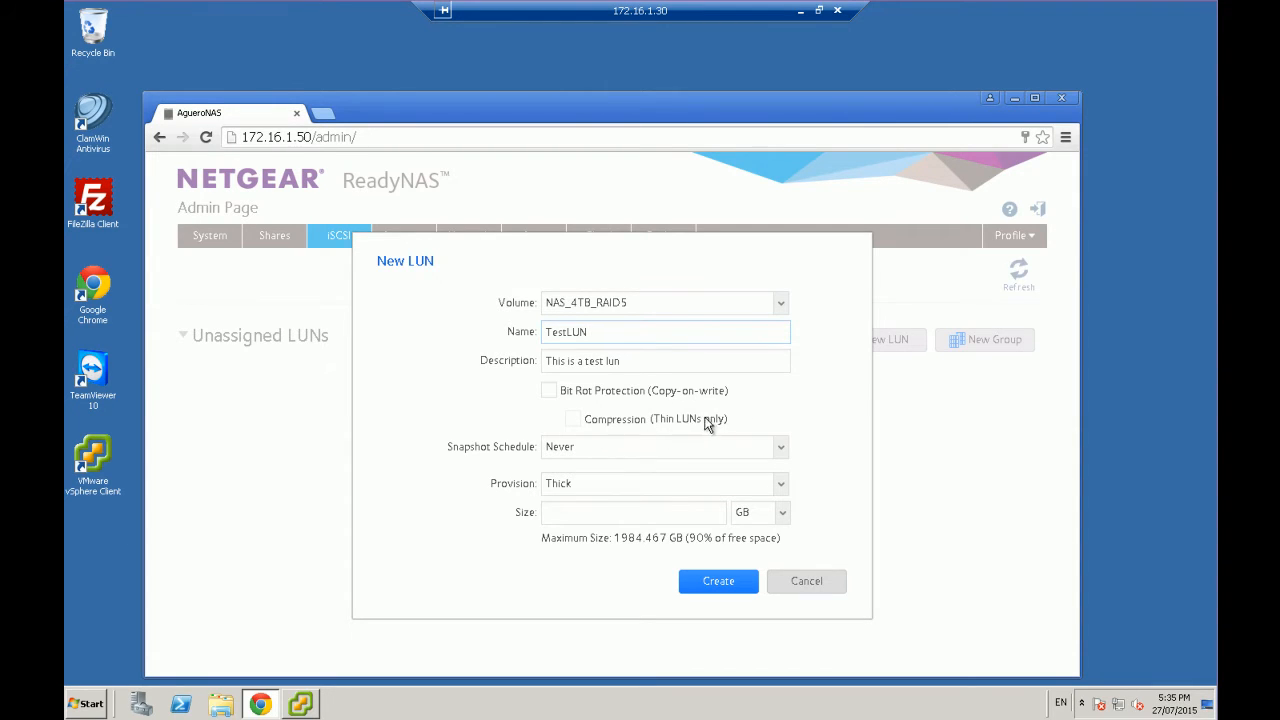
mouse_move(500, 456)
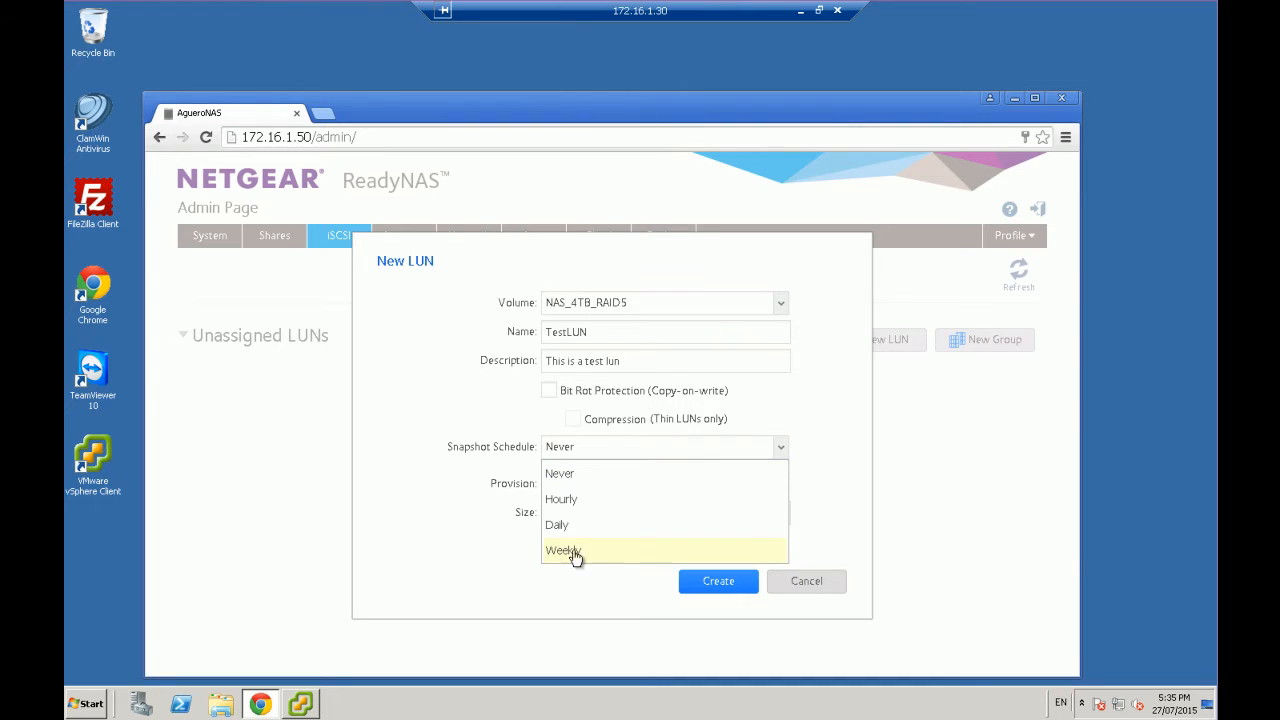
Set a Weekly snapshot schedule, Thick provisioning (after trying Thin) and a 20 GB size
left_click(562, 550)
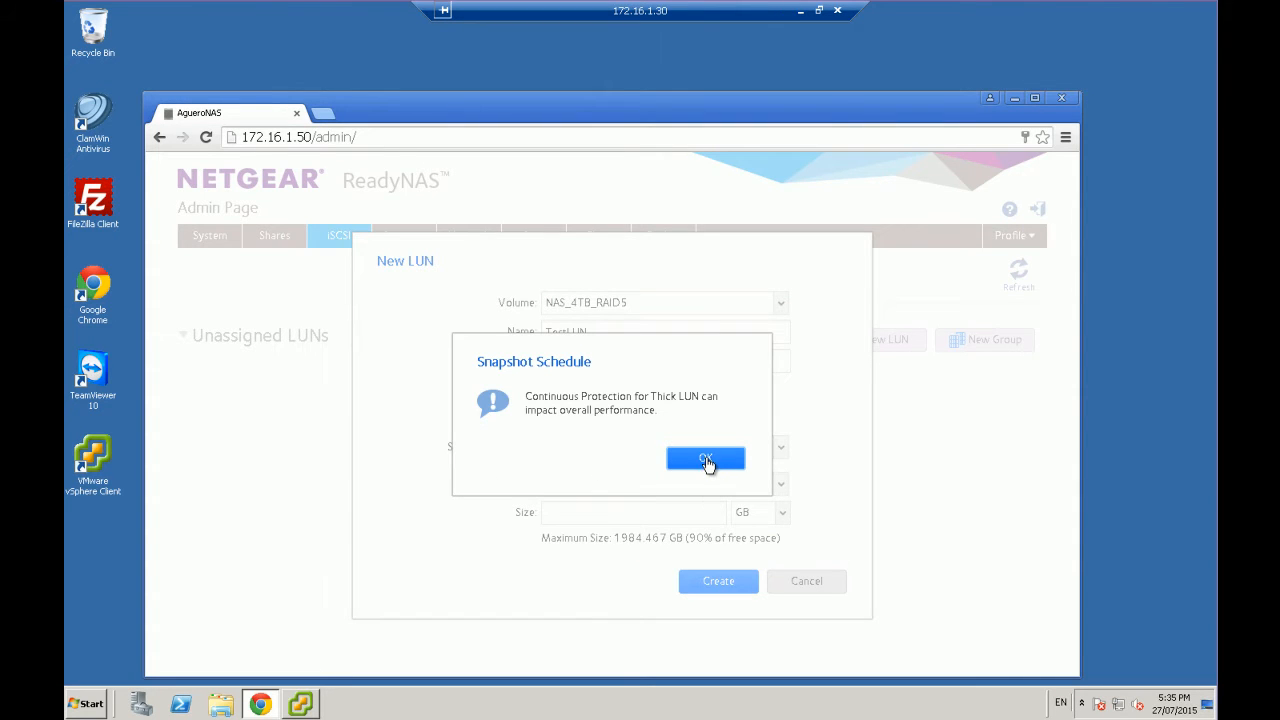
left_click(706, 458)
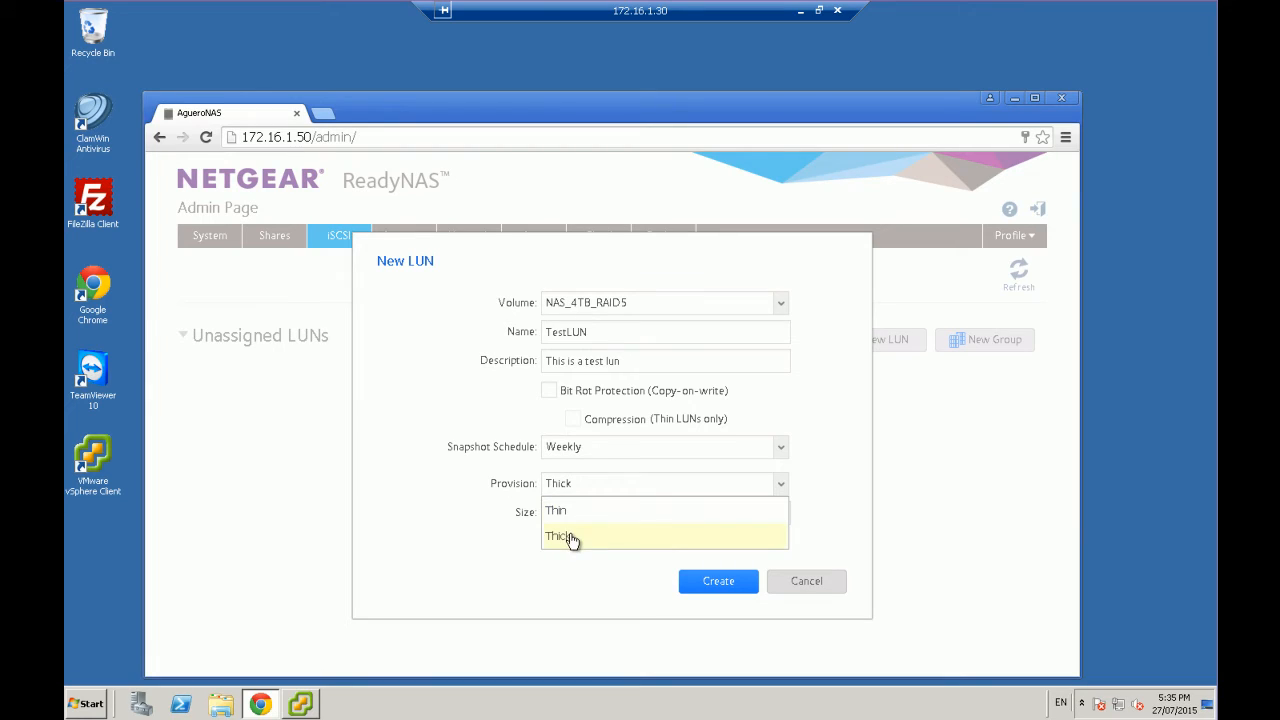
left_click(560, 536)
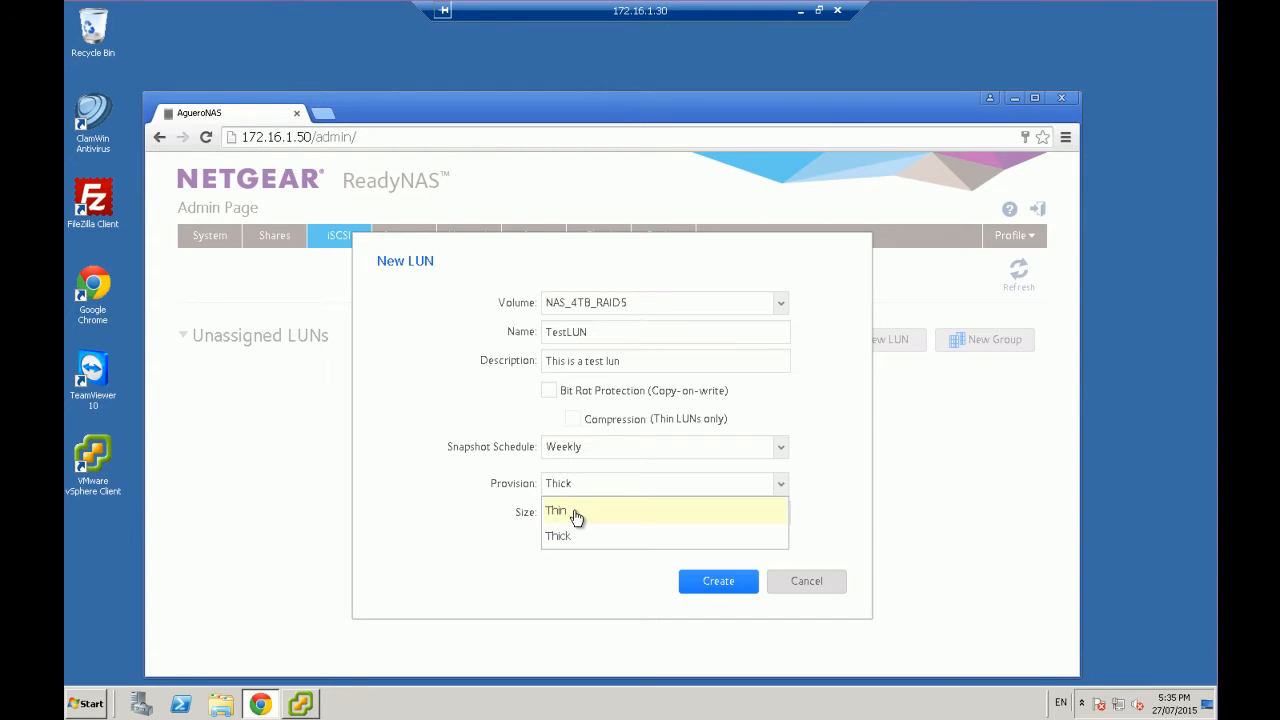
left_click(556, 510)
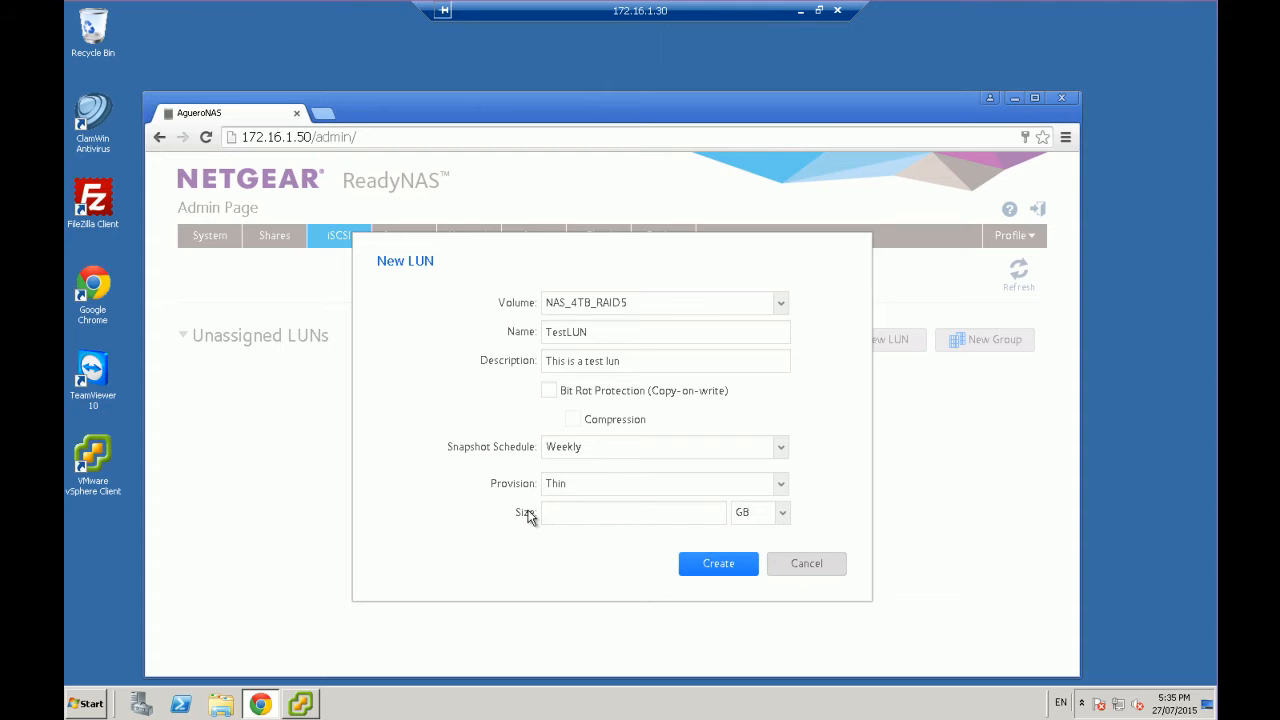
left_click(664, 482)
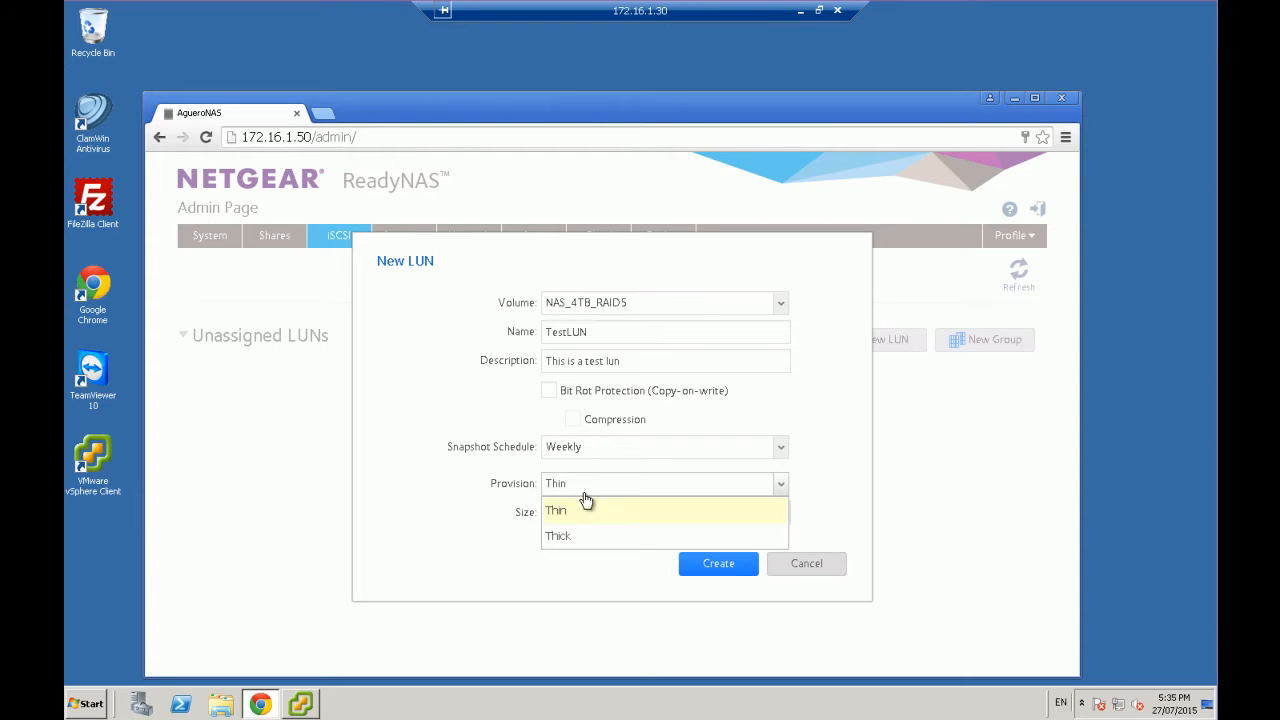
left_click(558, 536)
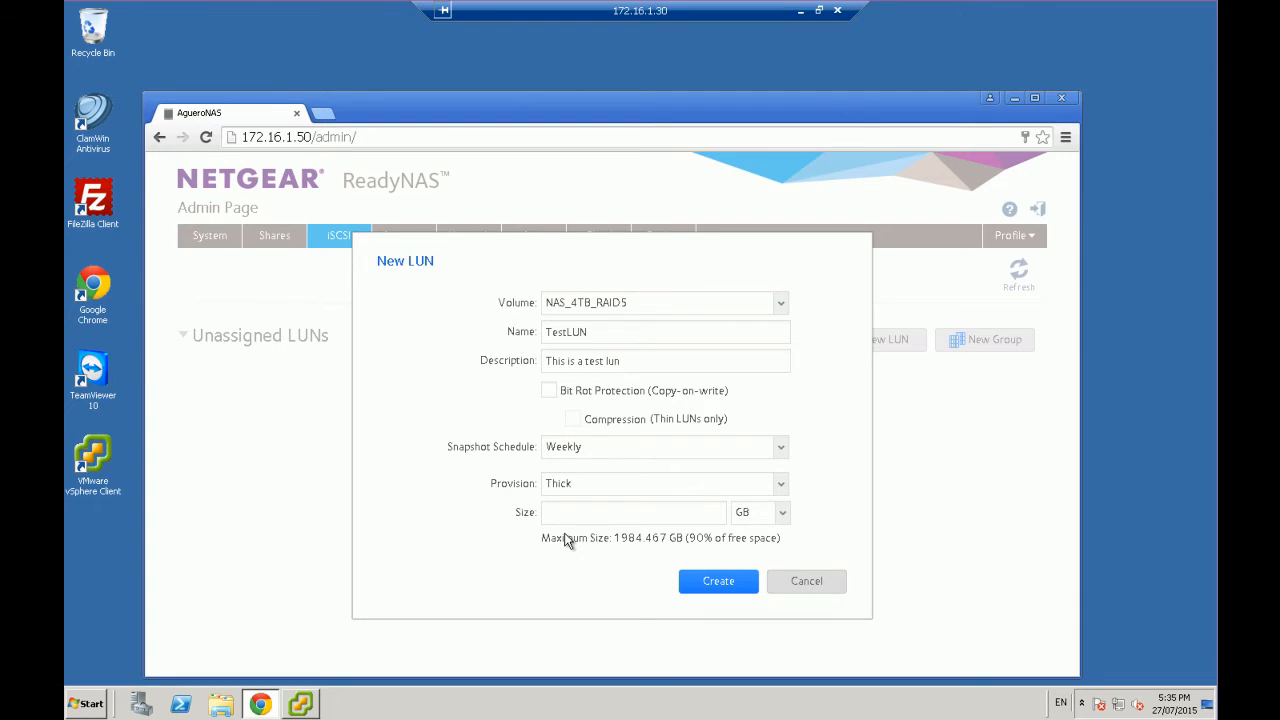
type("2")
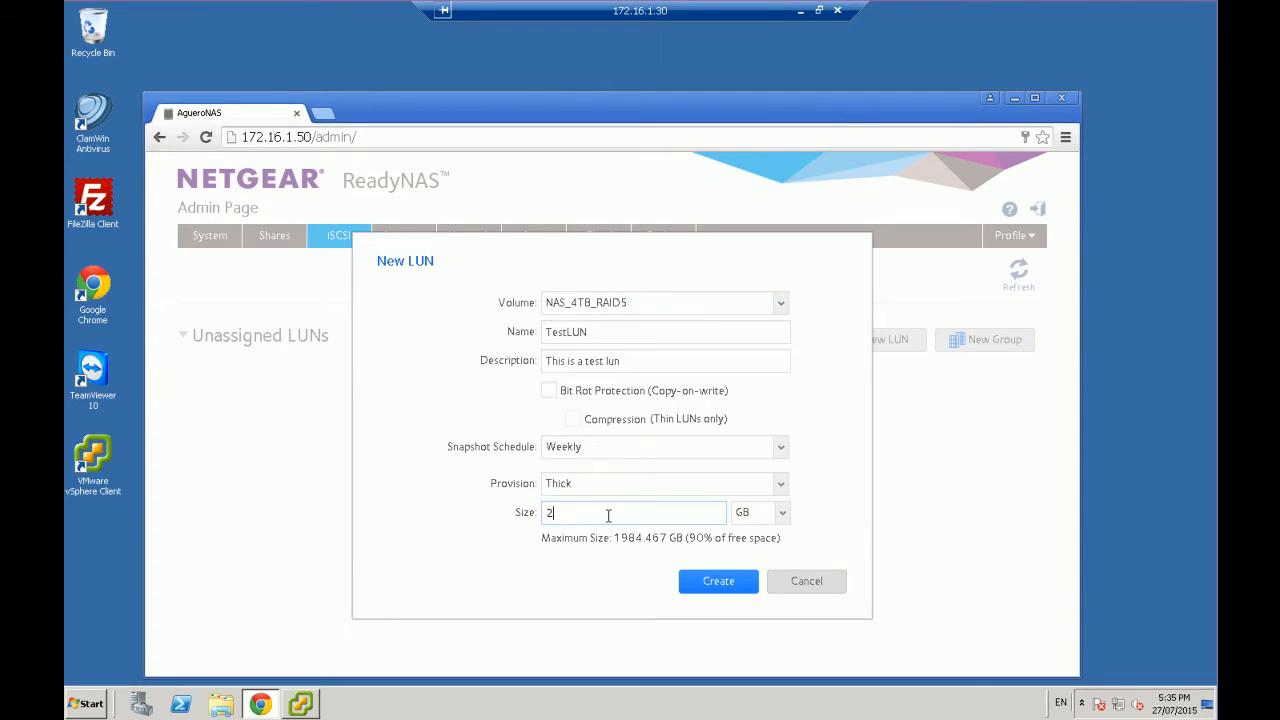
type("0")
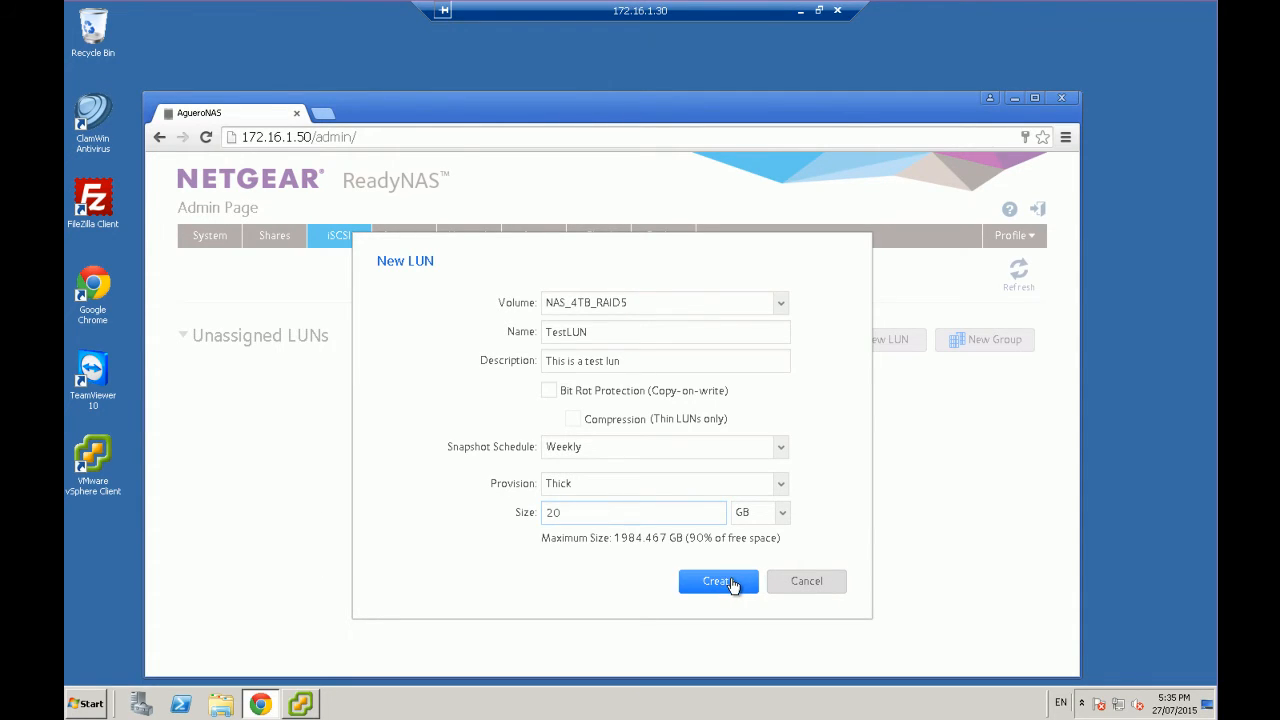
left_click(718, 580)
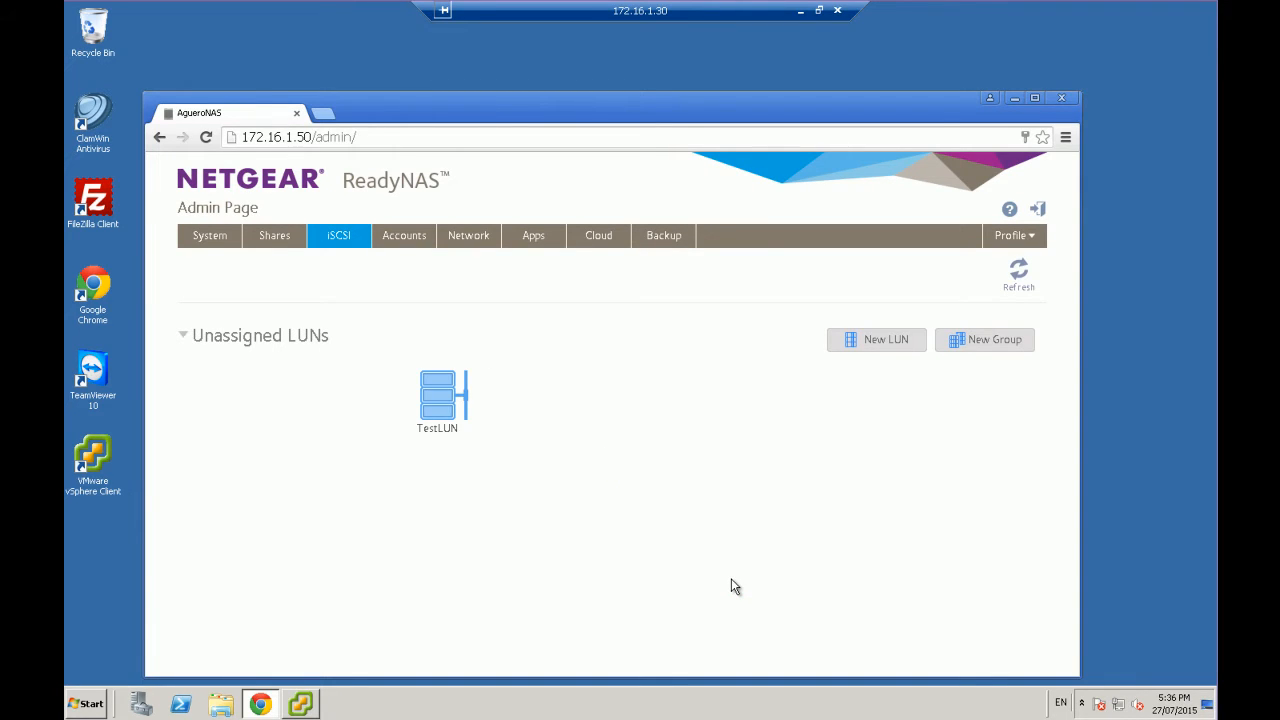
mouse_move(1000, 412)
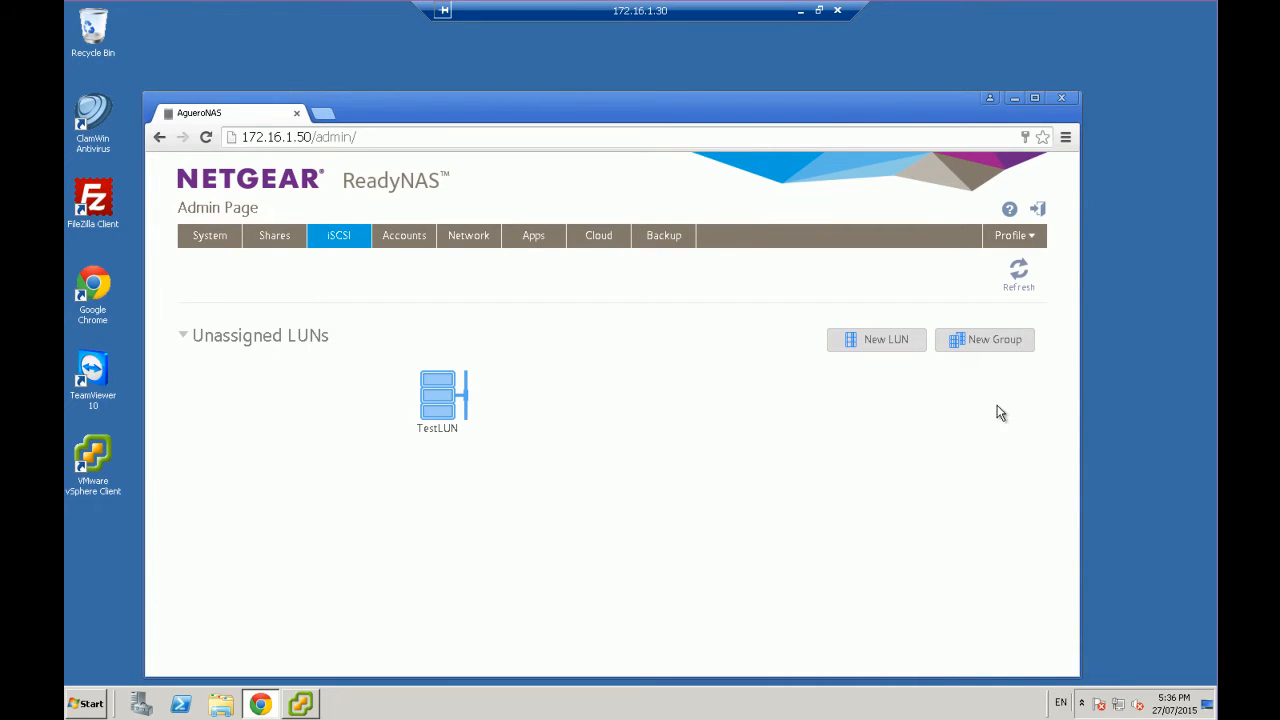
mouse_move(436, 410)
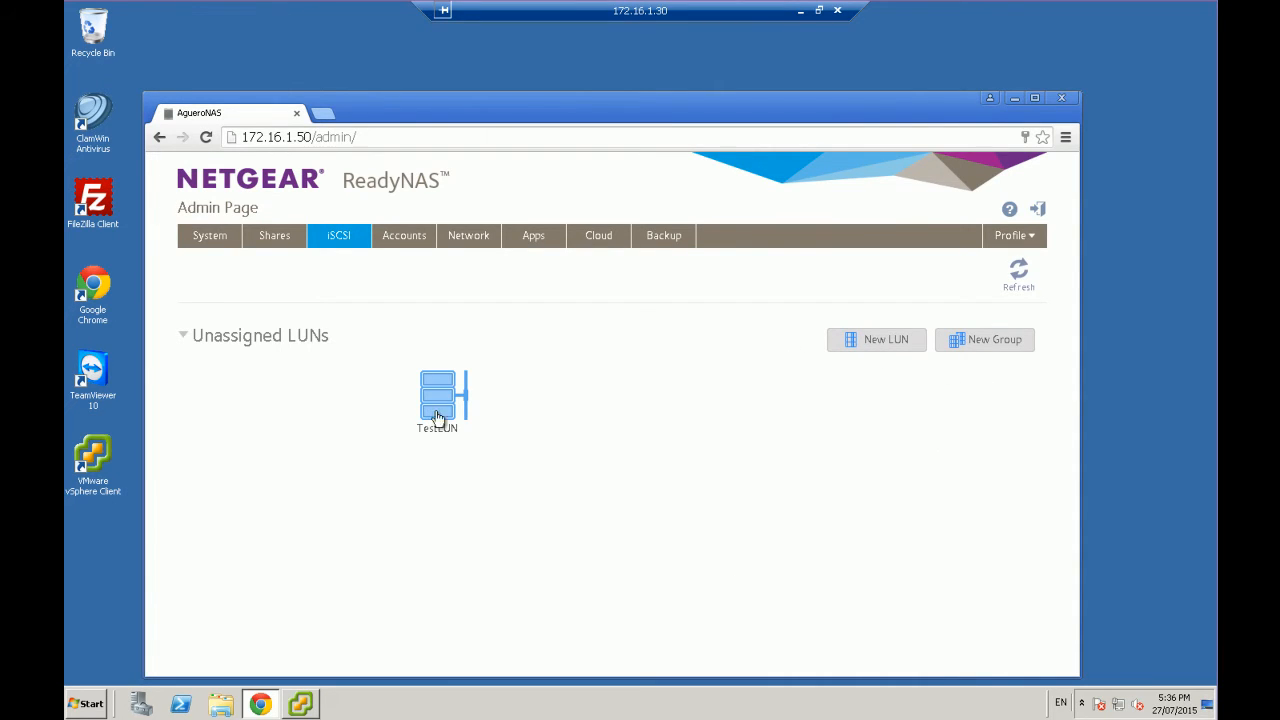
mouse_move(836, 448)
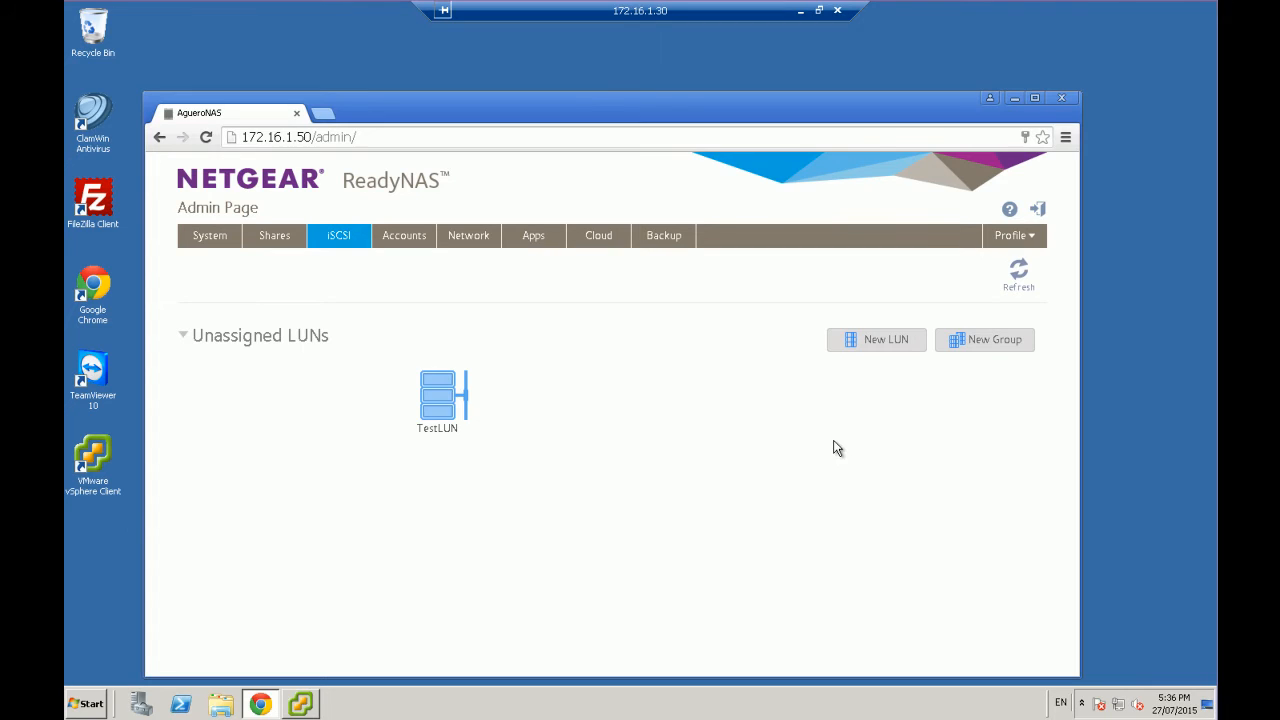
mouse_move(792, 458)
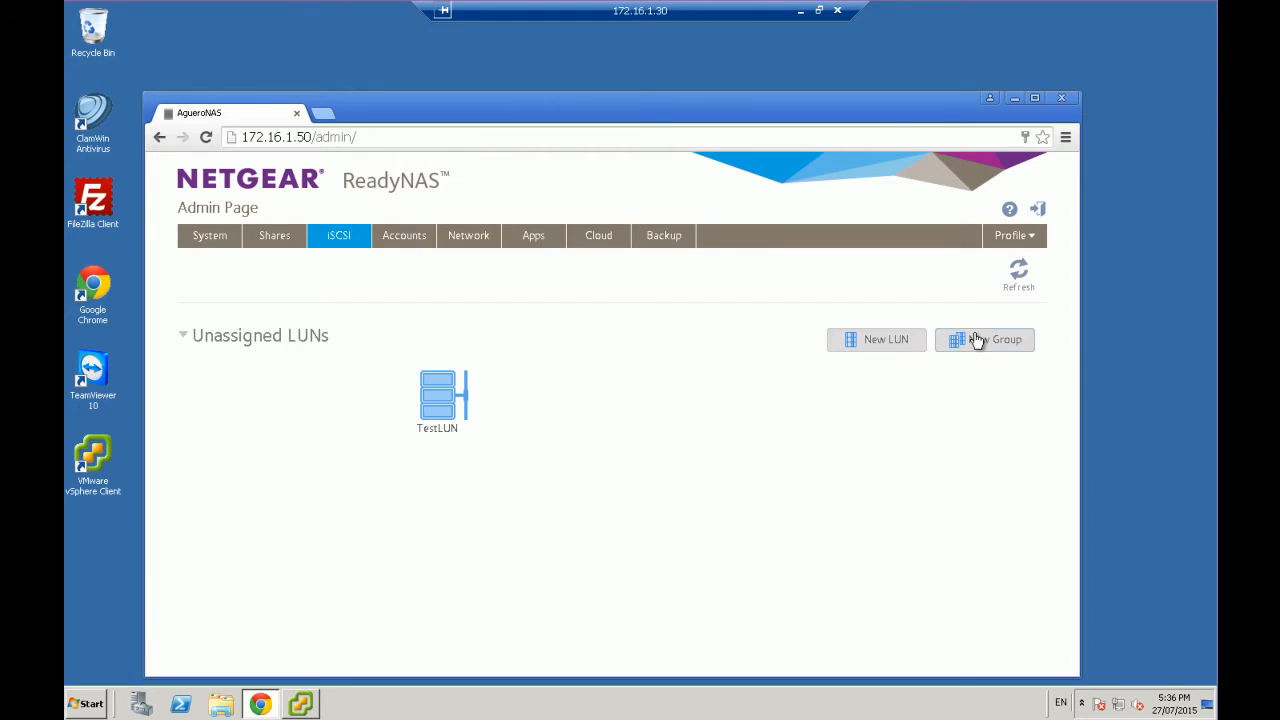
Create a new LUN group named TestGroup
left_click(984, 340)
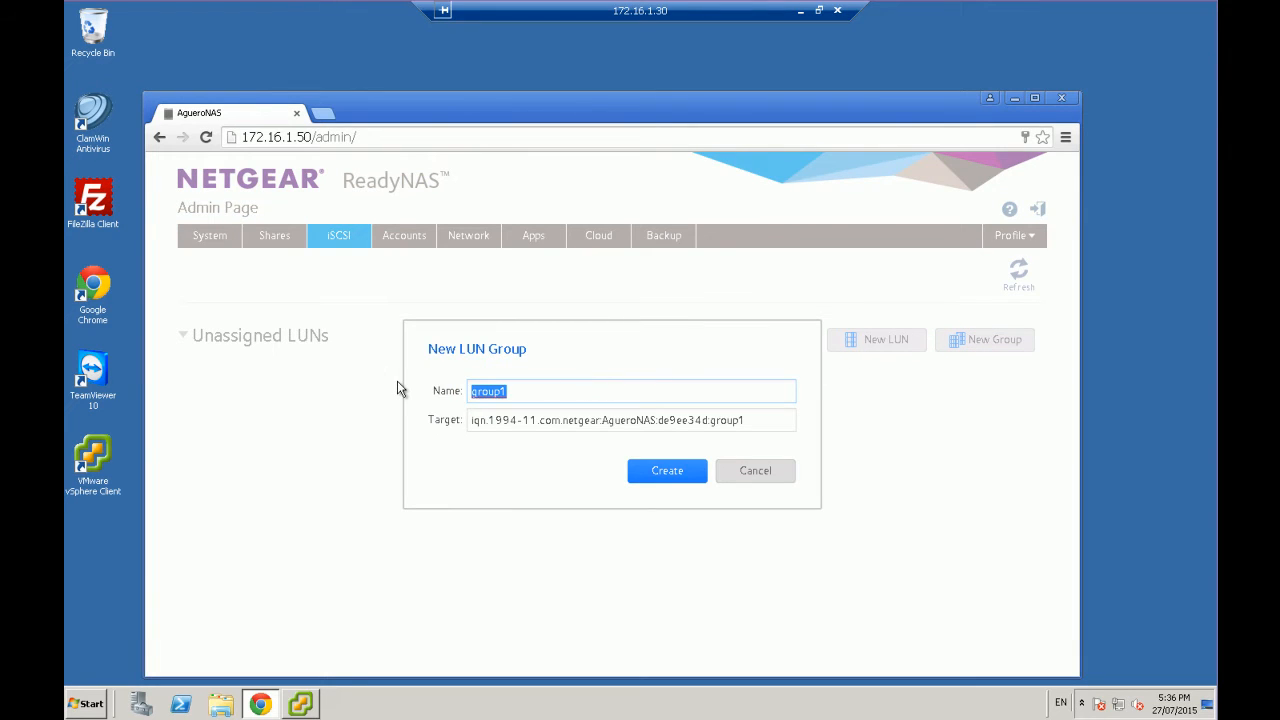
type("TestGr")
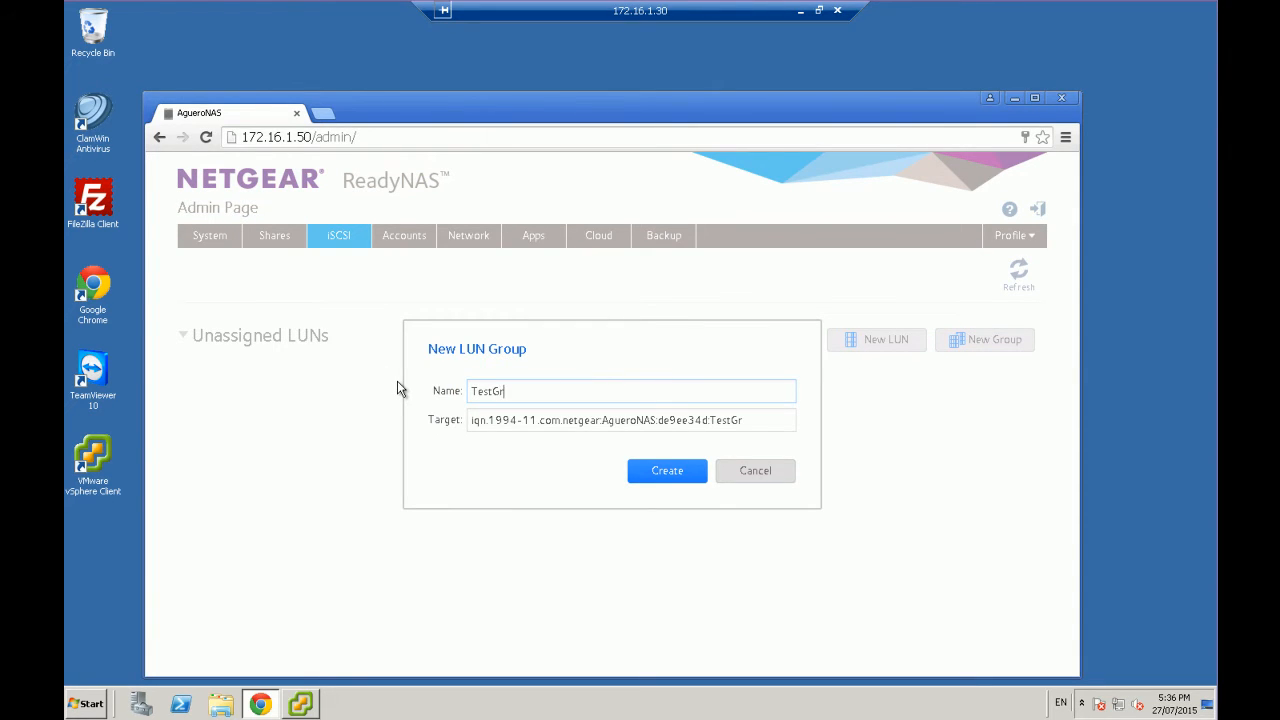
left_click(668, 470)
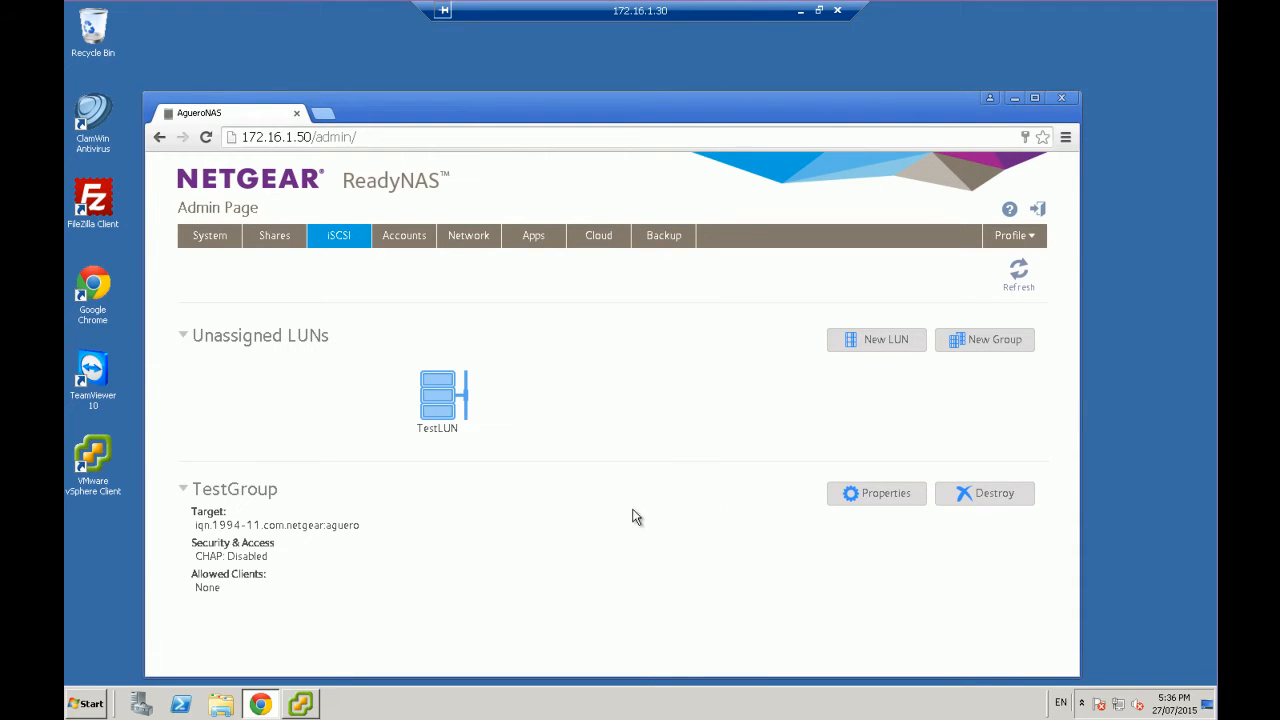
Assign TestLUN to the TestGroup LUN group
left_click(444, 400)
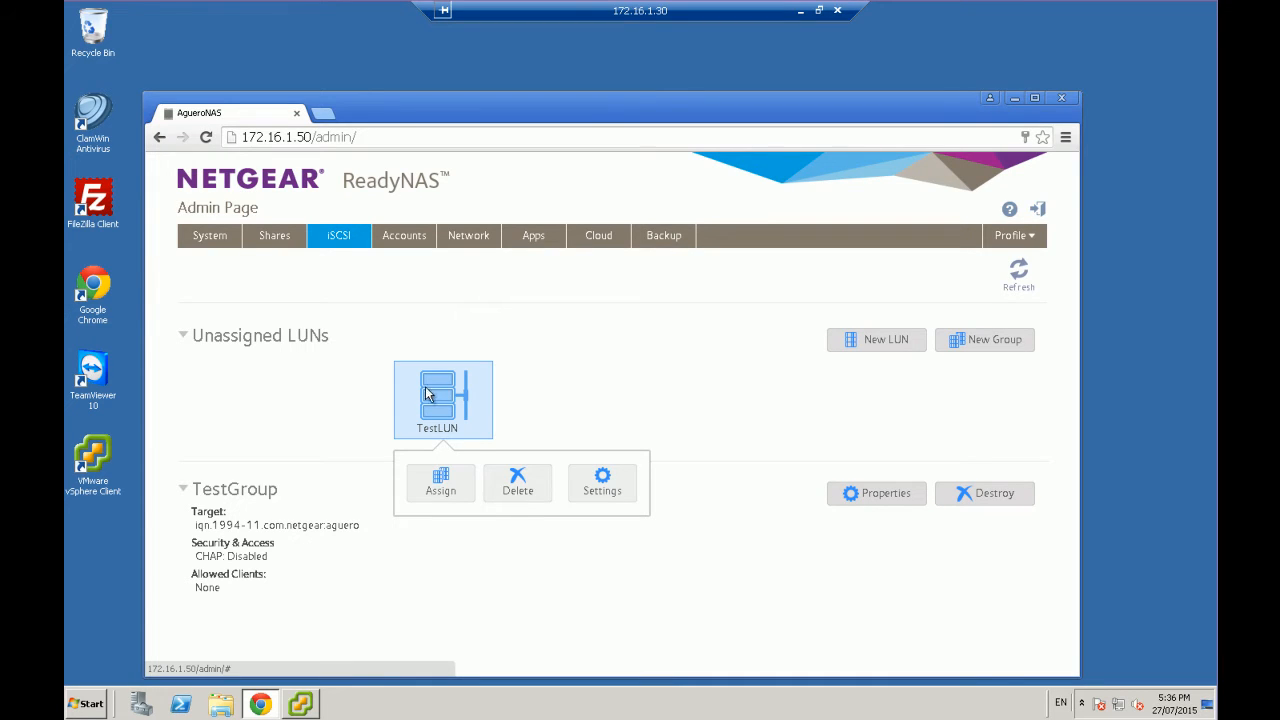
left_click(440, 482)
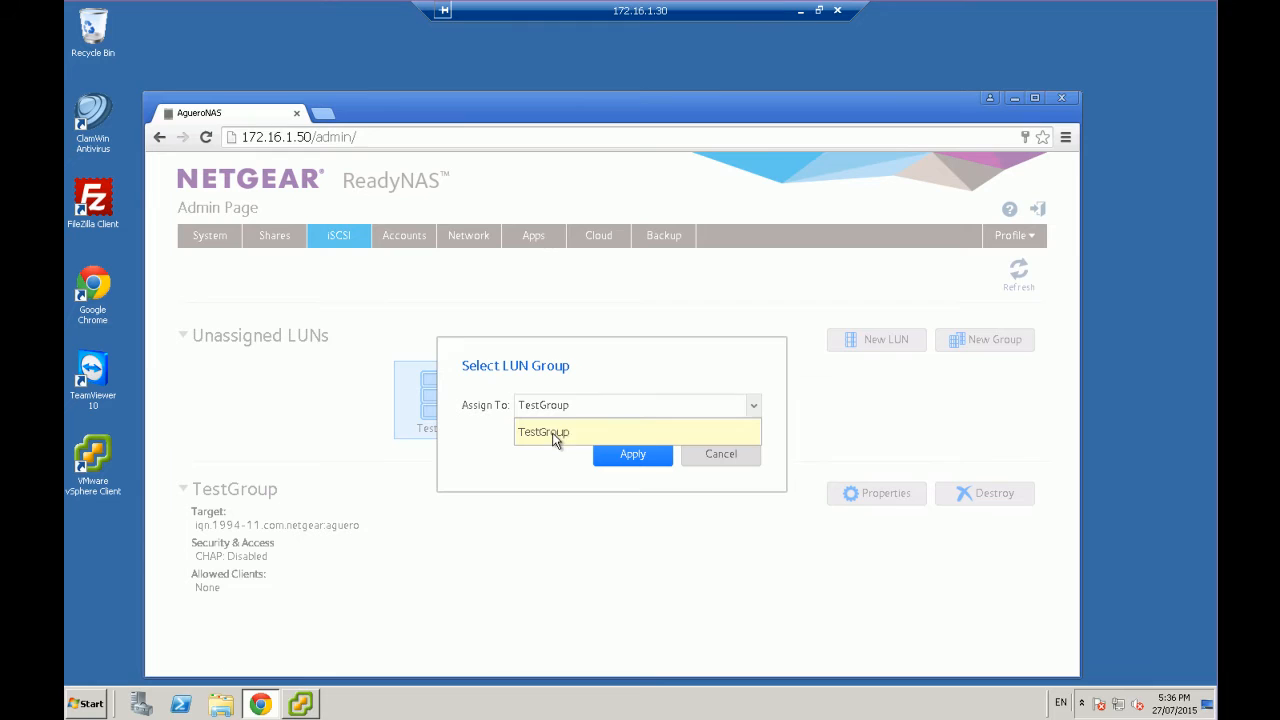
left_click(544, 432)
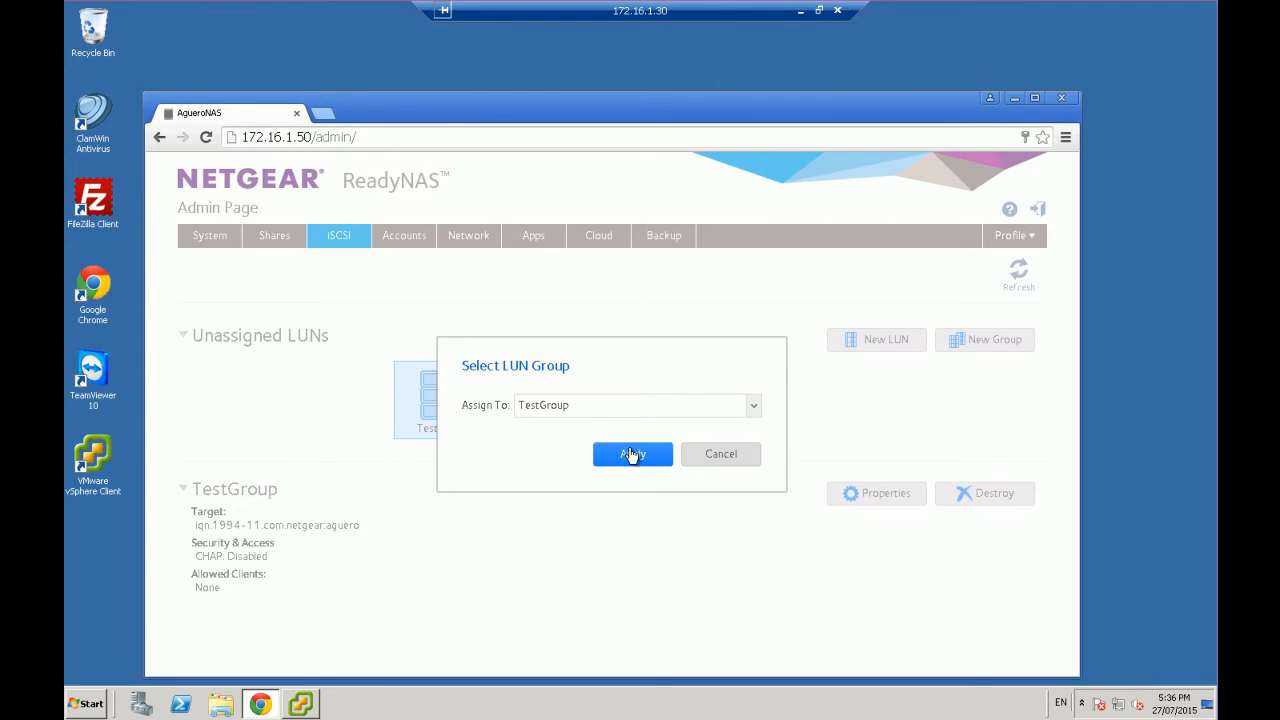
left_click(632, 454)
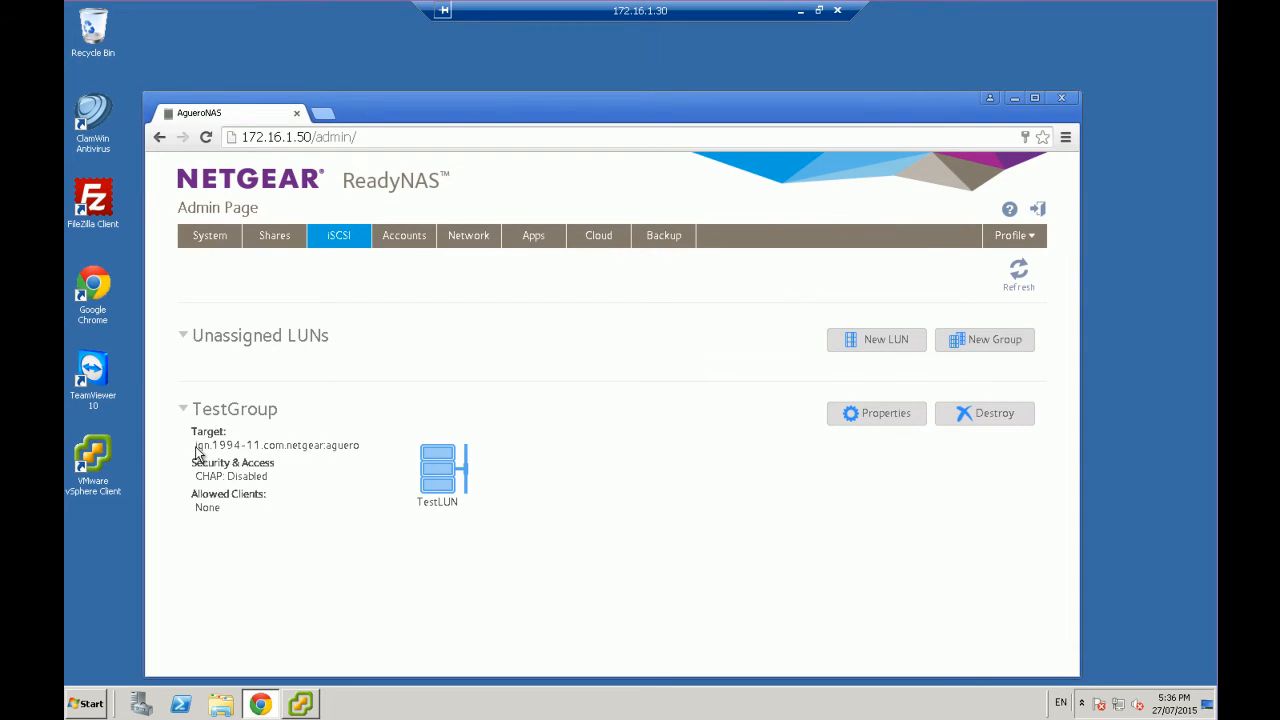
mouse_move(220, 450)
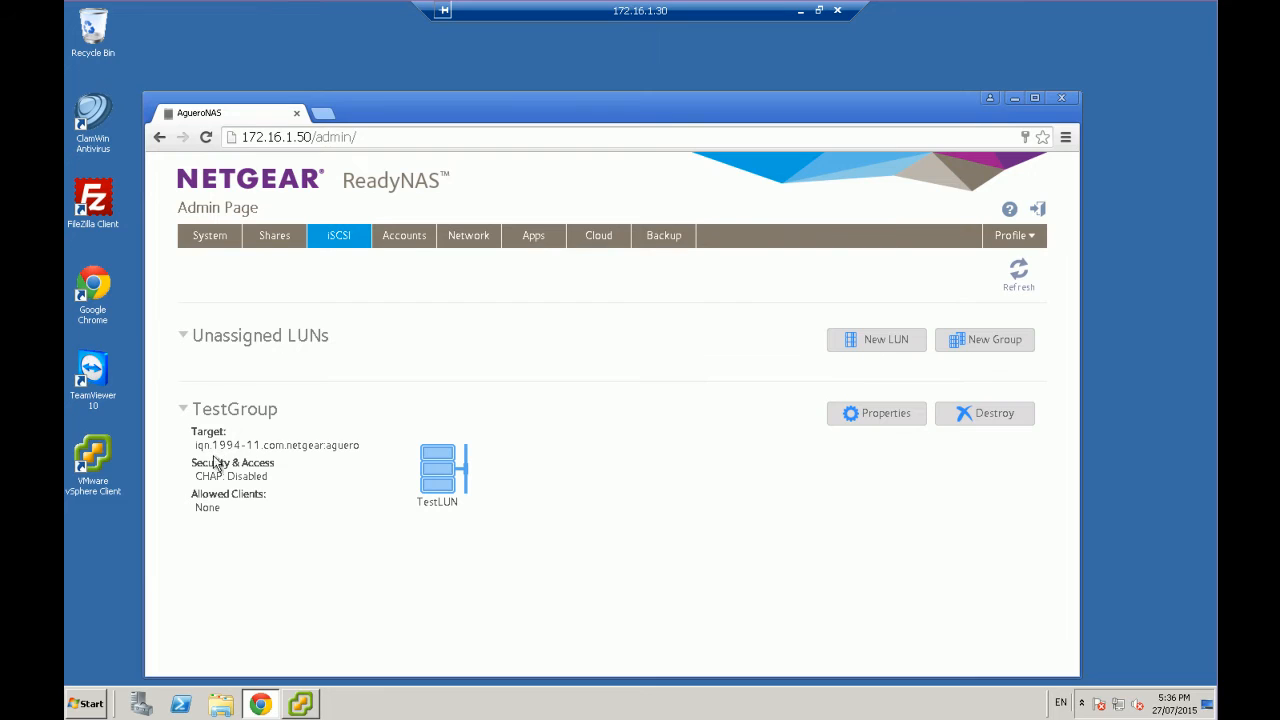
Review TestLUN's settings and close them unchanged
left_click(436, 472)
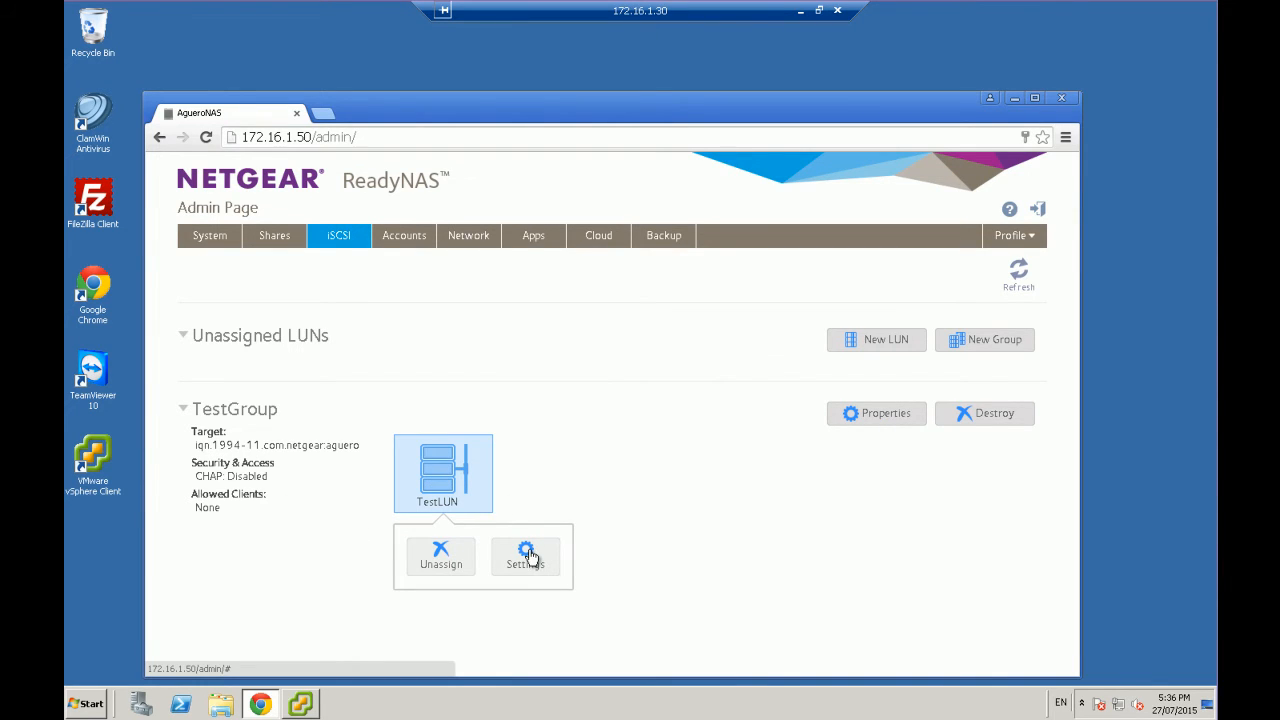
left_click(526, 556)
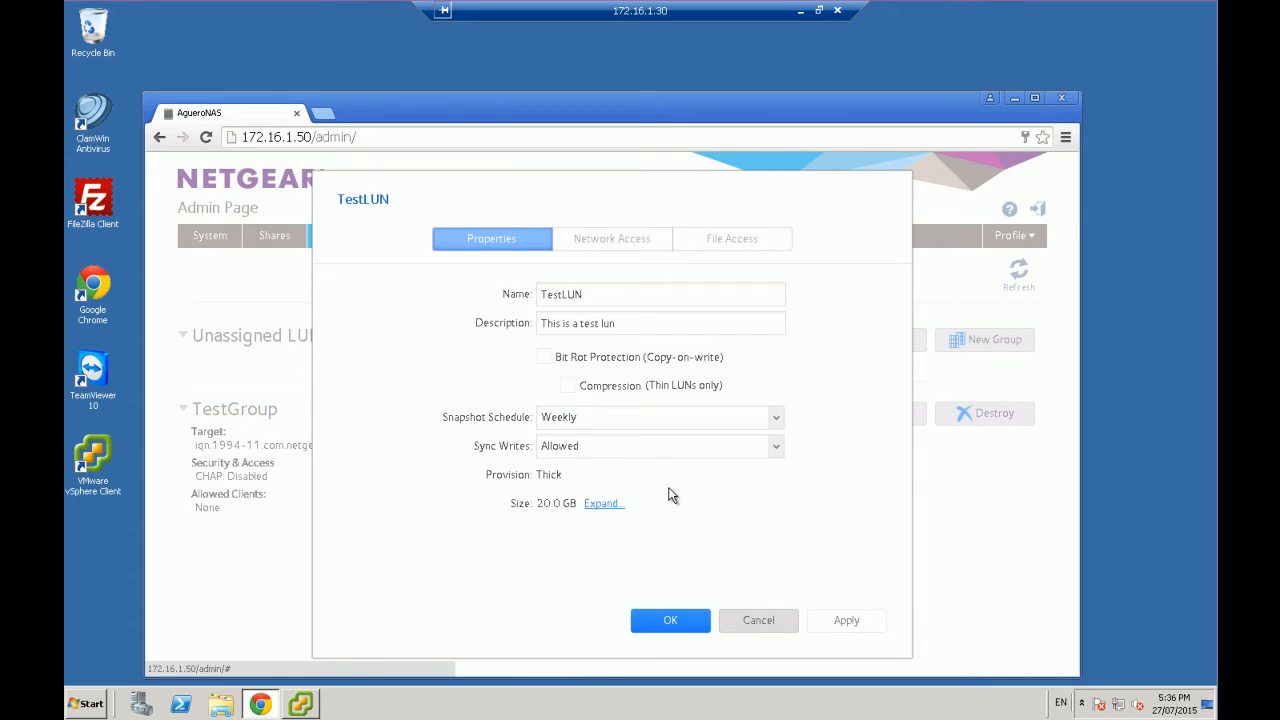
mouse_move(684, 588)
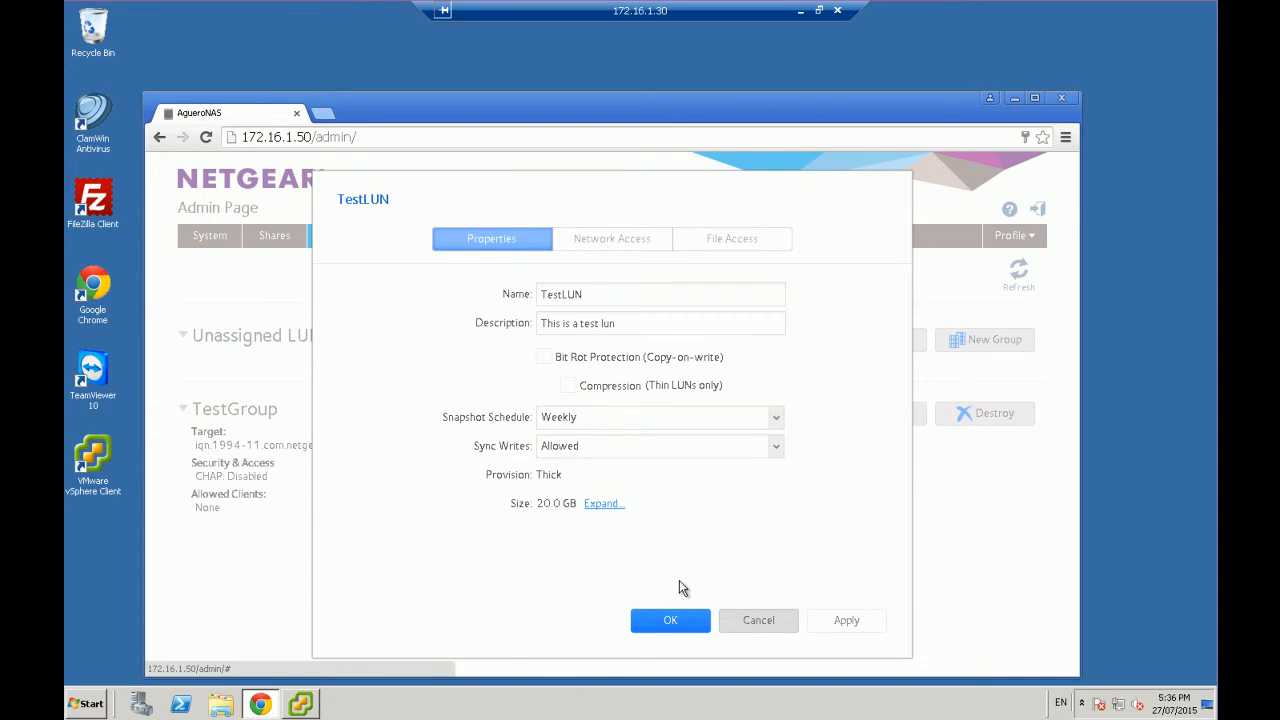
left_click(670, 620)
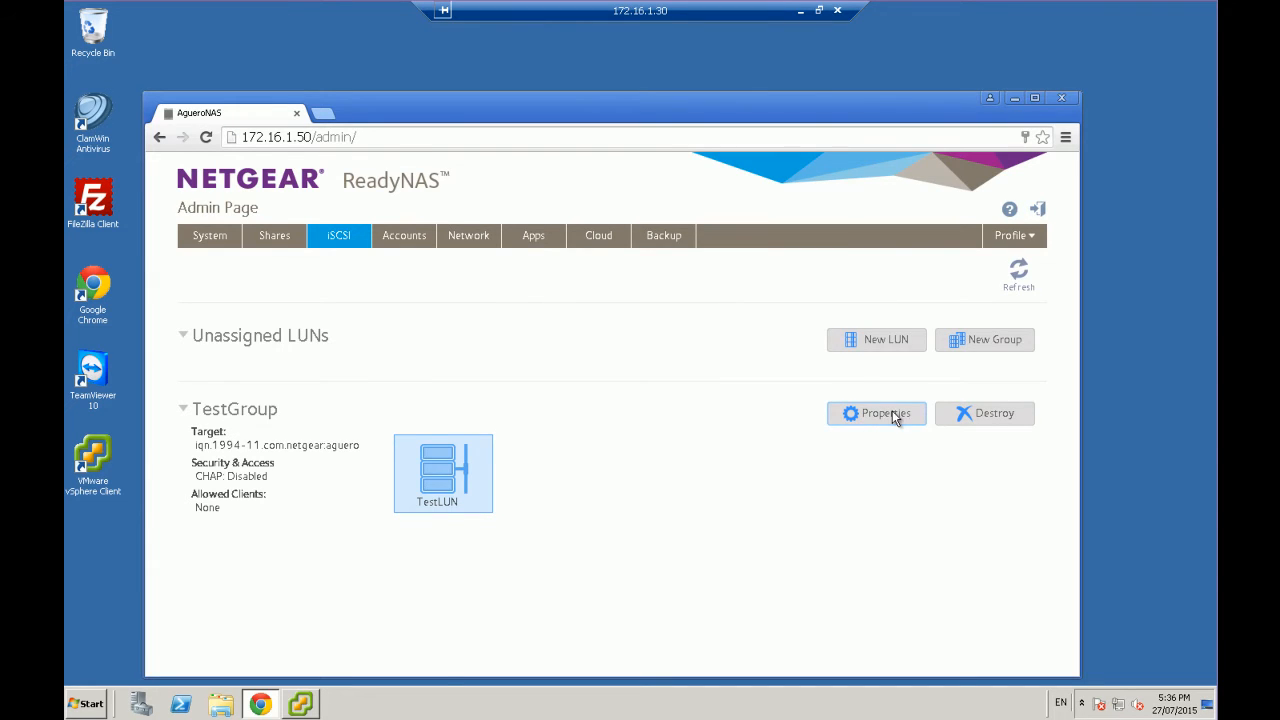
Set TestGroup's Allowed Initiators to Any and apply it
left_click(876, 412)
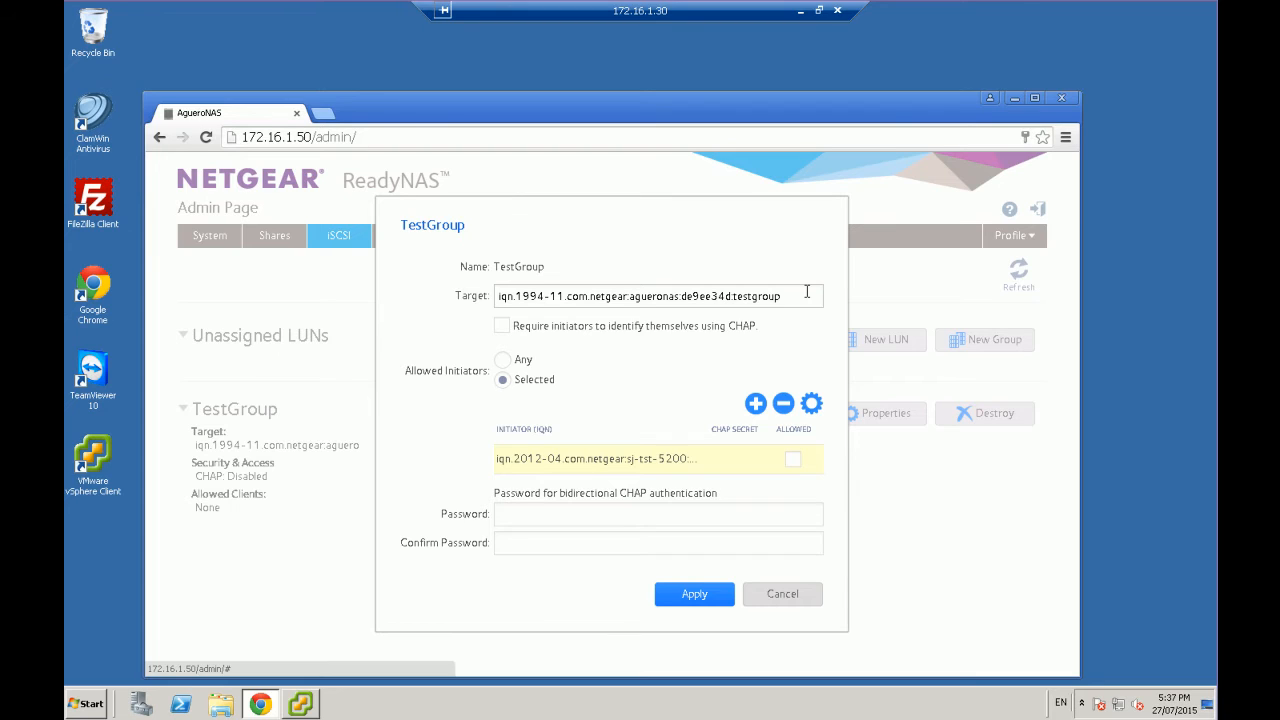
mouse_move(542, 514)
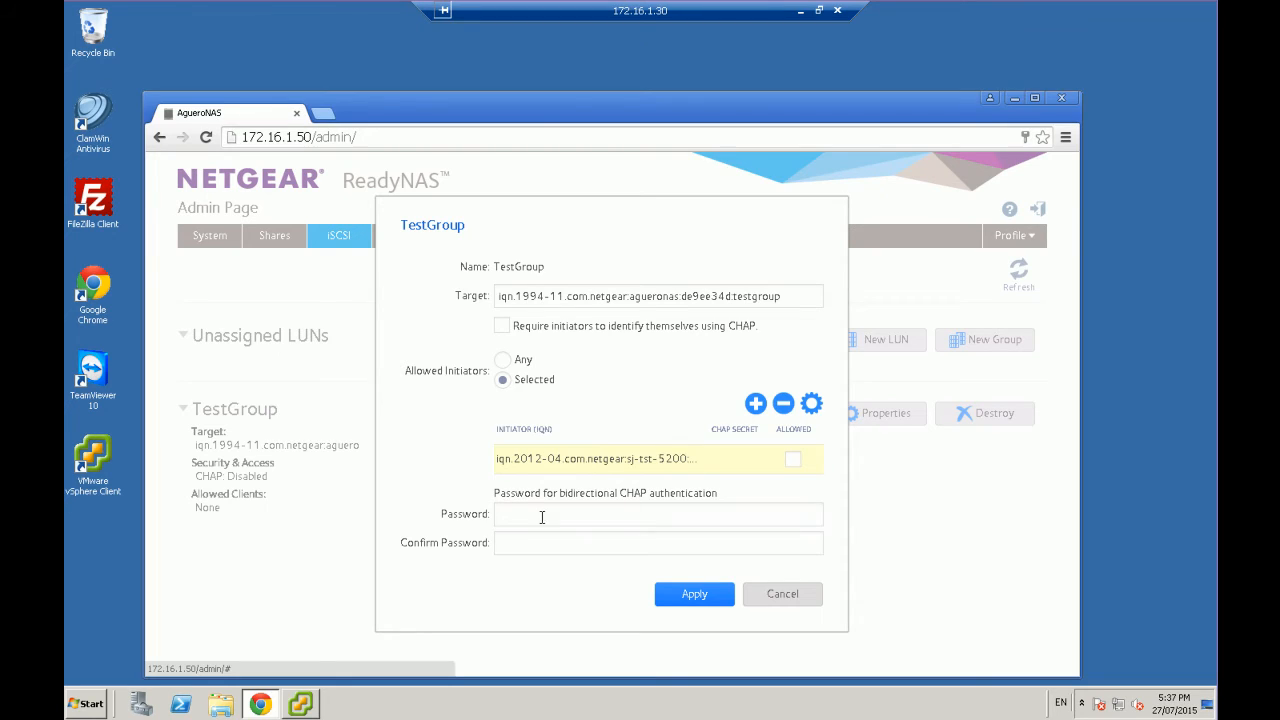
mouse_move(566, 550)
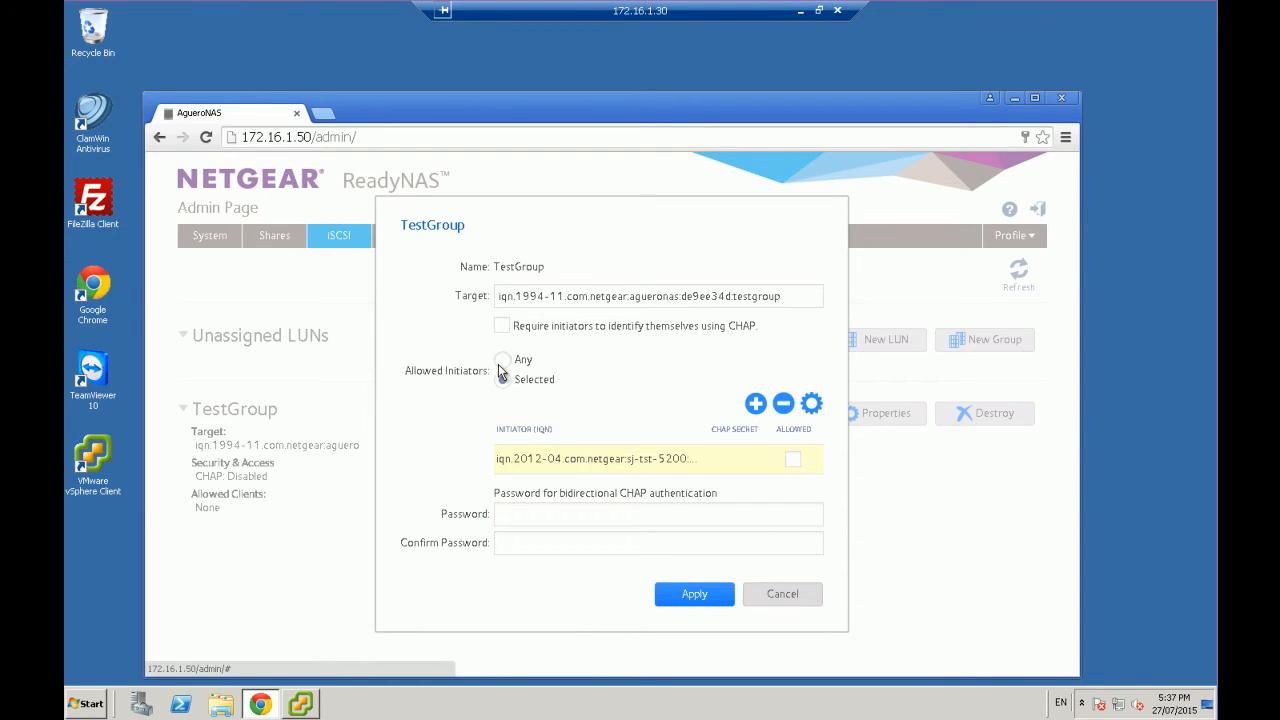
left_click(502, 360)
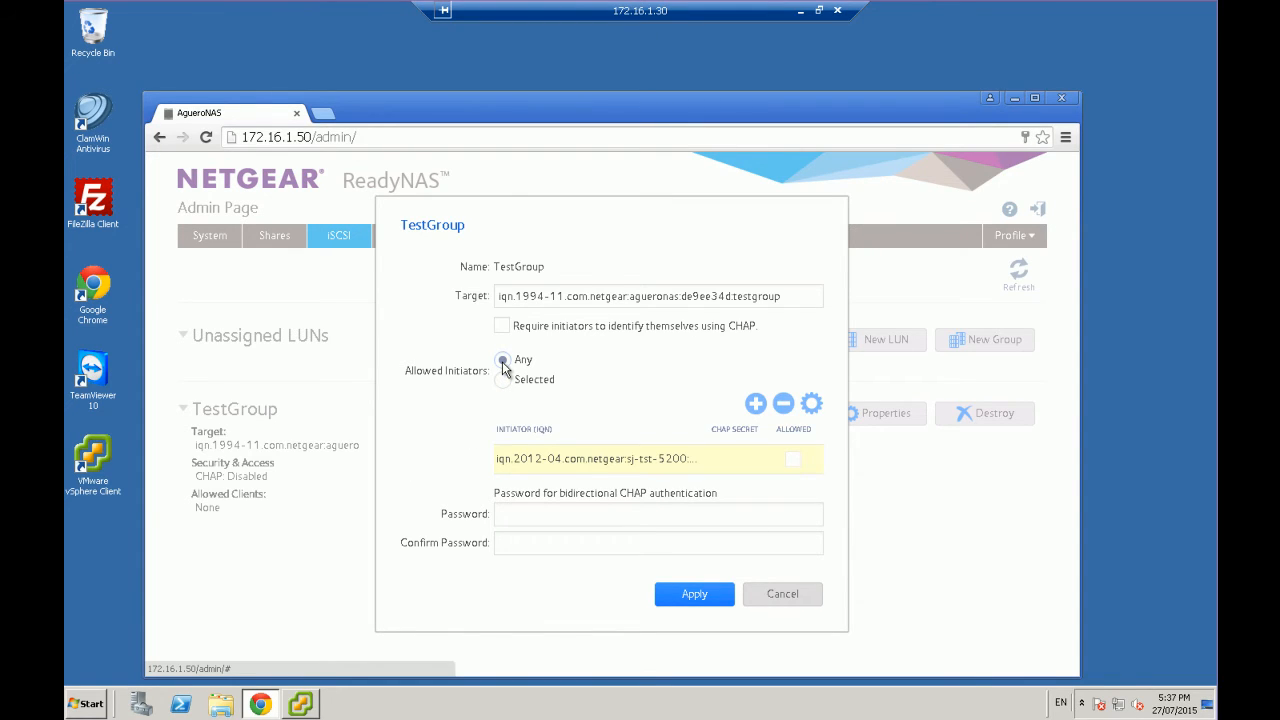
left_click(694, 592)
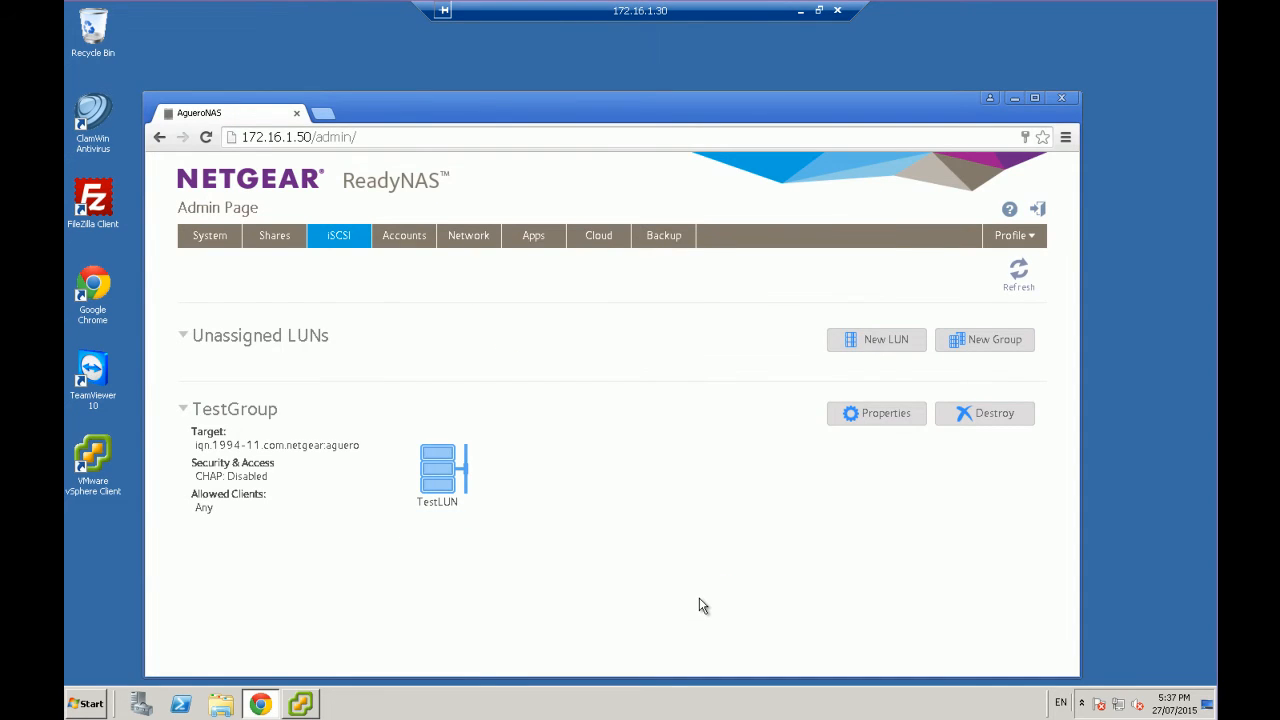
mouse_move(528, 480)
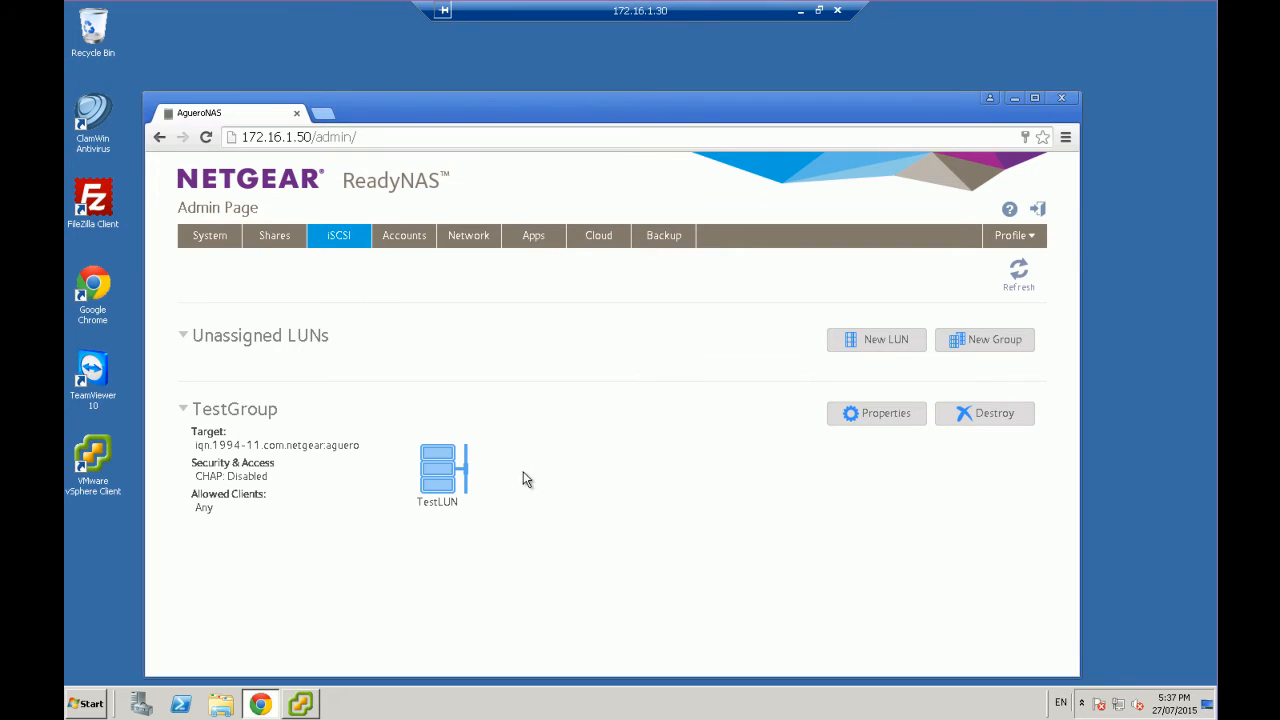
mouse_move(312, 364)
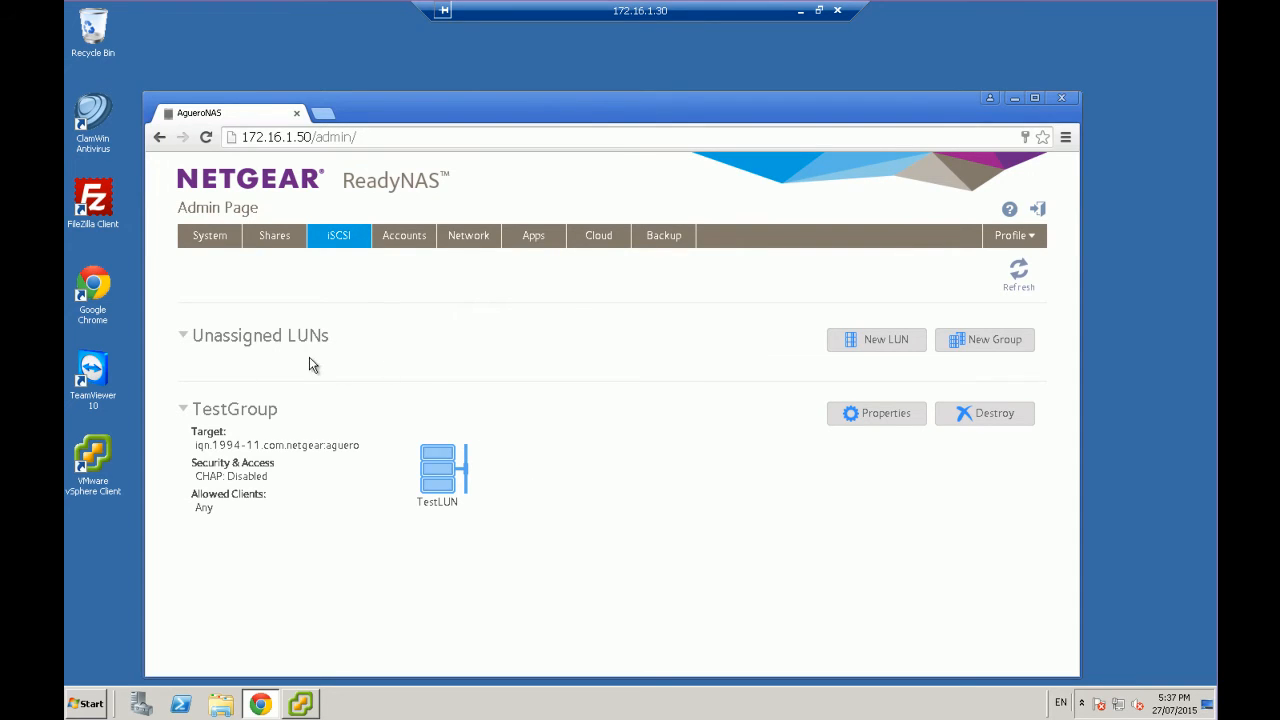
mouse_move(400, 442)
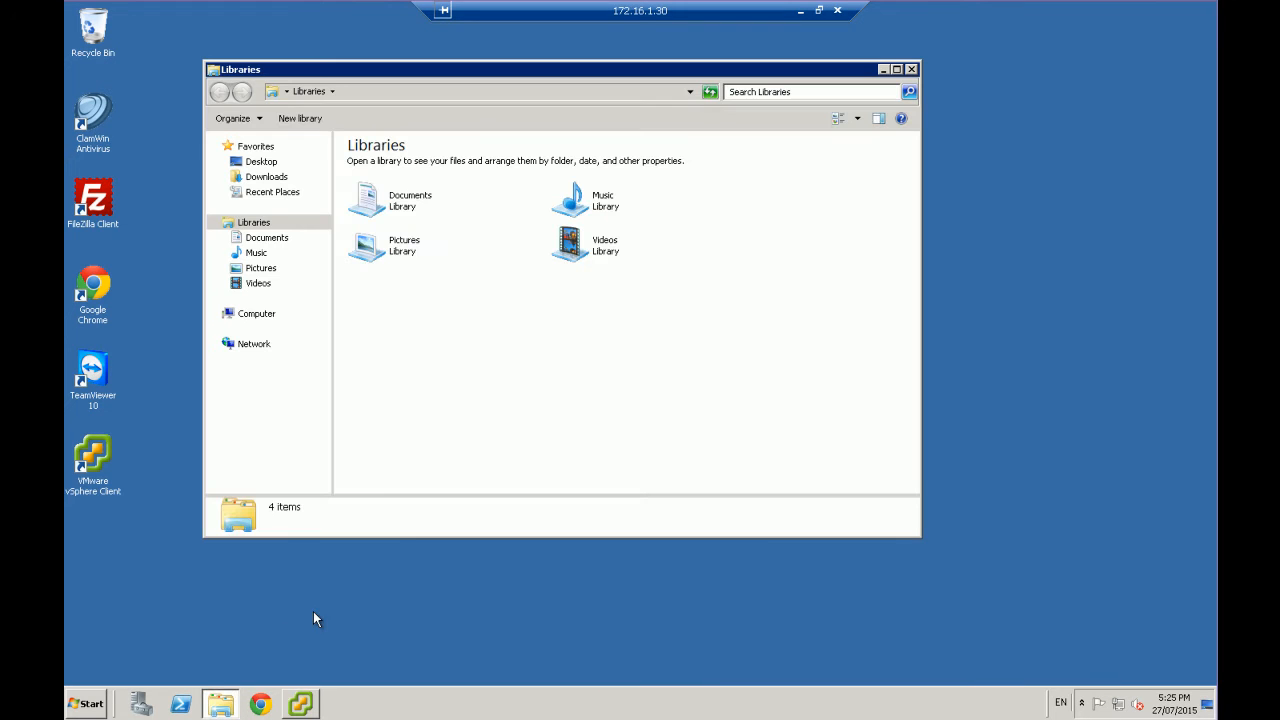
Check the computer's drives, then launch Control Panel from the Start menu
left_click(256, 312)
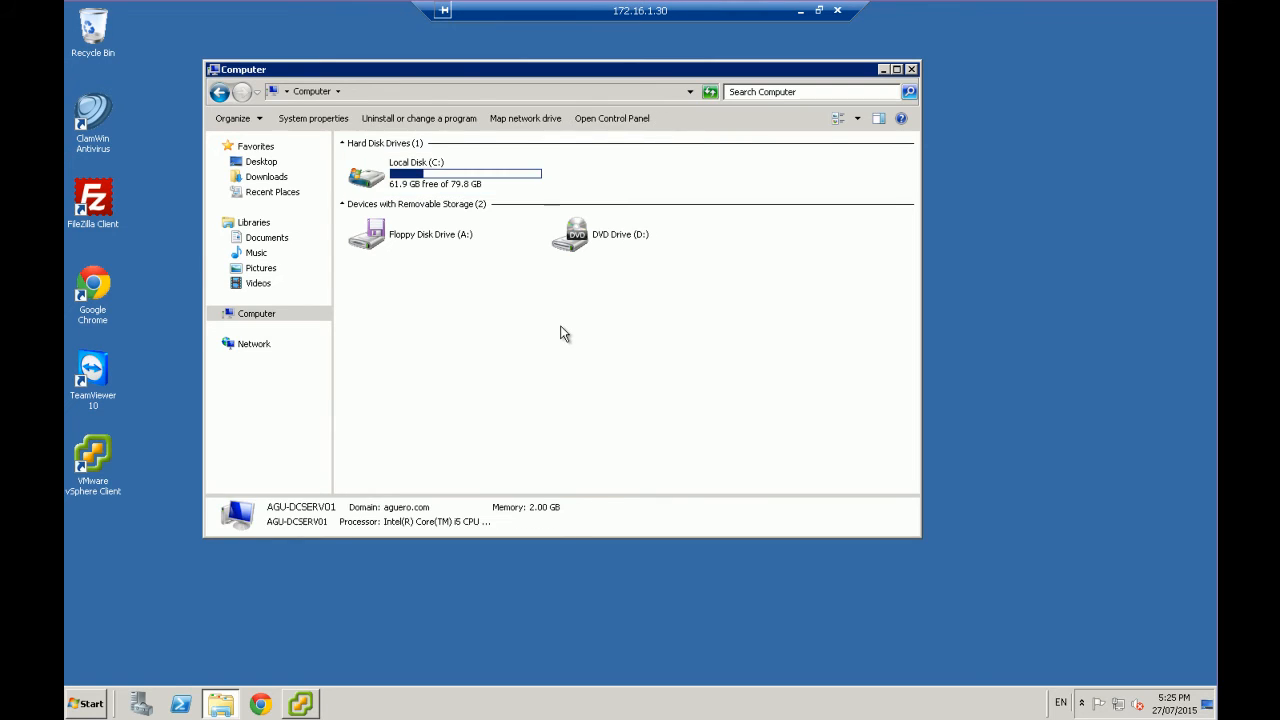
left_click(912, 68)
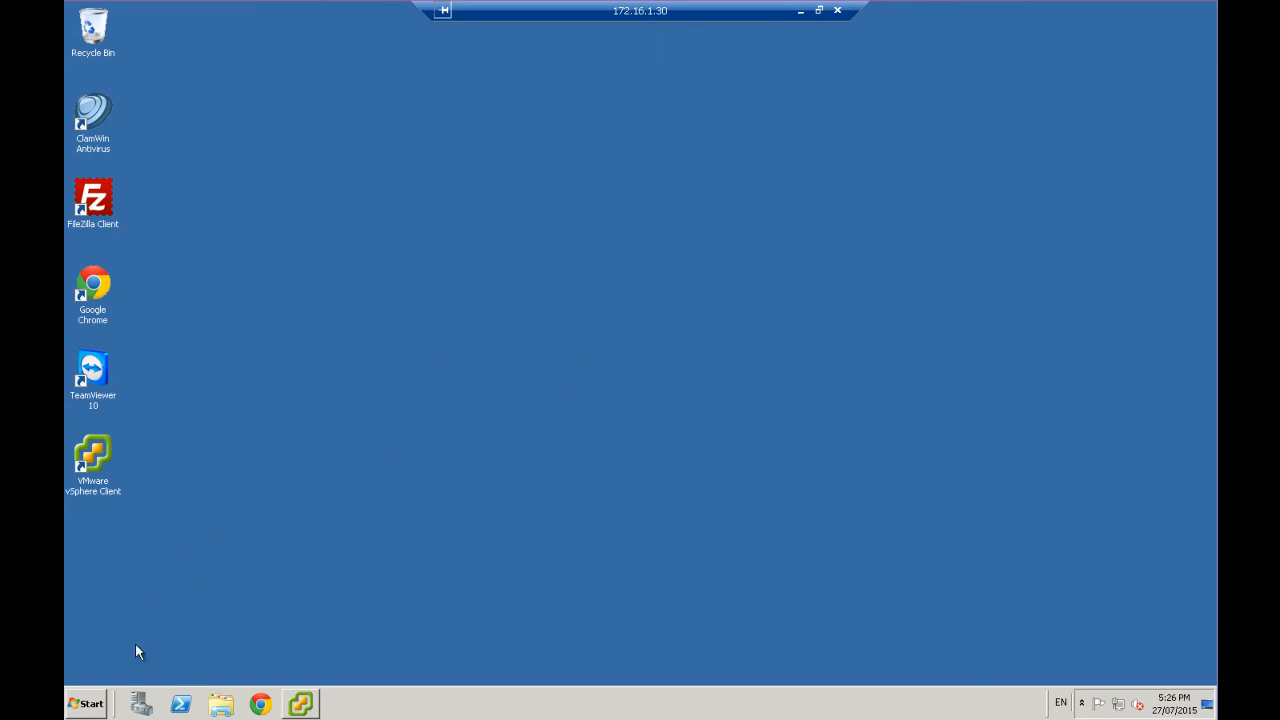
left_click(84, 704)
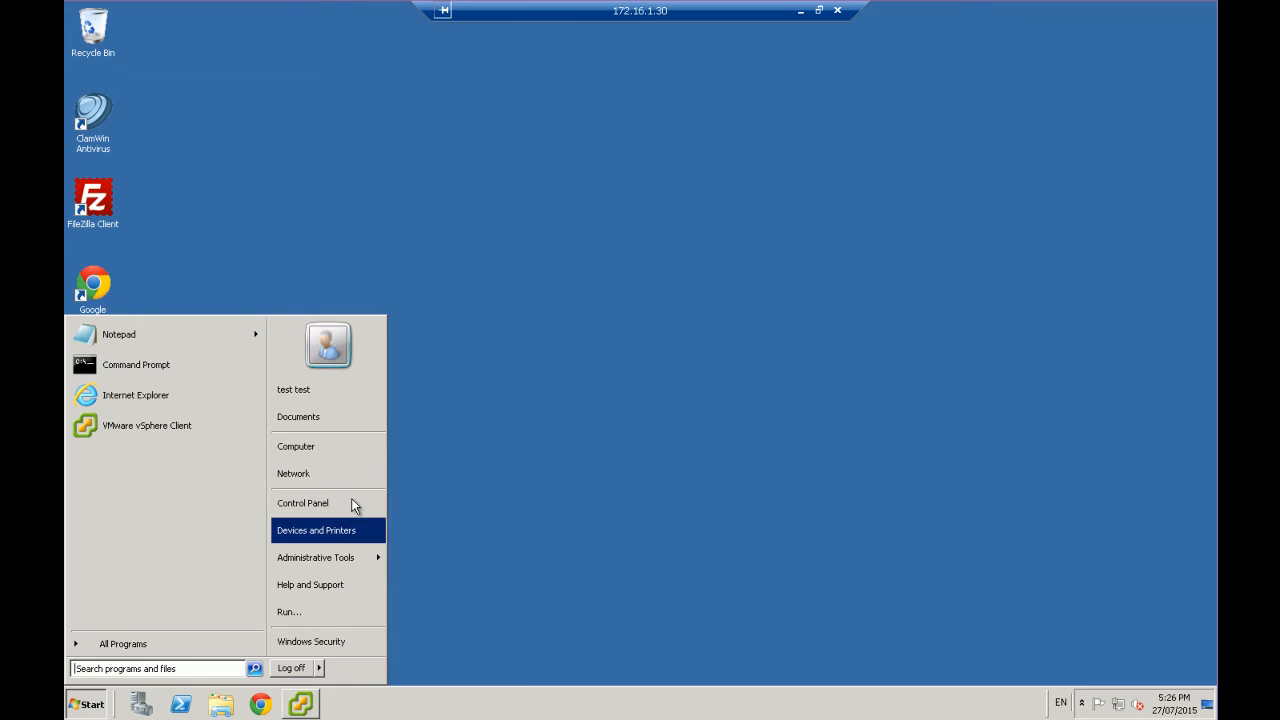
left_click(302, 502)
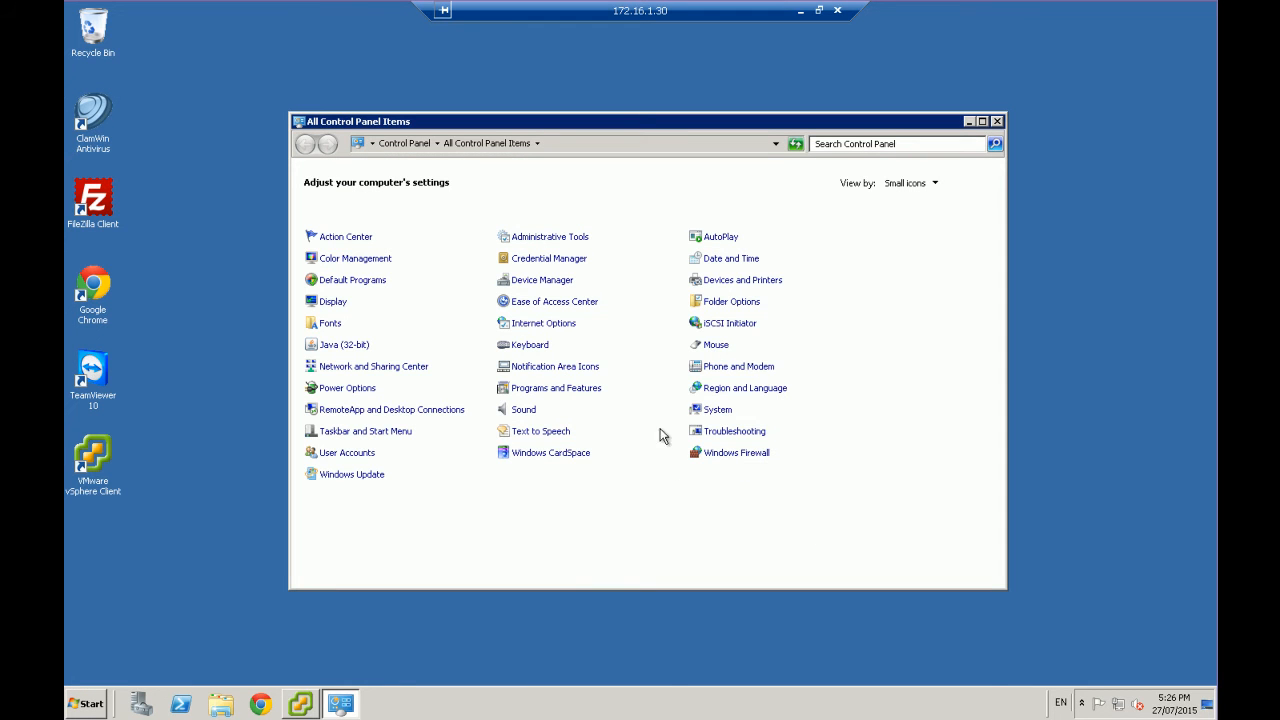
mouse_move(728, 324)
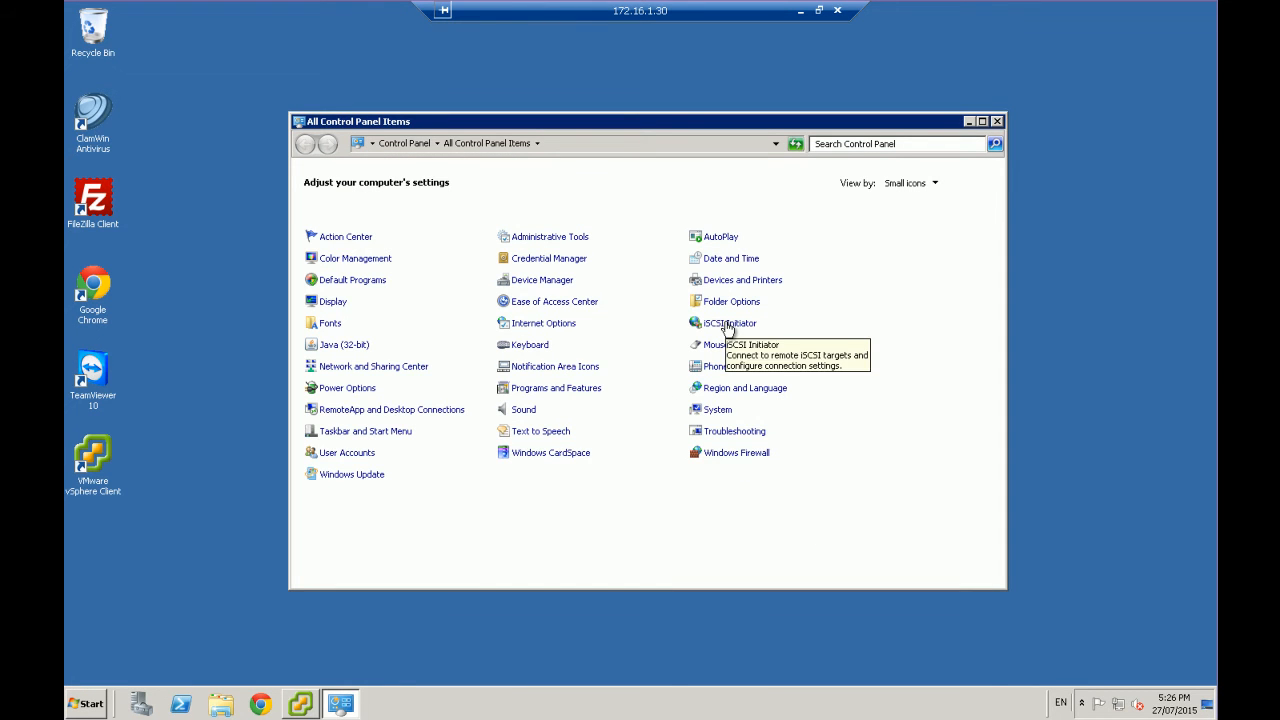
Launch the iSCSI Initiator from All Control Panel Items
left_click(730, 322)
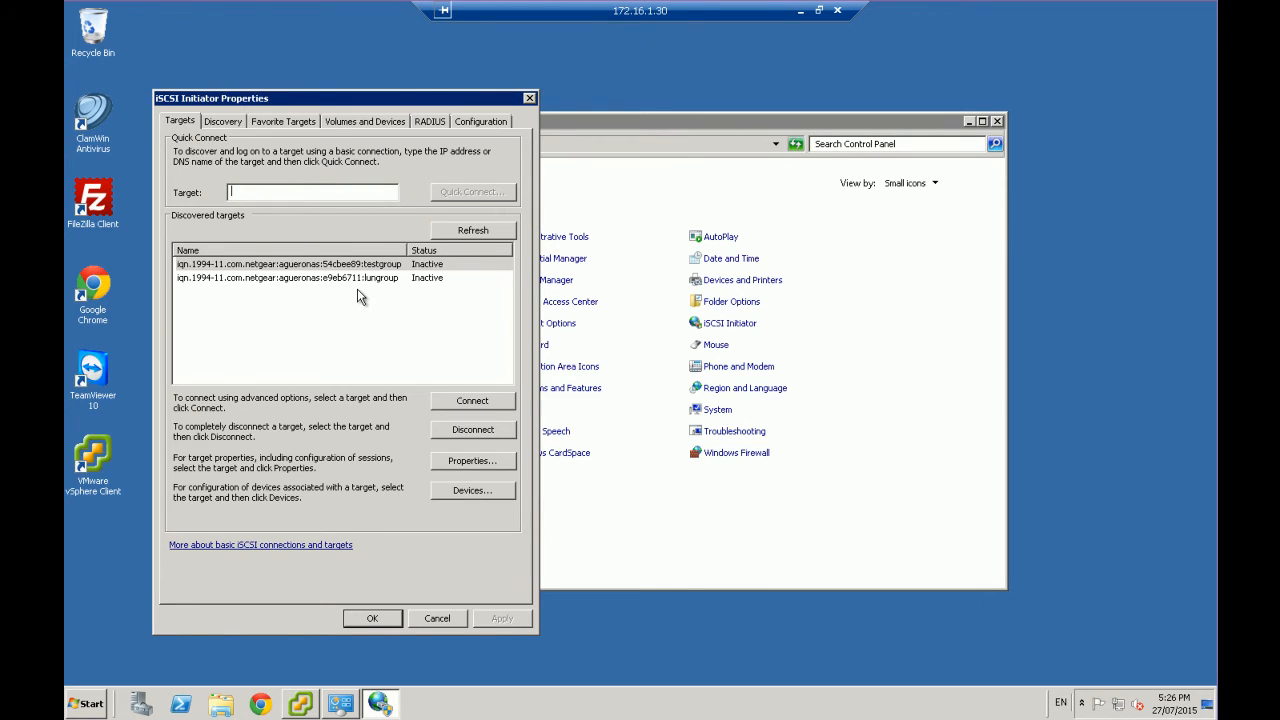
mouse_move(232, 292)
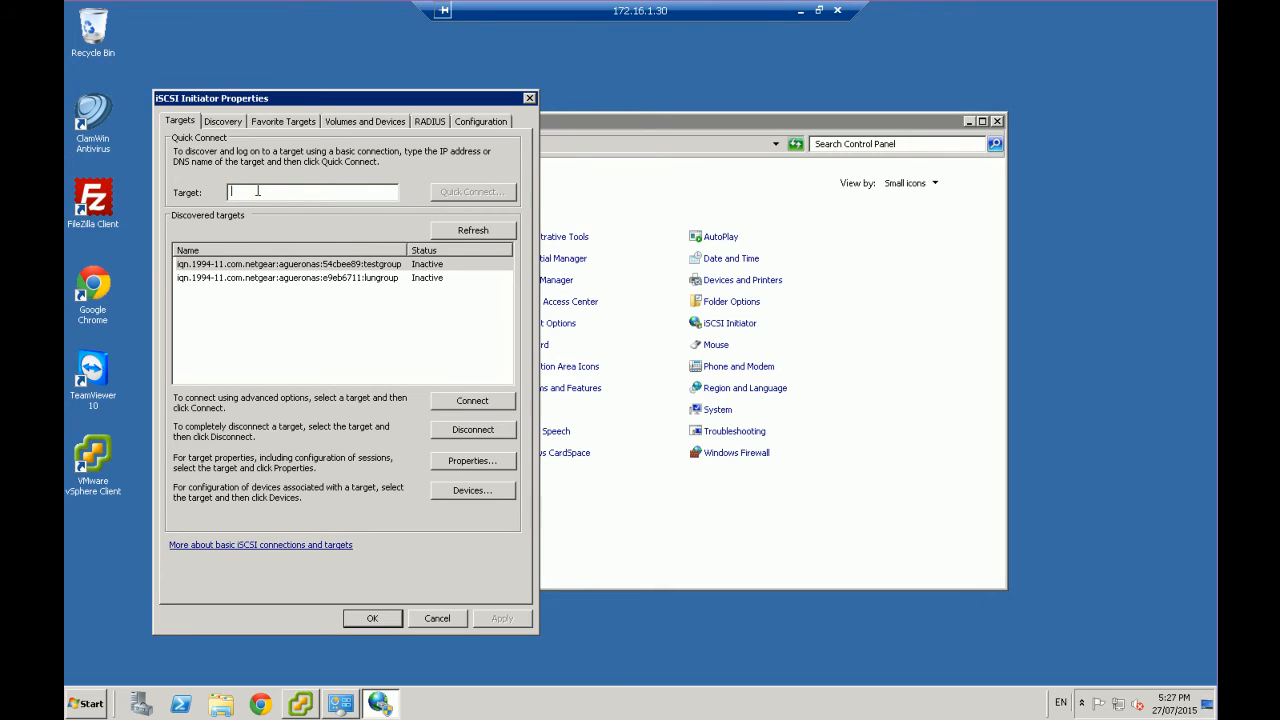
Quick Connect to the NAS target portal at 172.16.1.50
type("172.16.1.50")
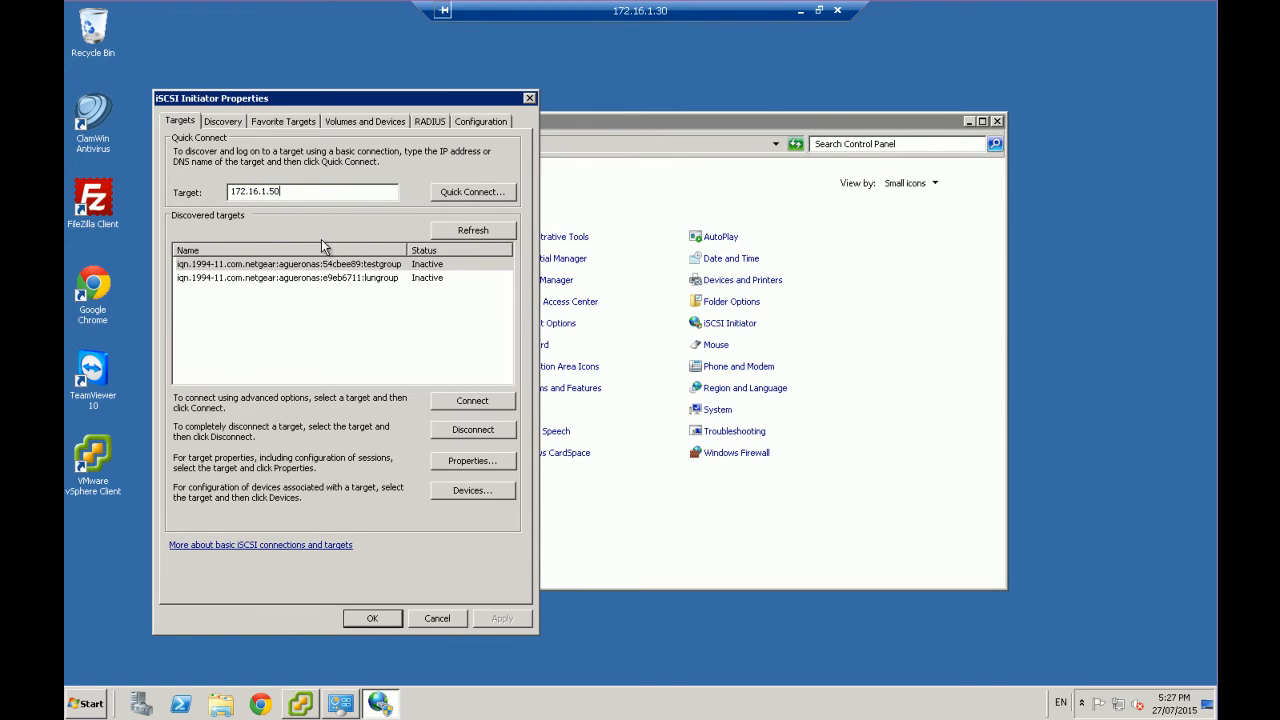
mouse_move(276, 218)
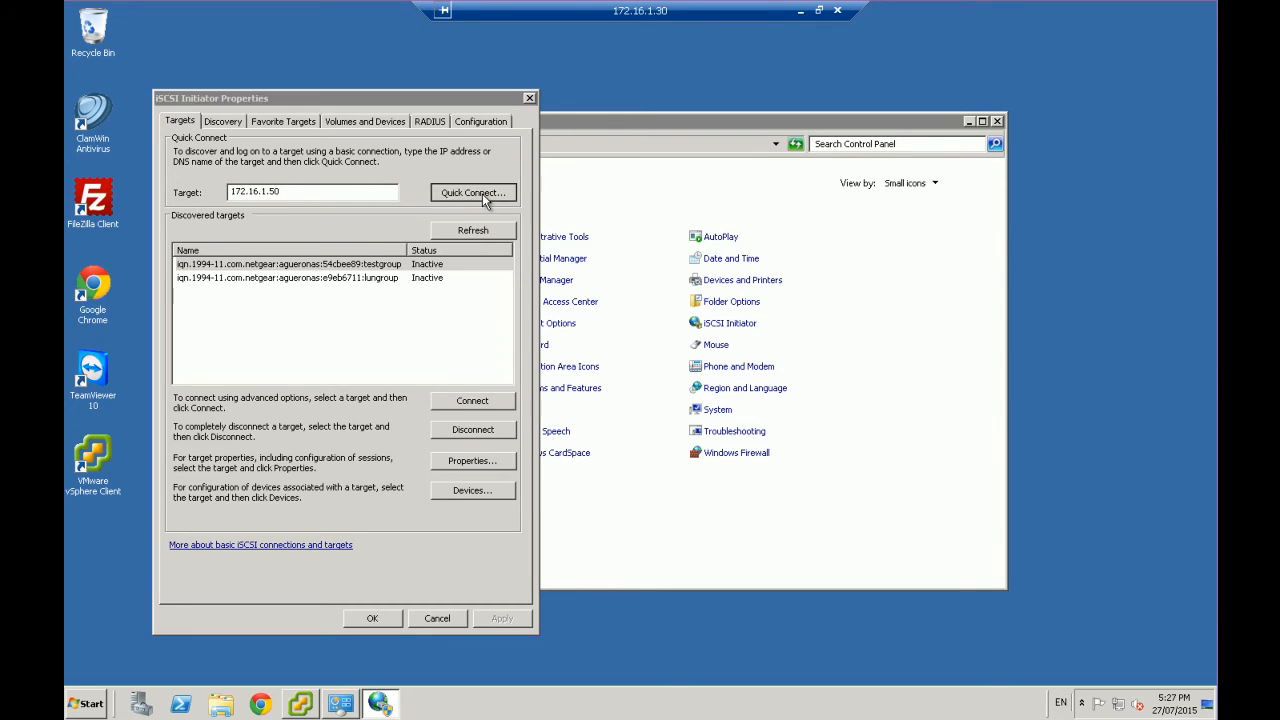
left_click(472, 192)
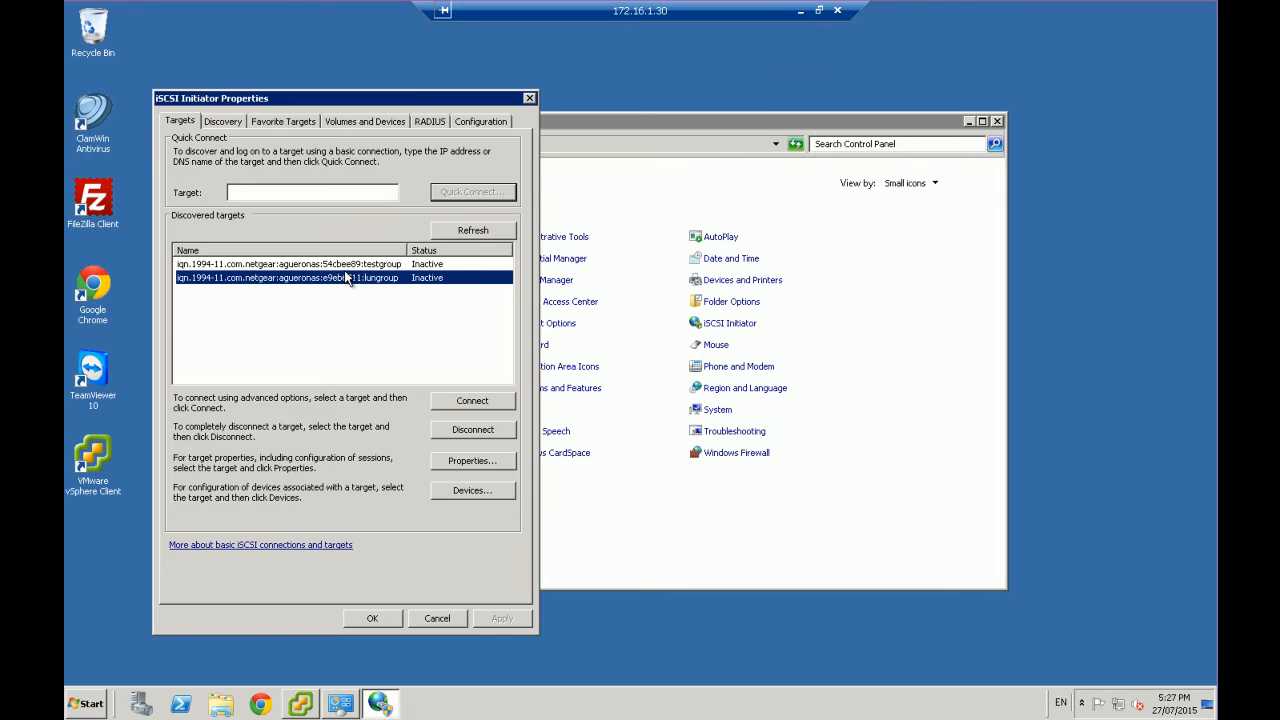
mouse_move(398, 320)
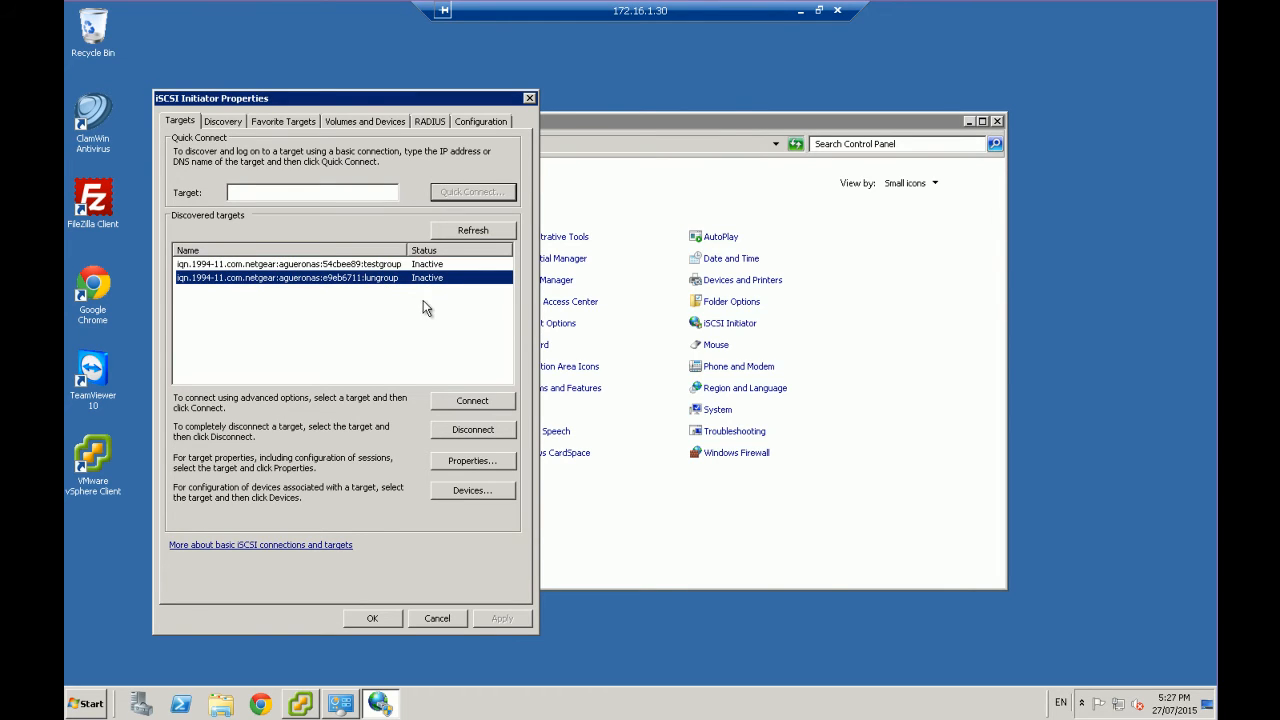
Connect to the ReadyNAS target ending in testgroup
left_click(288, 264)
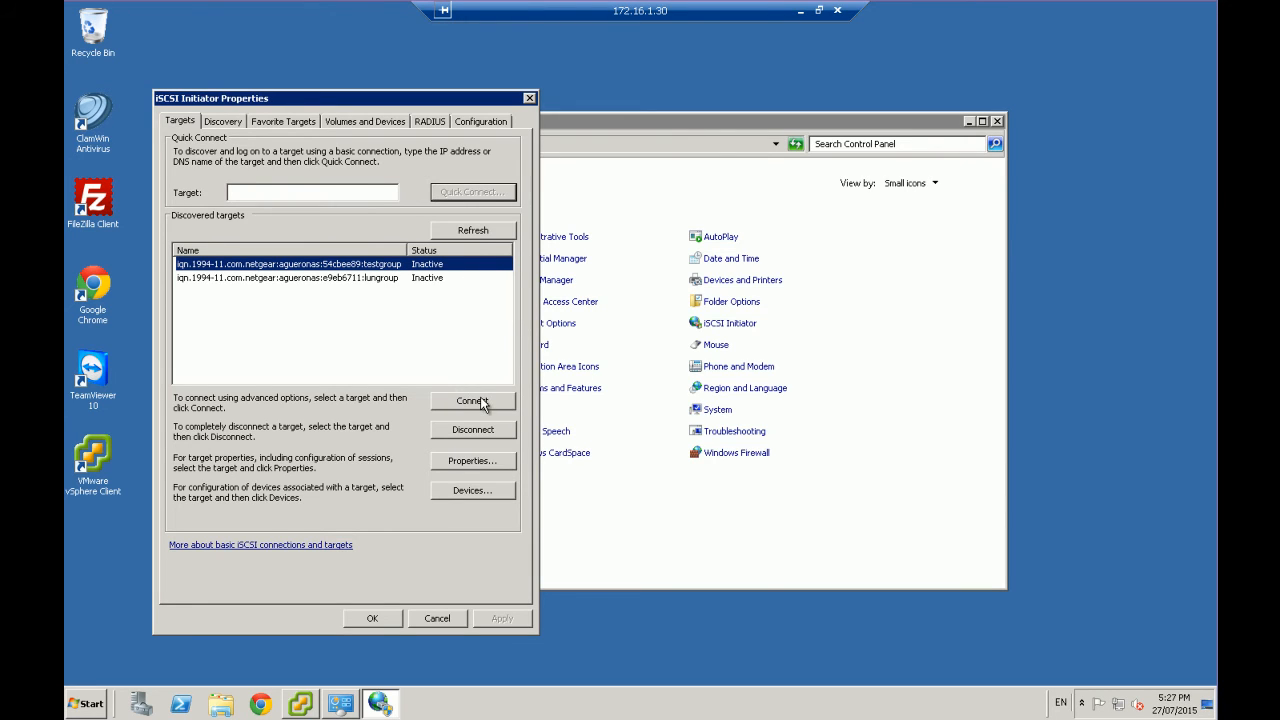
left_click(472, 400)
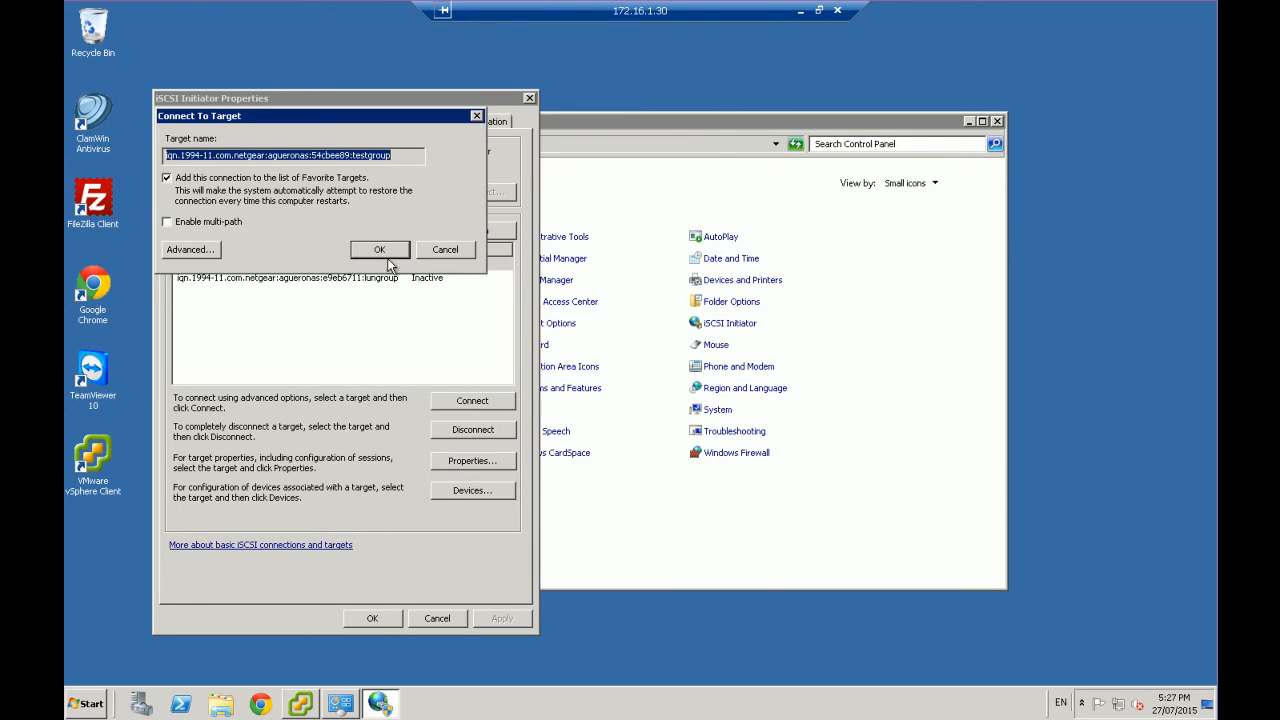
left_click(380, 248)
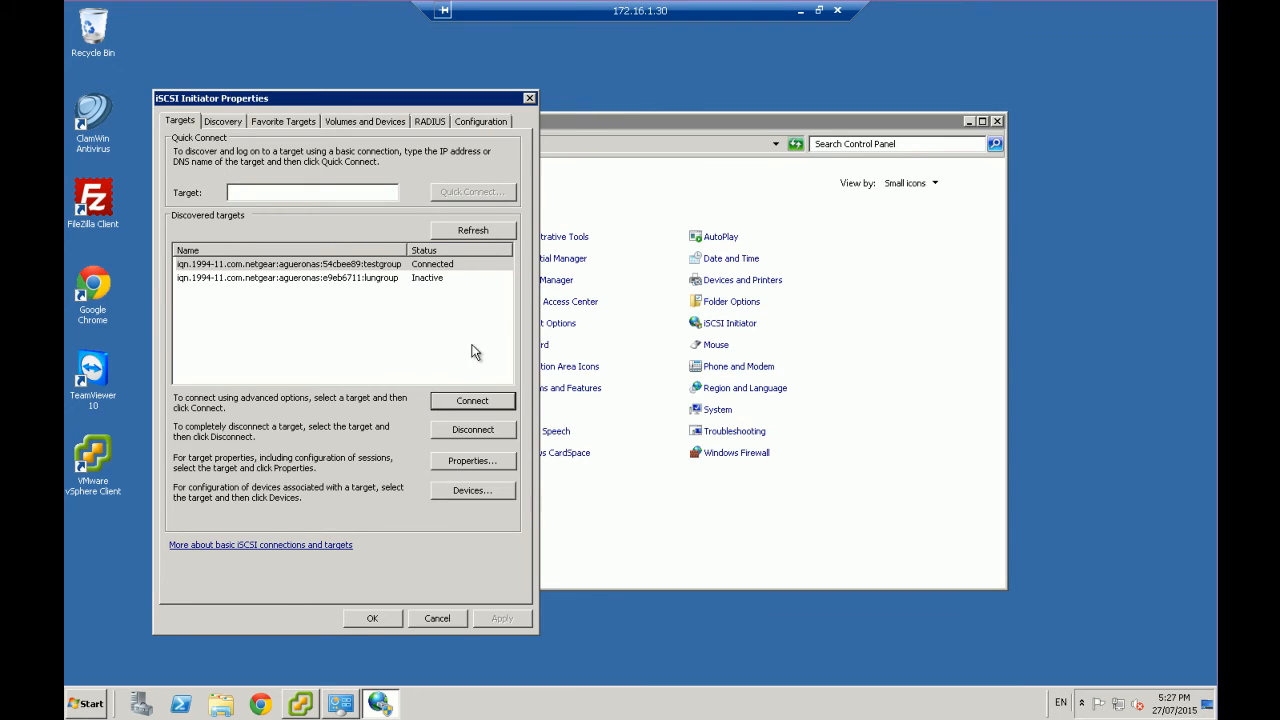
left_click(288, 264)
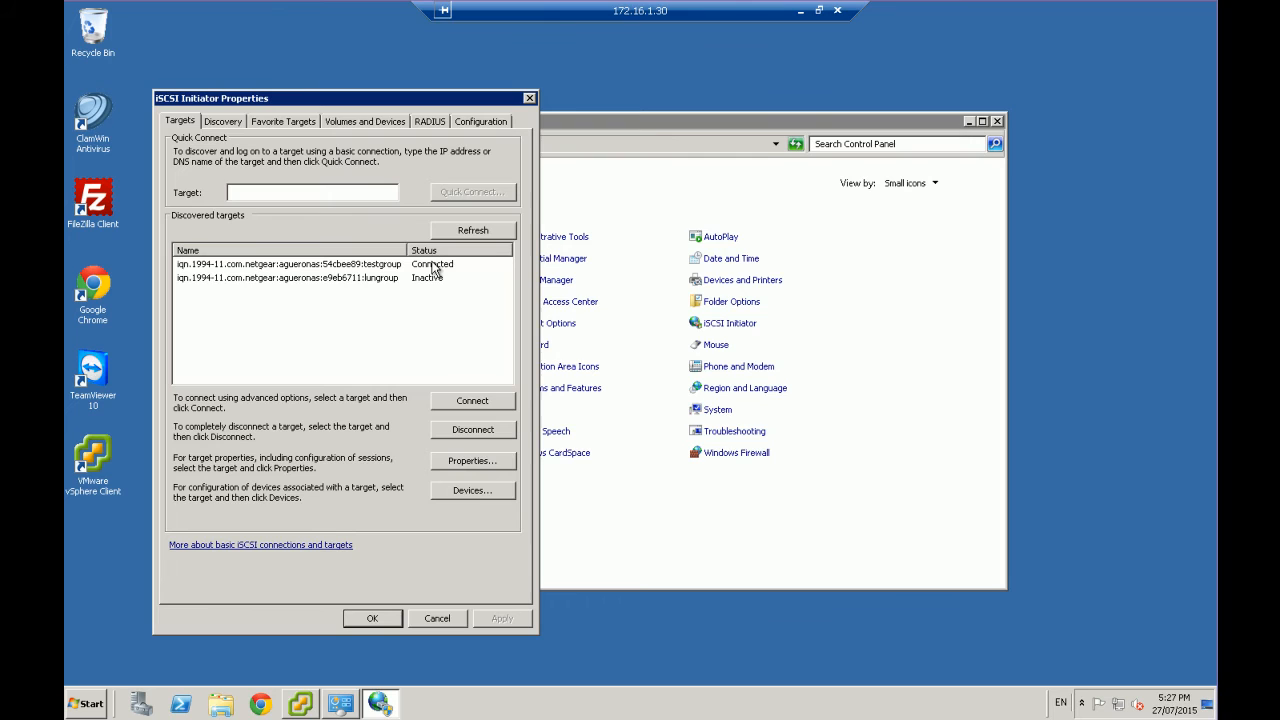
Attempt to connect to the ReadyNAS target ending in lungroup
left_click(286, 276)
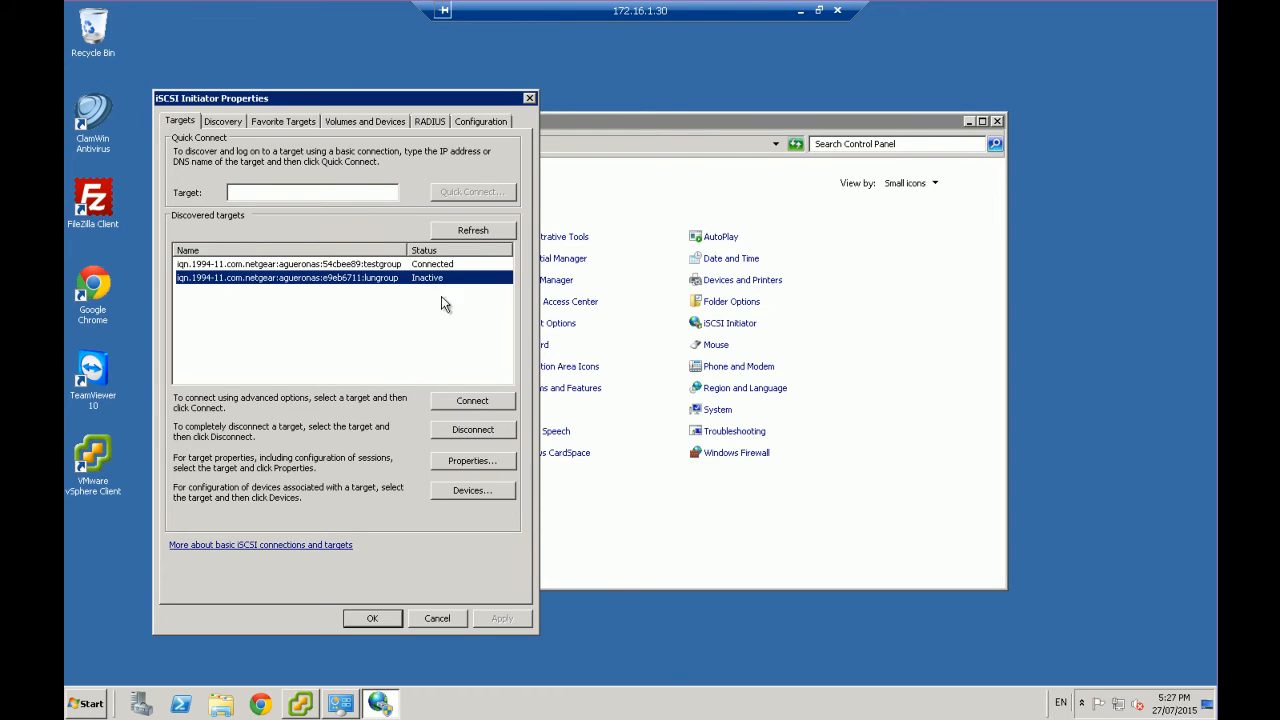
left_click(472, 400)
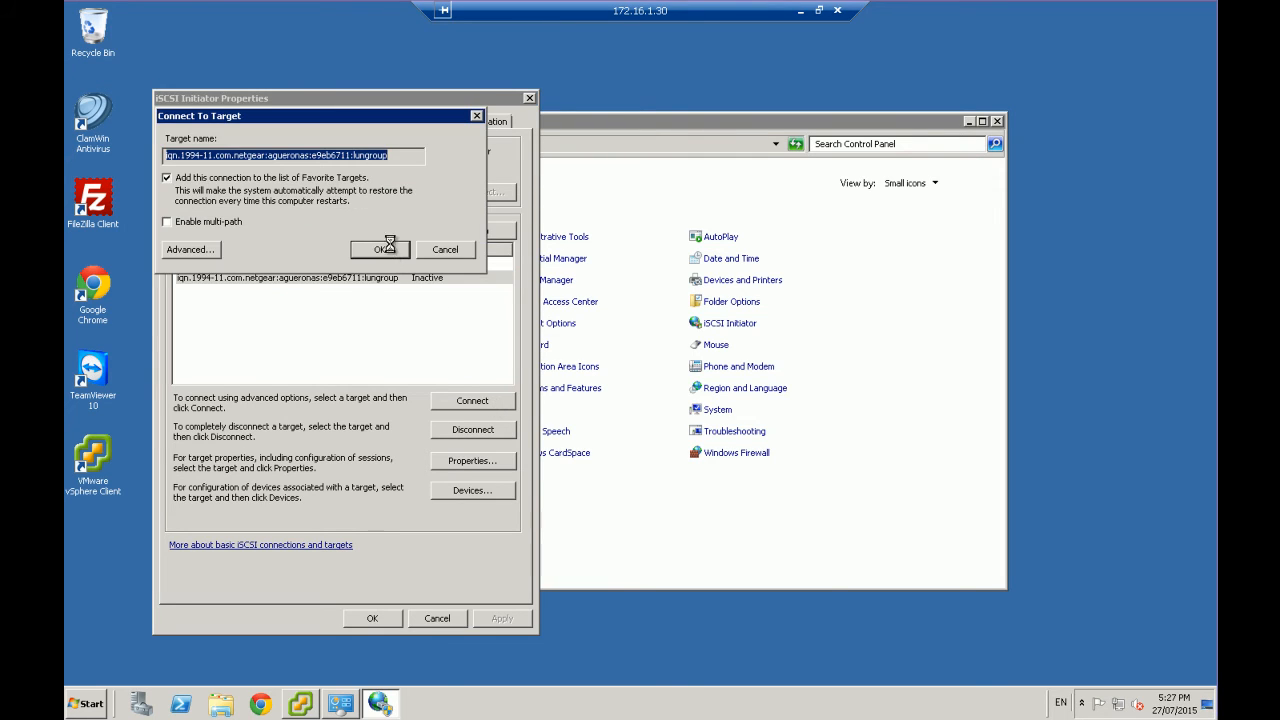
left_click(380, 248)
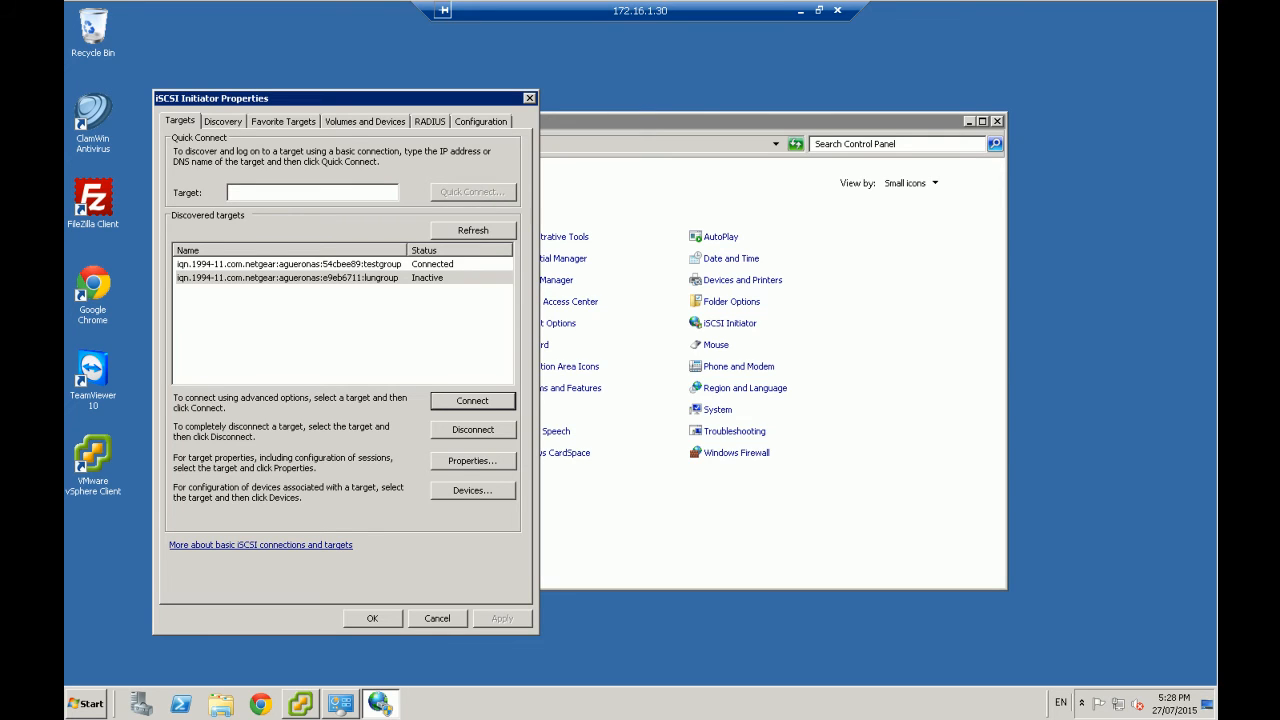
mouse_move(620, 118)
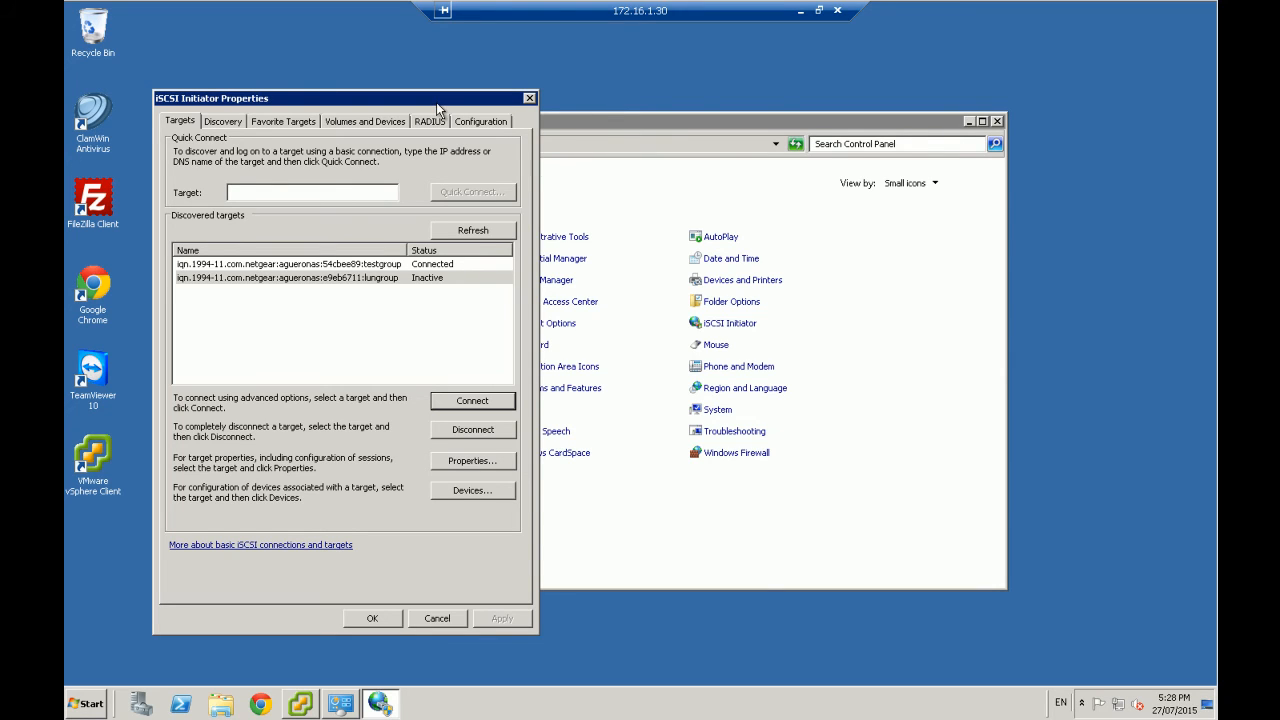
left_click(288, 264)
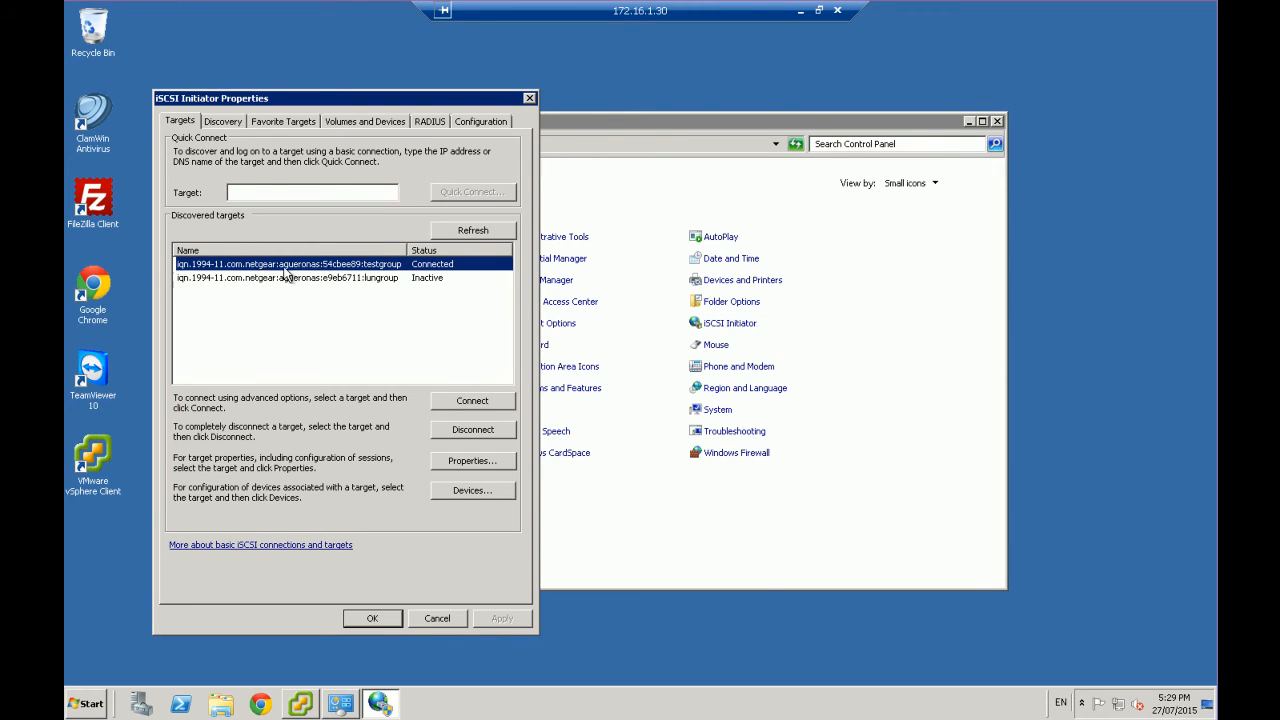
mouse_move(434, 308)
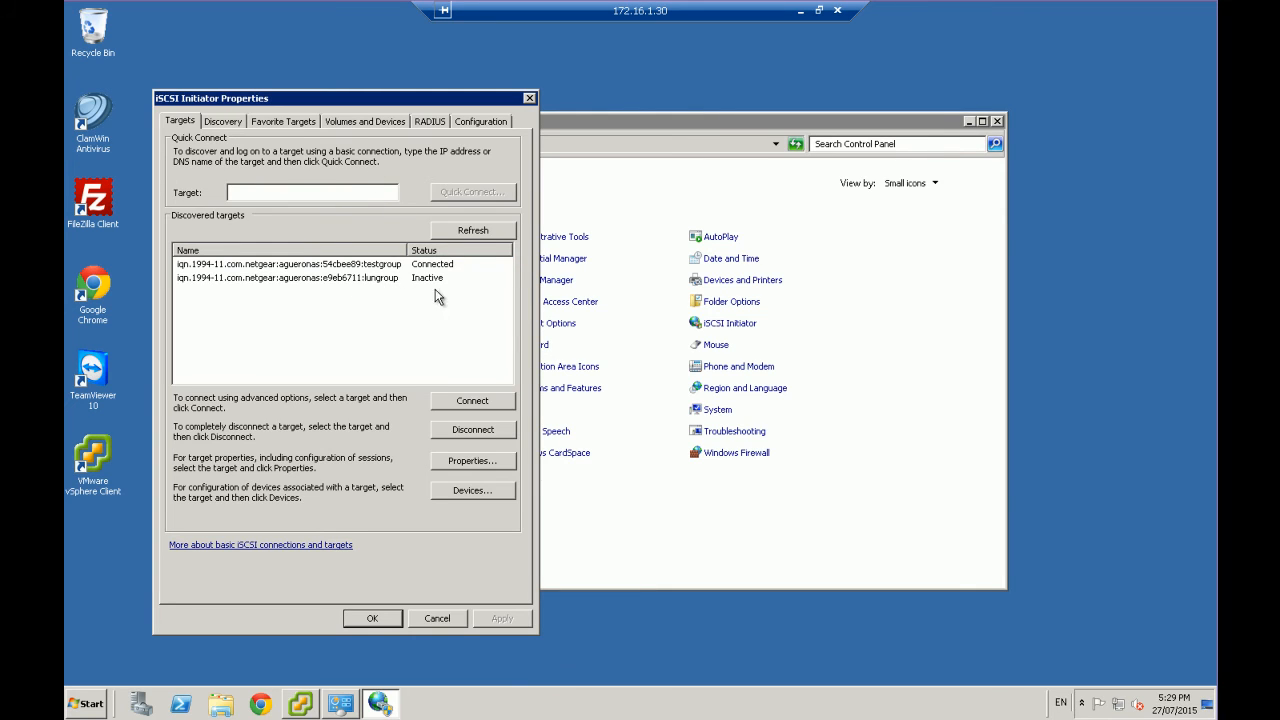
mouse_move(450, 452)
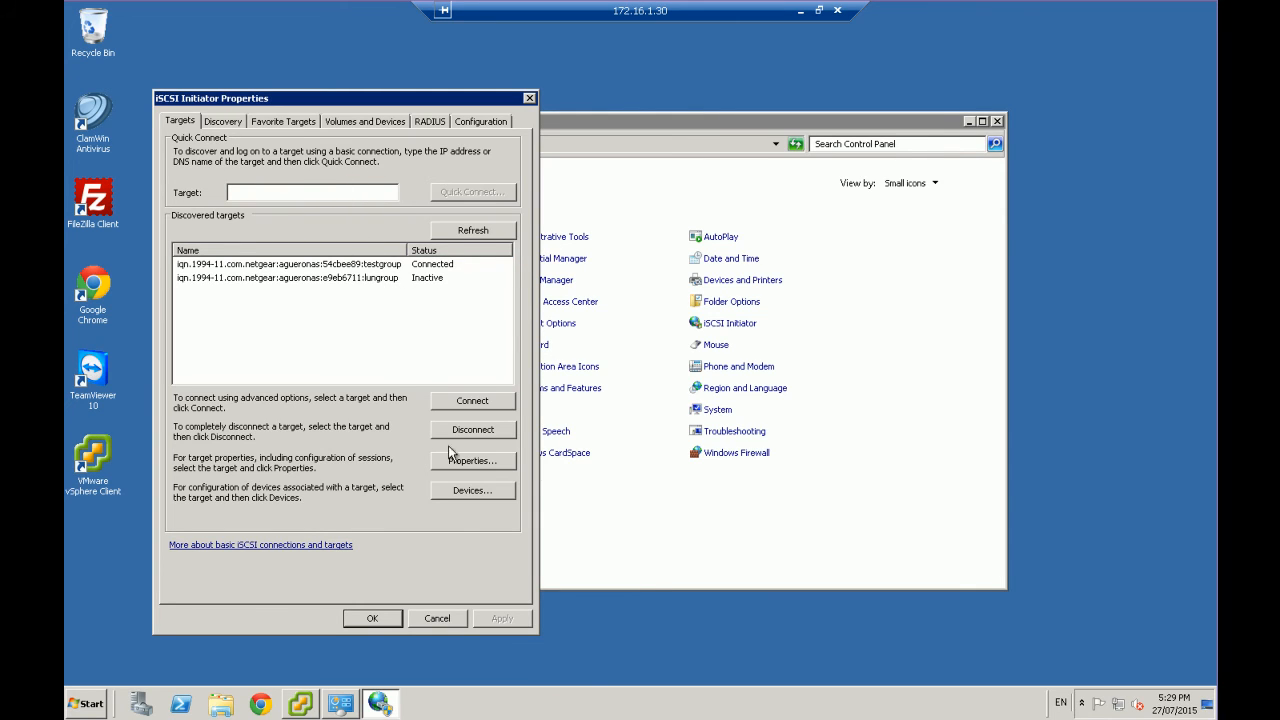
Close iSCSI Initiator Properties with OK and launch Windows Explorer showing Libraries
left_click(436, 618)
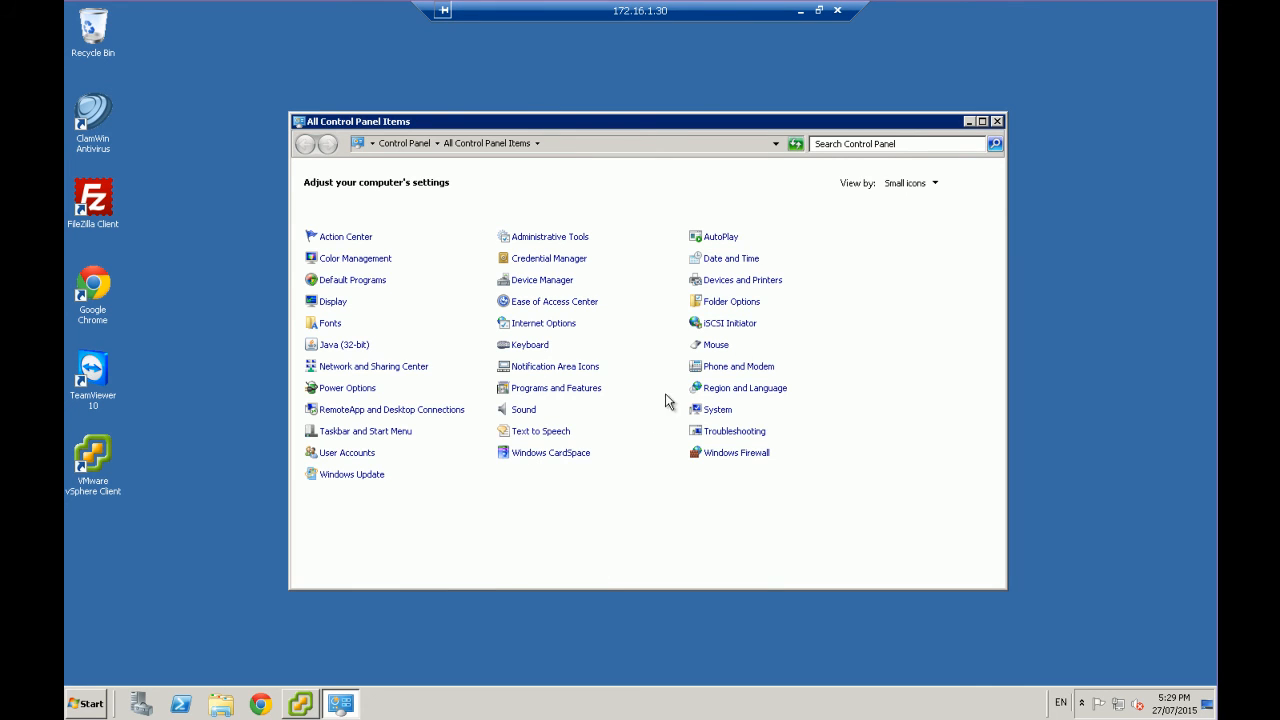
mouse_move(184, 660)
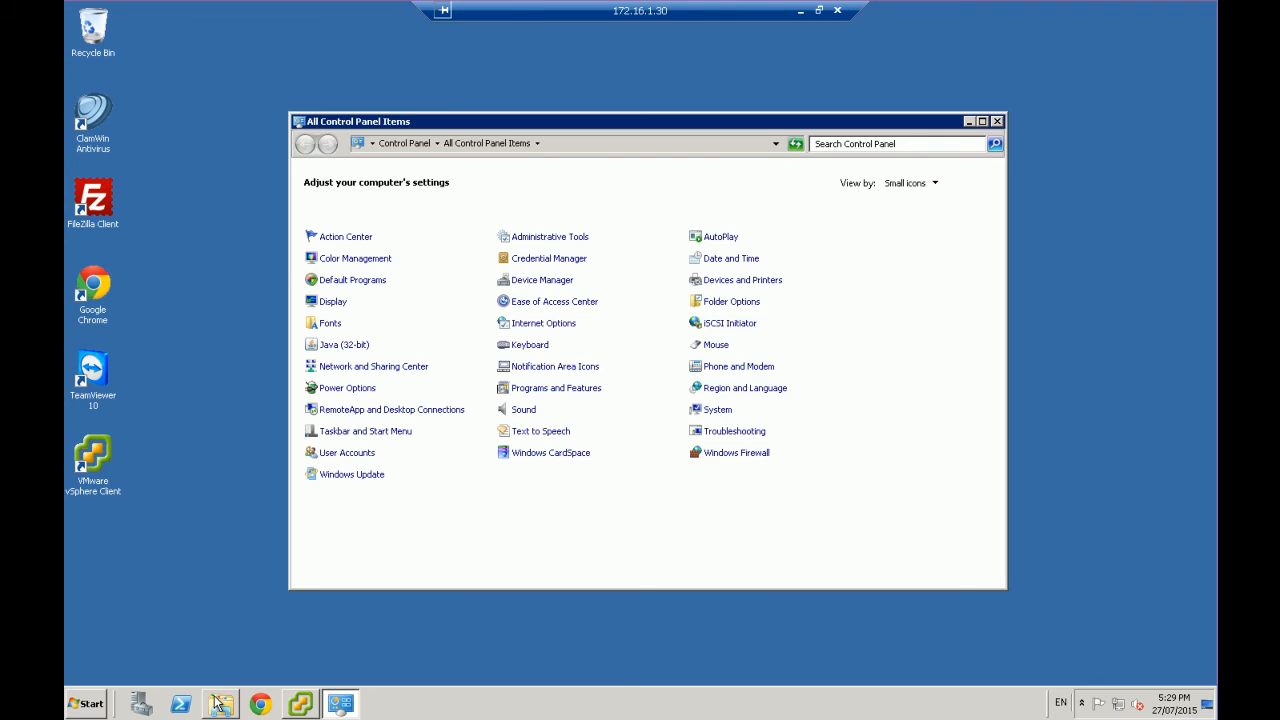
left_click(220, 704)
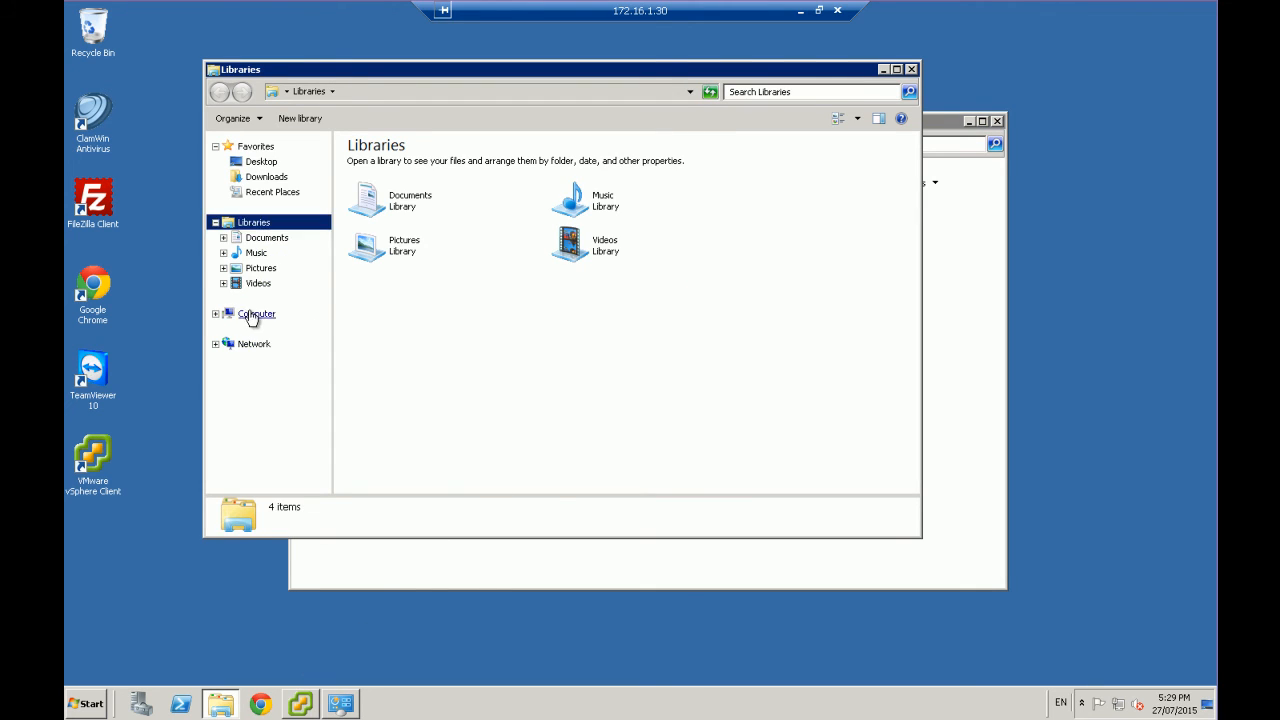
View the computer's drives, then manage this computer from the Start menu's Computer entry
left_click(256, 312)
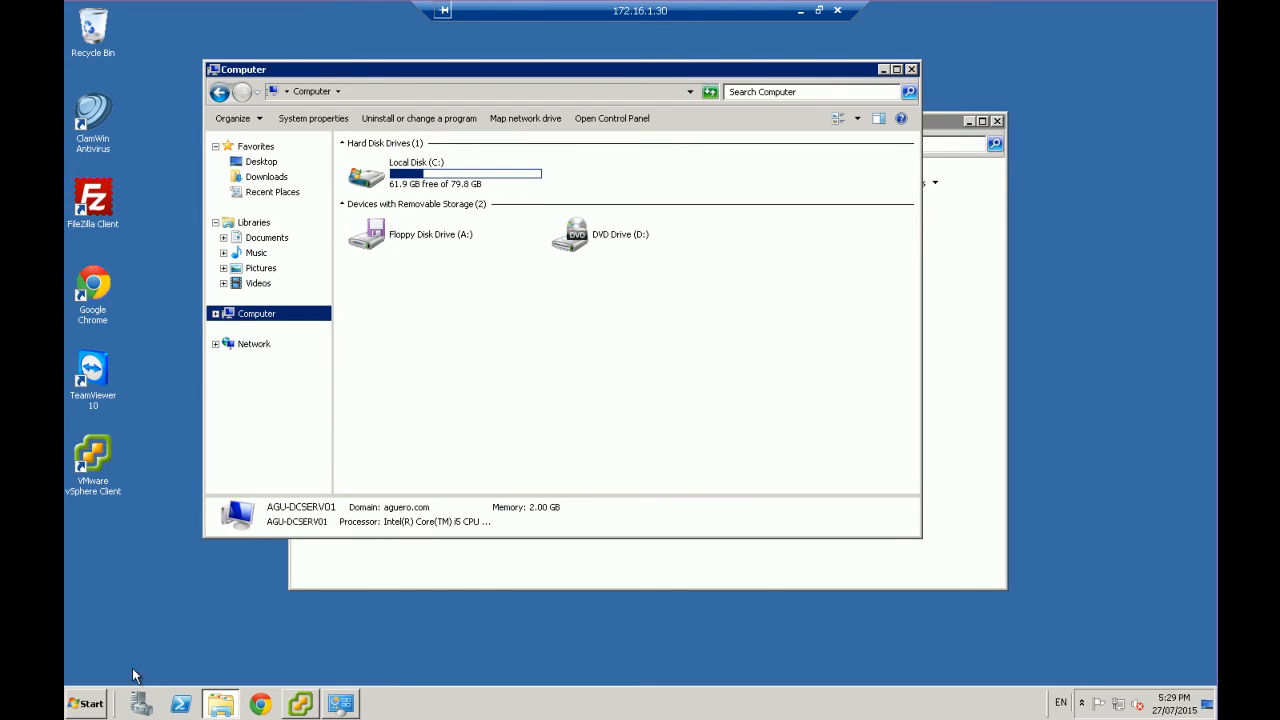
left_click(86, 704)
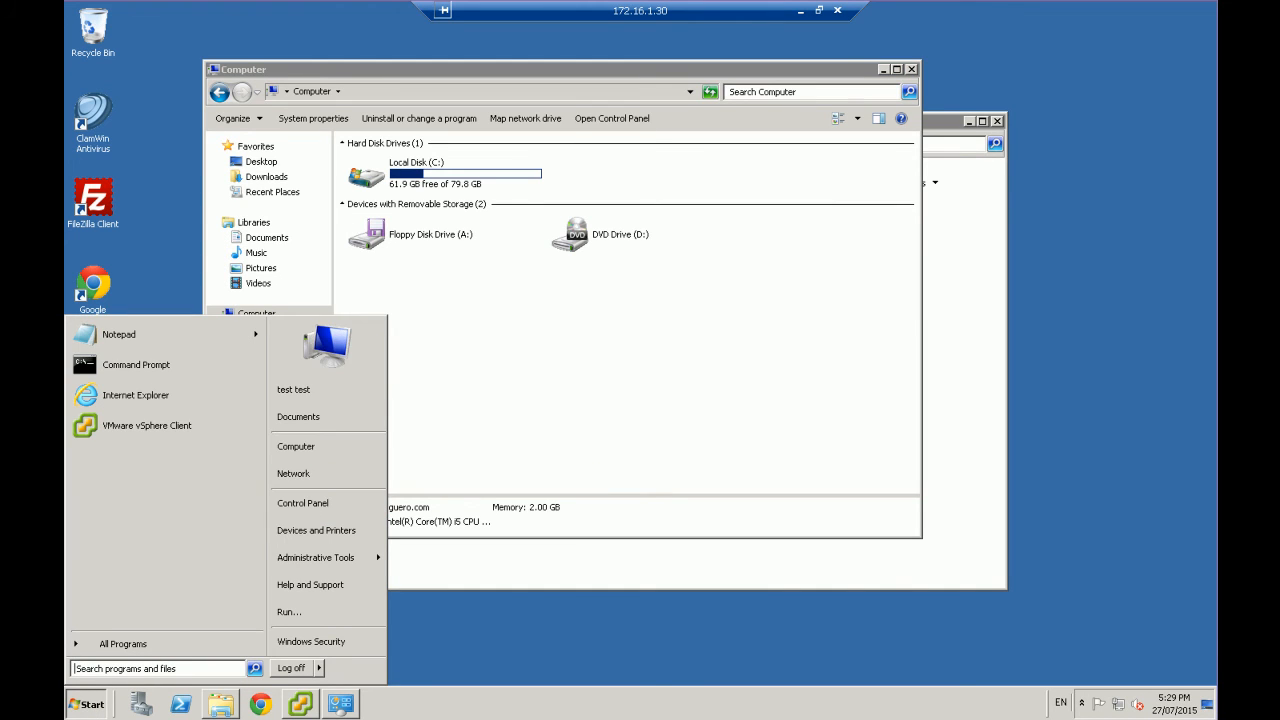
right_click(296, 446)
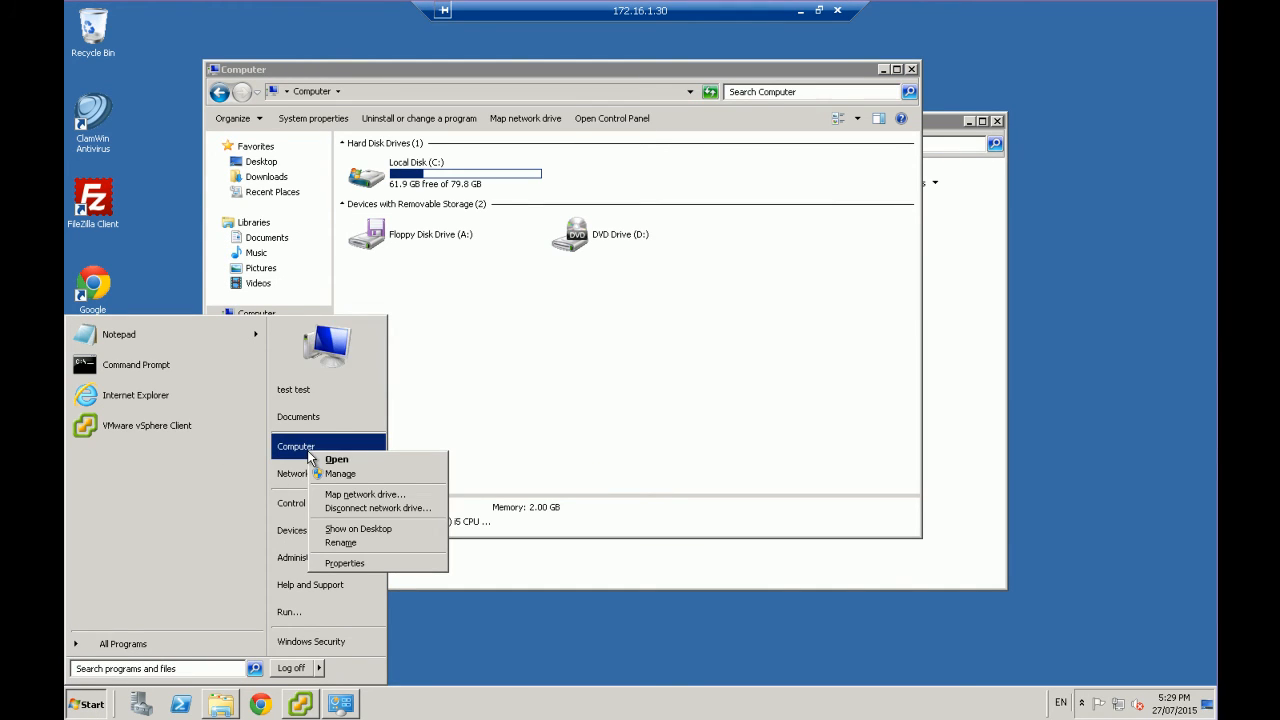
left_click(340, 472)
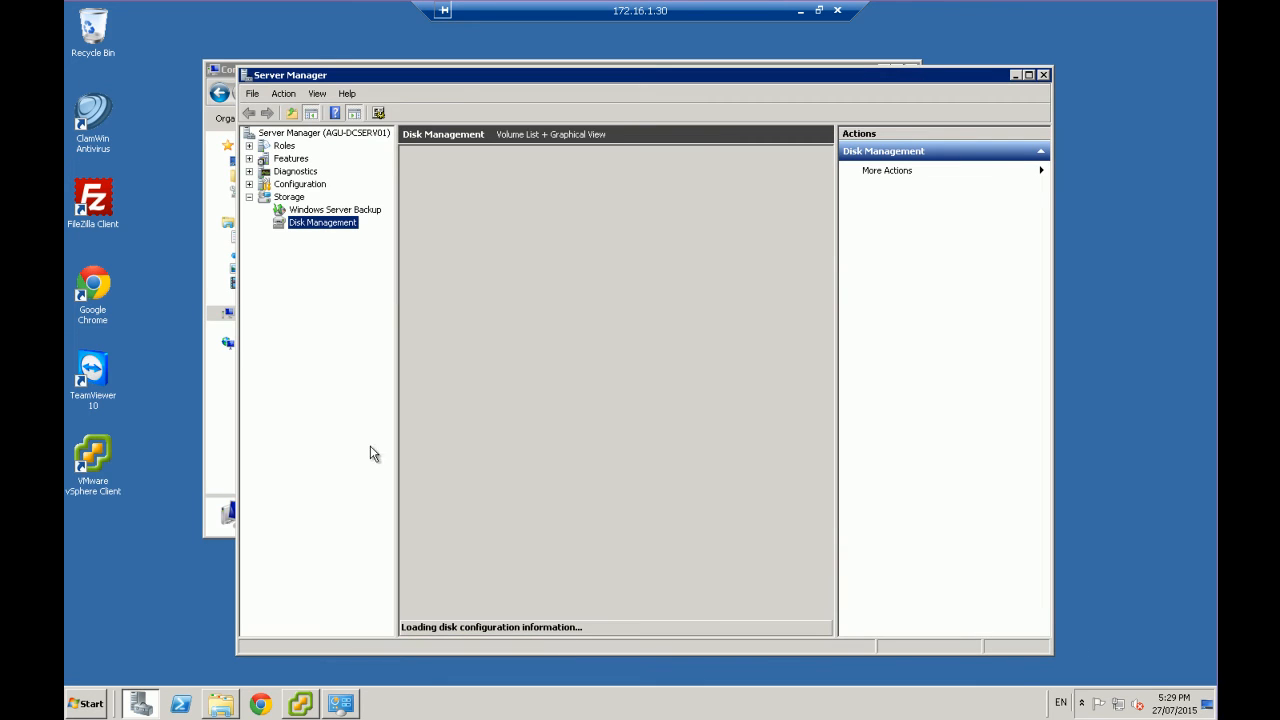
mouse_move(420, 248)
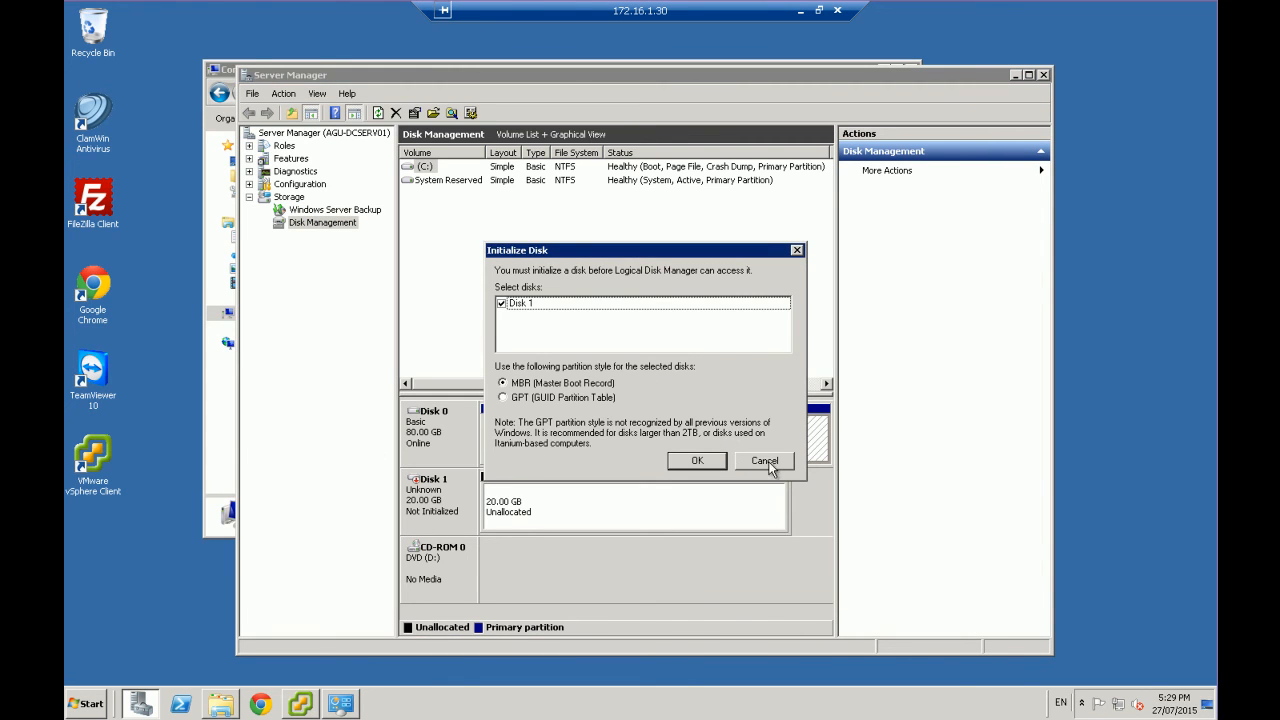
Cancel the auto prompt, then initialize the 20 GB Disk 1 with MBR from Disk Management
left_click(764, 460)
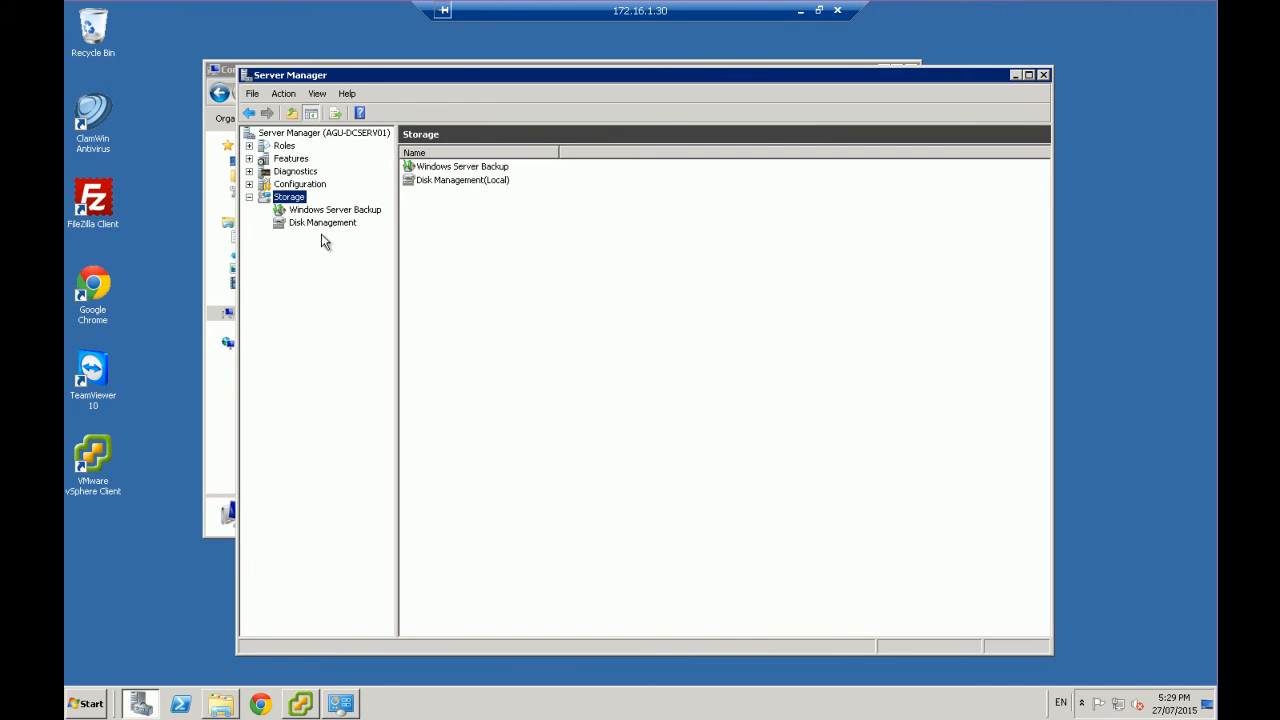
left_click(322, 222)
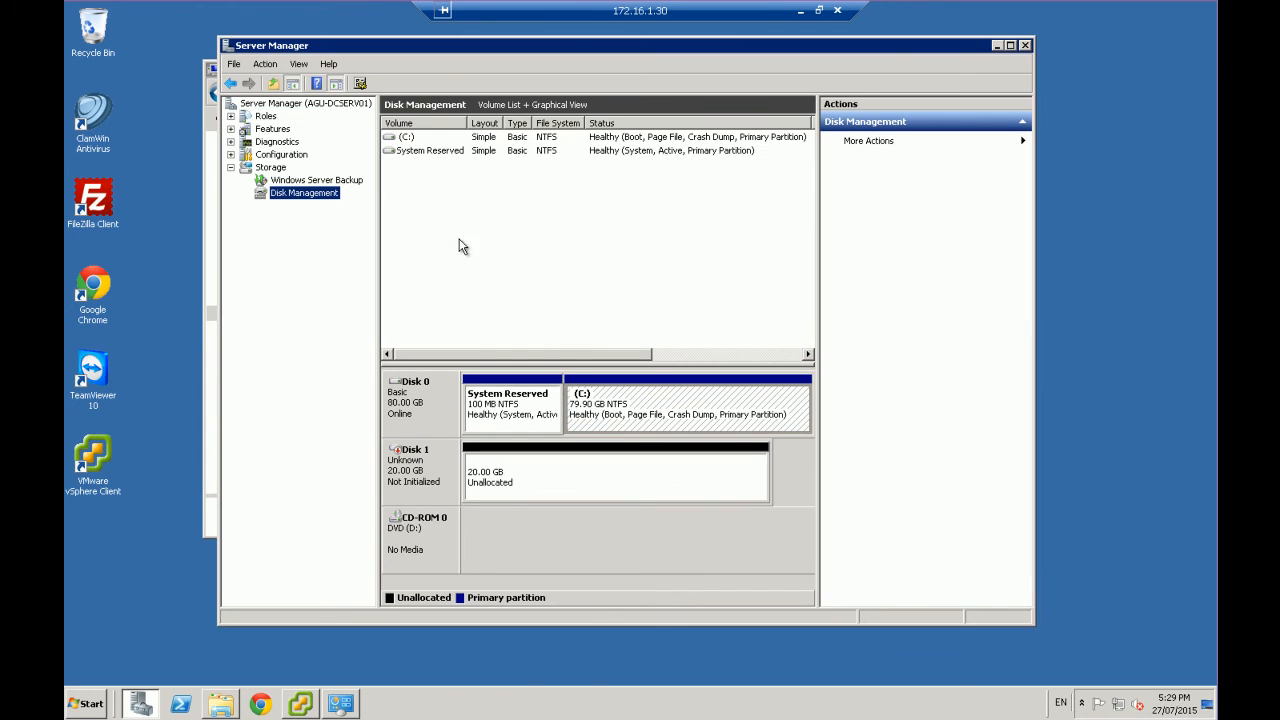
mouse_move(620, 258)
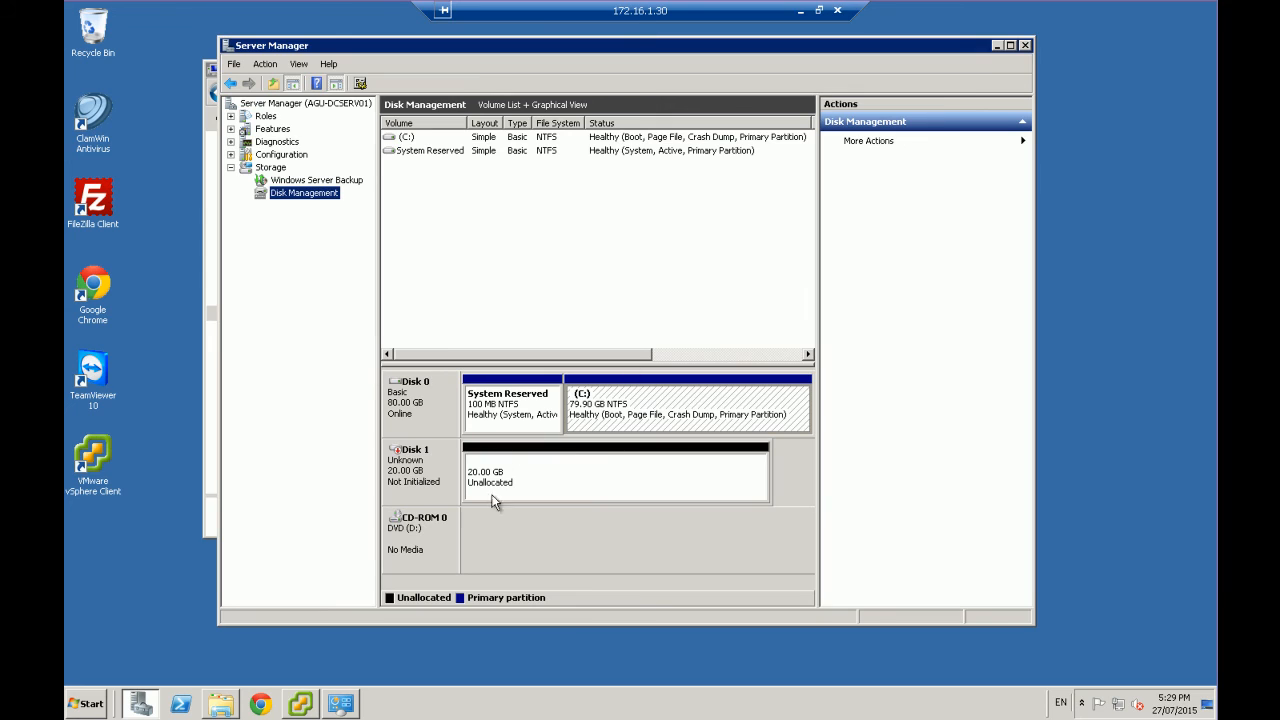
mouse_move(436, 480)
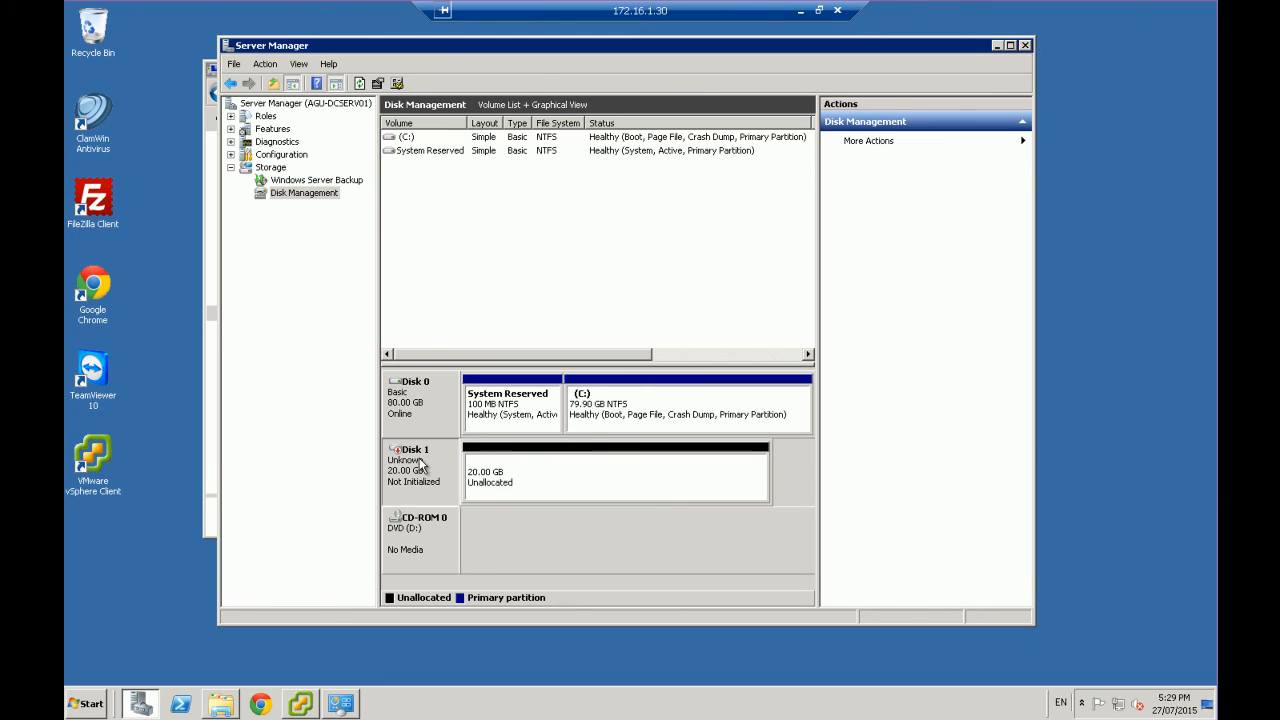
right_click(412, 460)
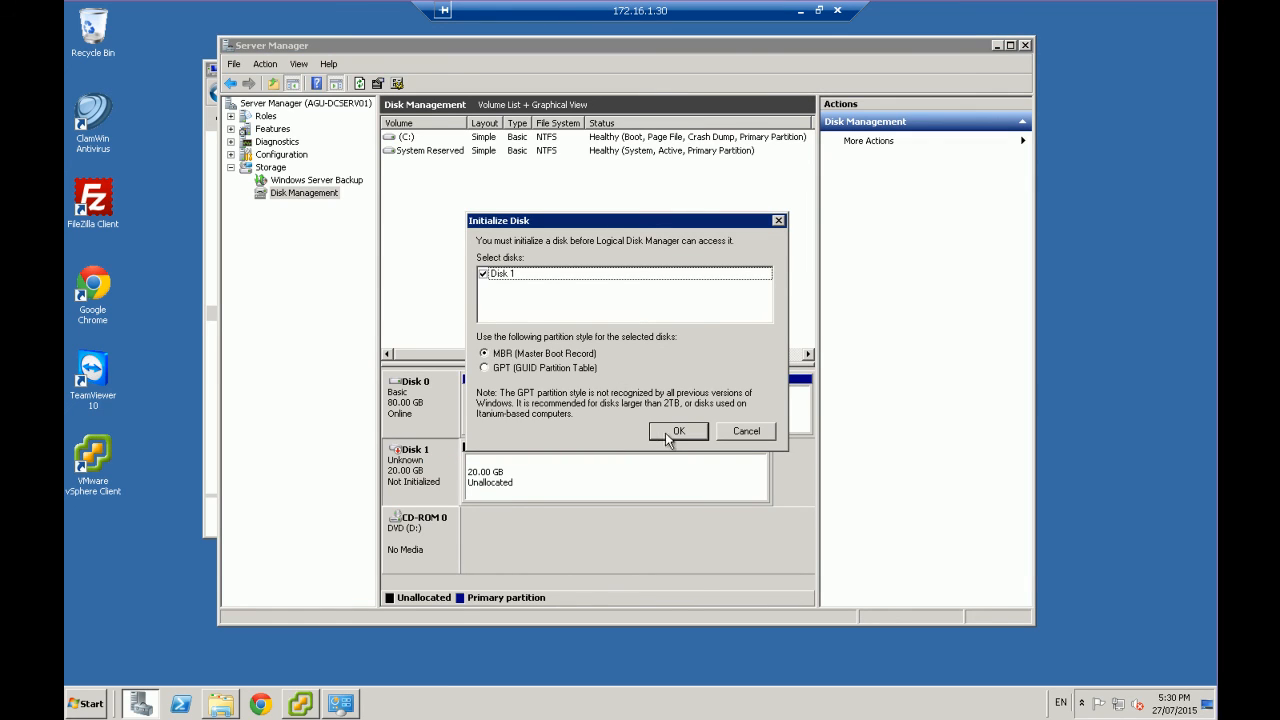
left_click(678, 432)
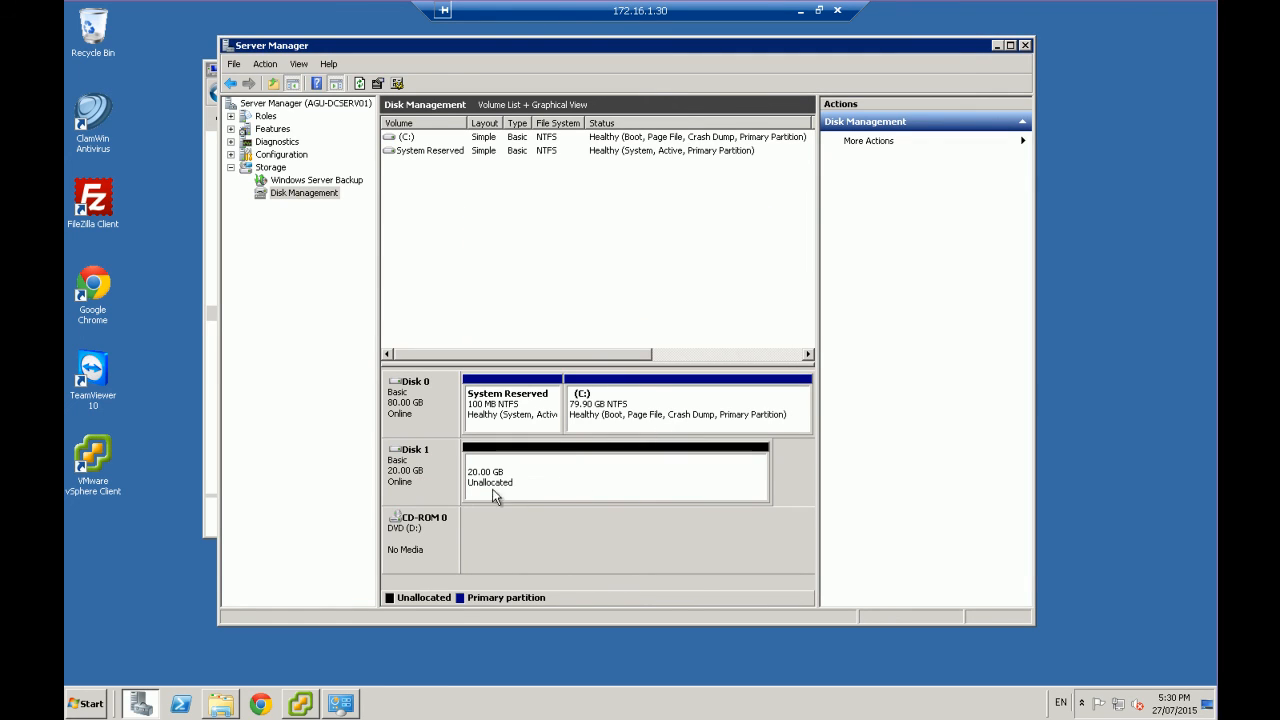
mouse_move(508, 506)
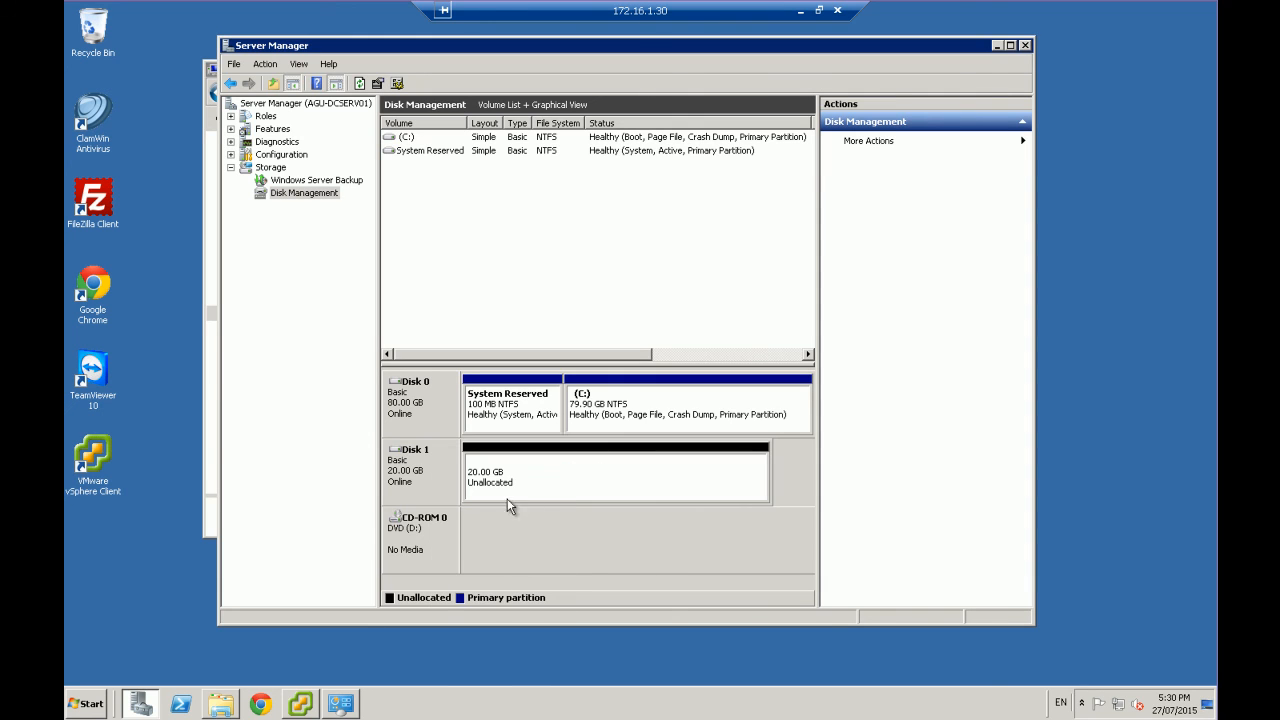
Create a full-size NTFS simple volume 'New Volume' on Disk 1 with drive letter E, quick format
right_click(490, 476)
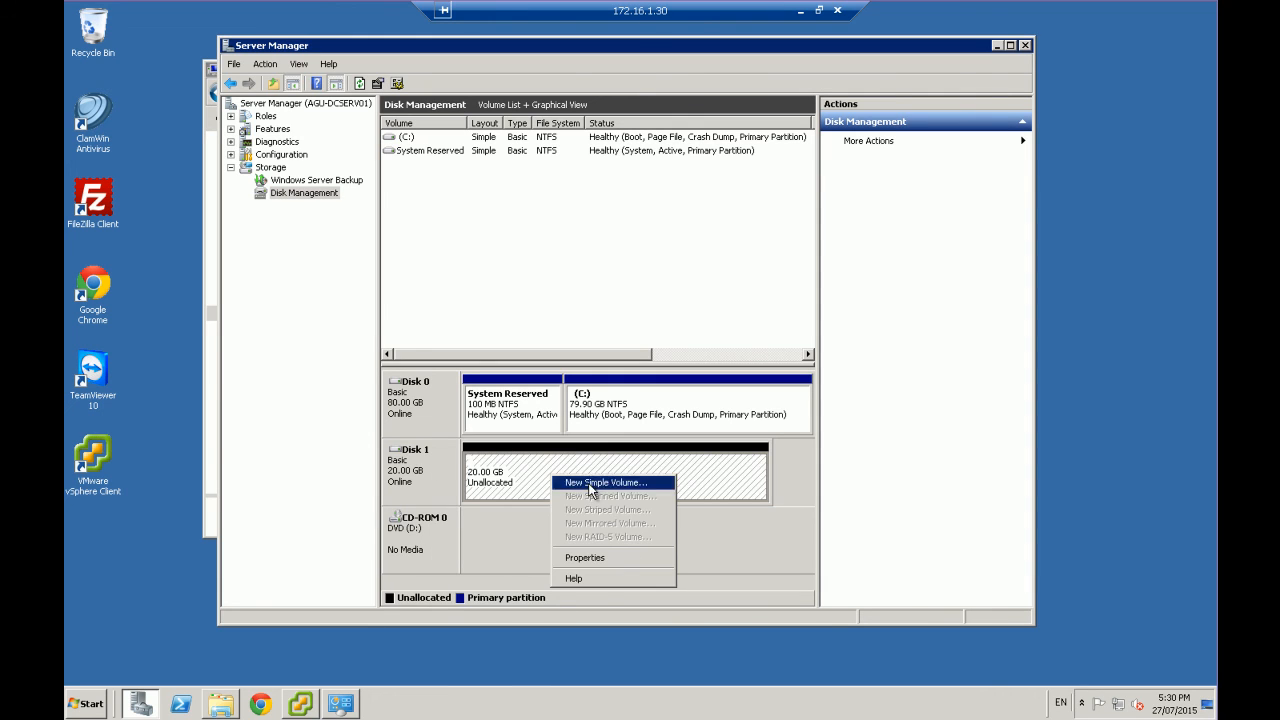
left_click(604, 482)
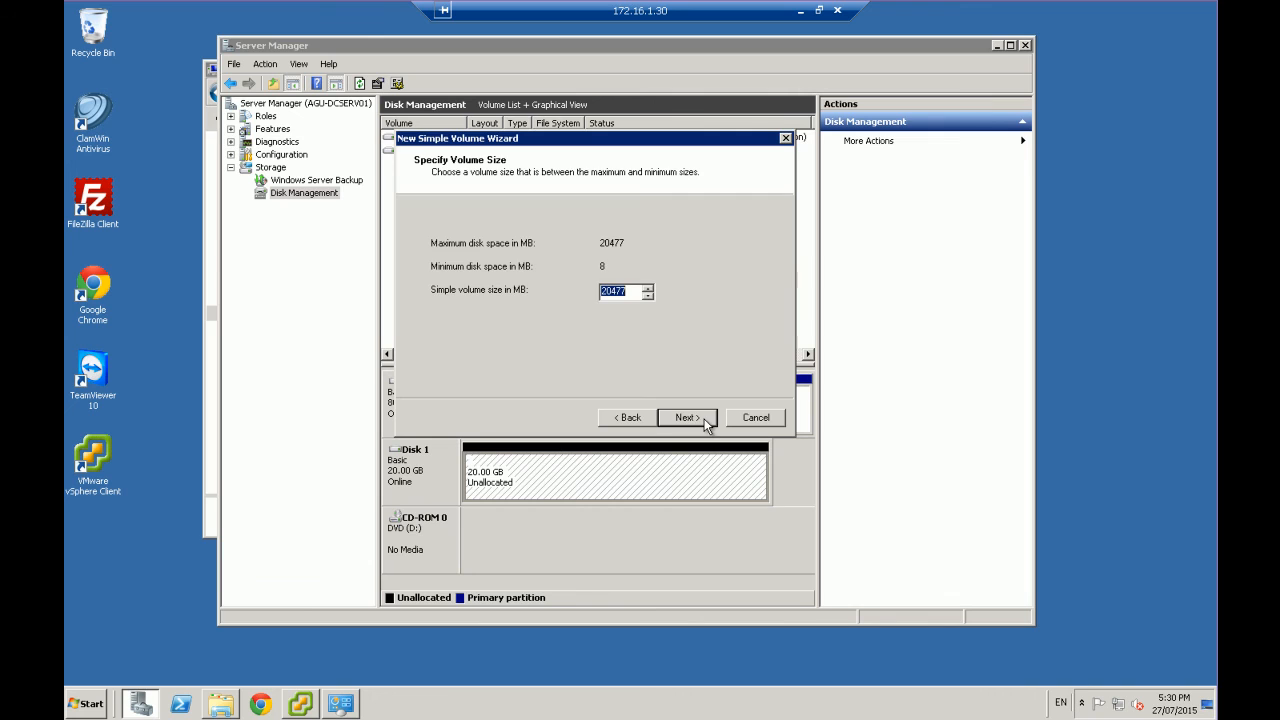
left_click(686, 418)
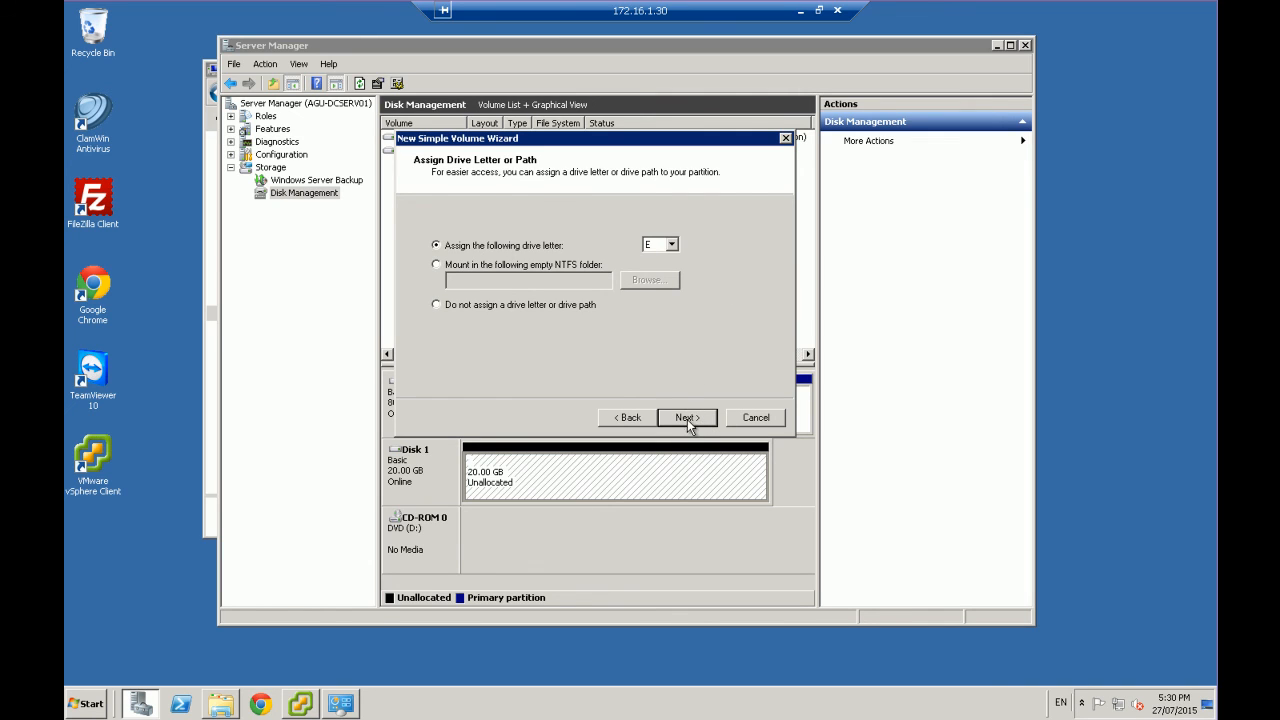
left_click(686, 418)
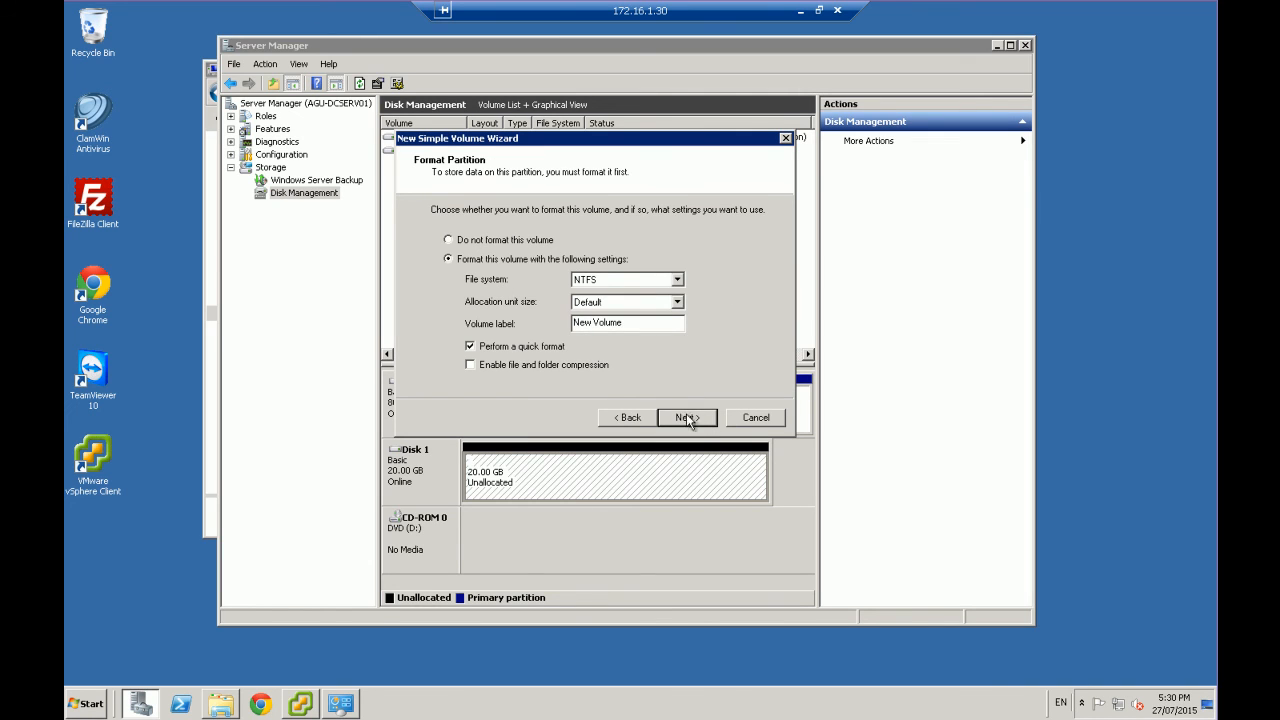
left_click(686, 418)
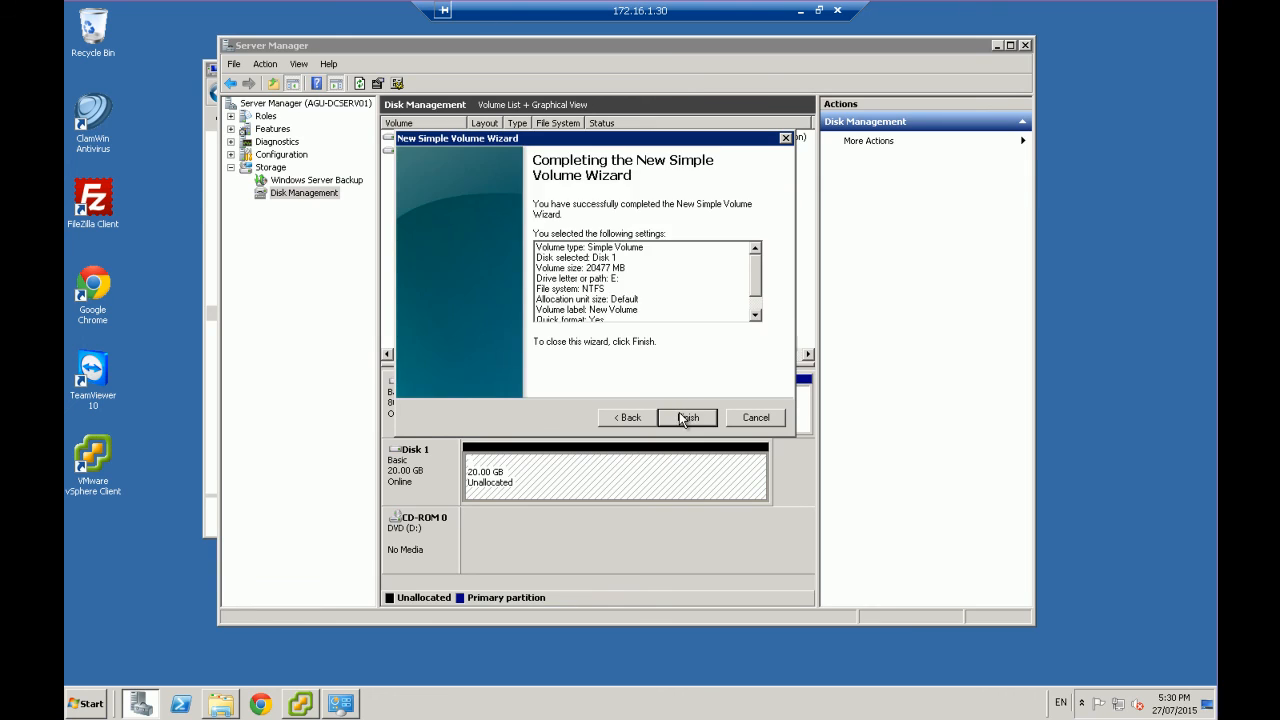
left_click(688, 418)
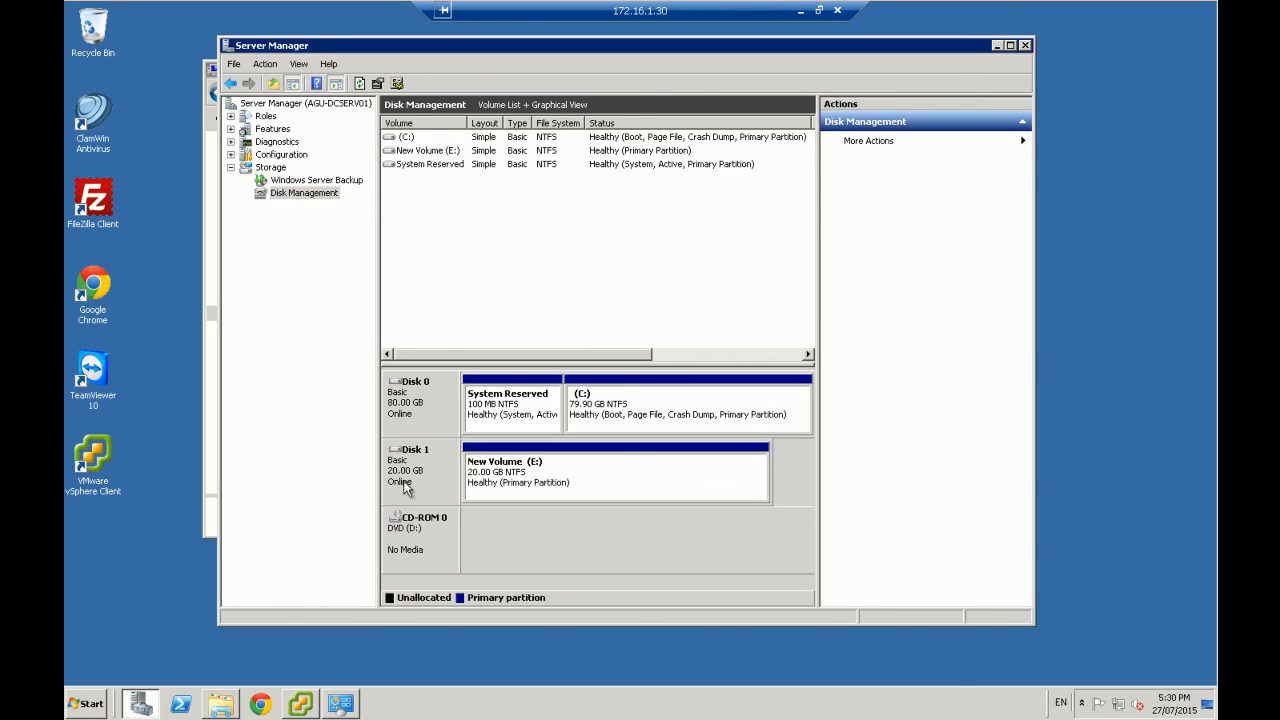
left_click(616, 472)
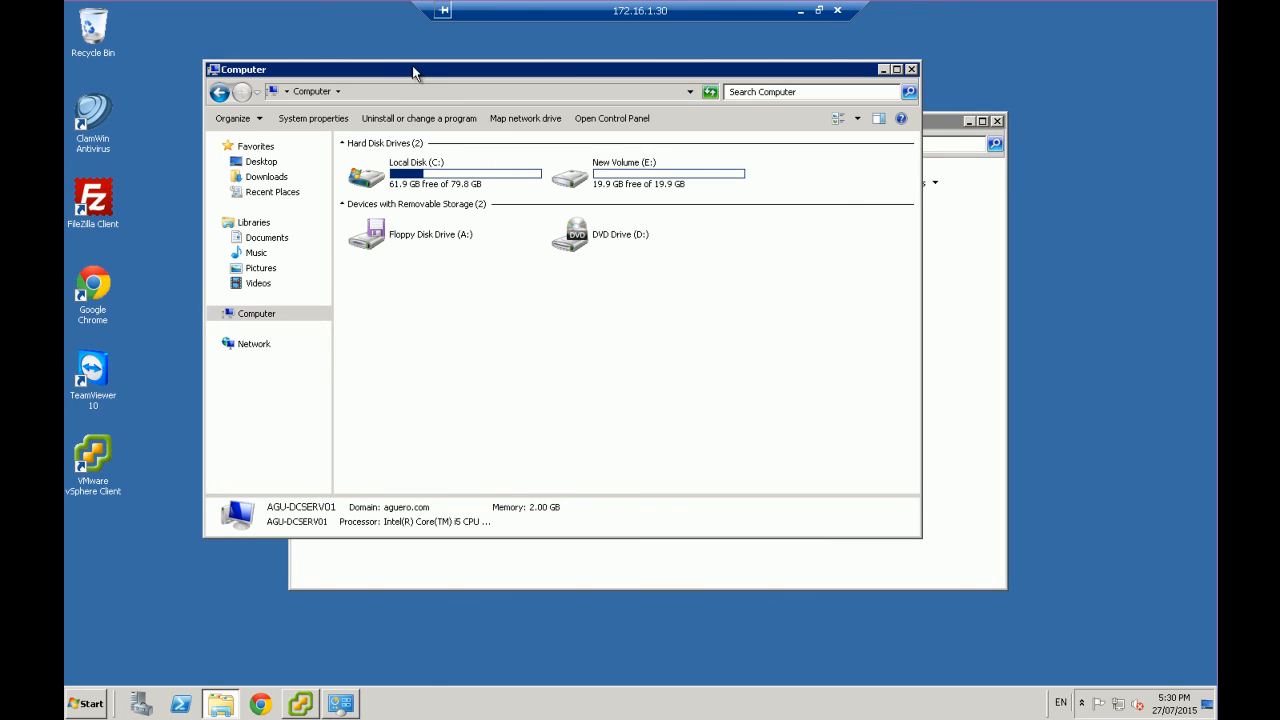
Select New Volume (E:) to show 19.9 GB free of 19.9 GB on NTFS
left_click(650, 172)
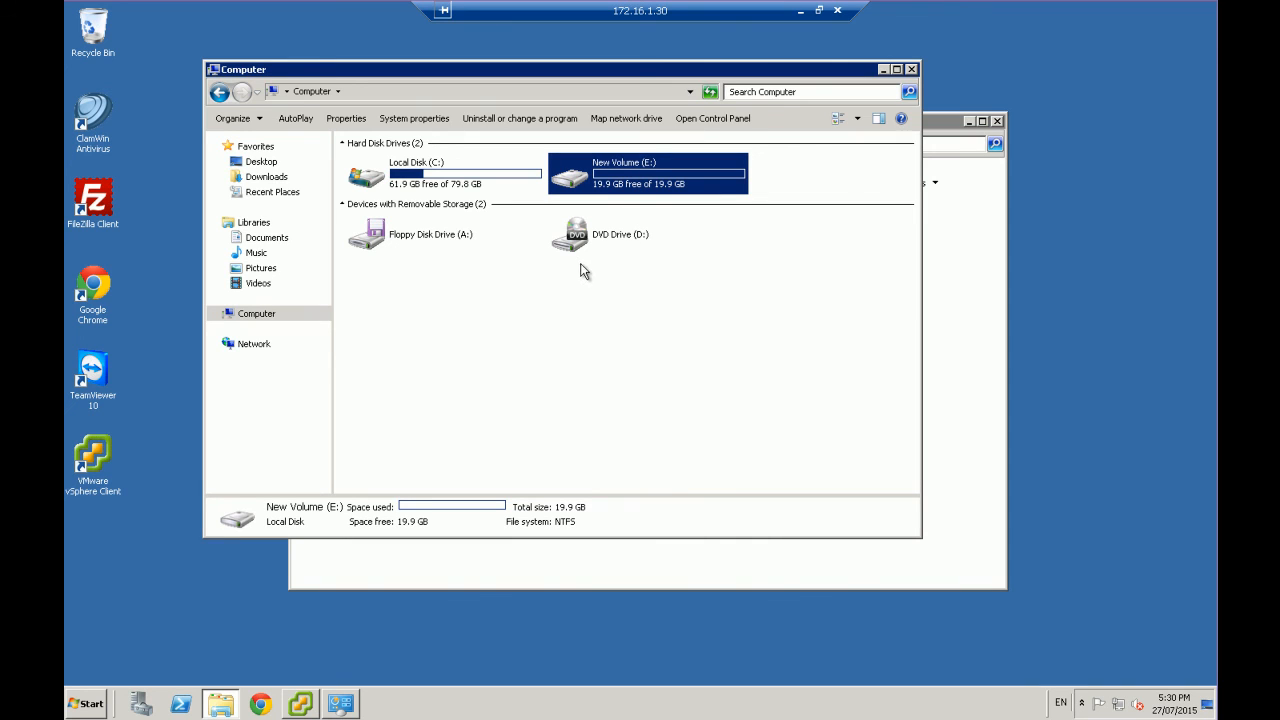
mouse_move(490, 250)
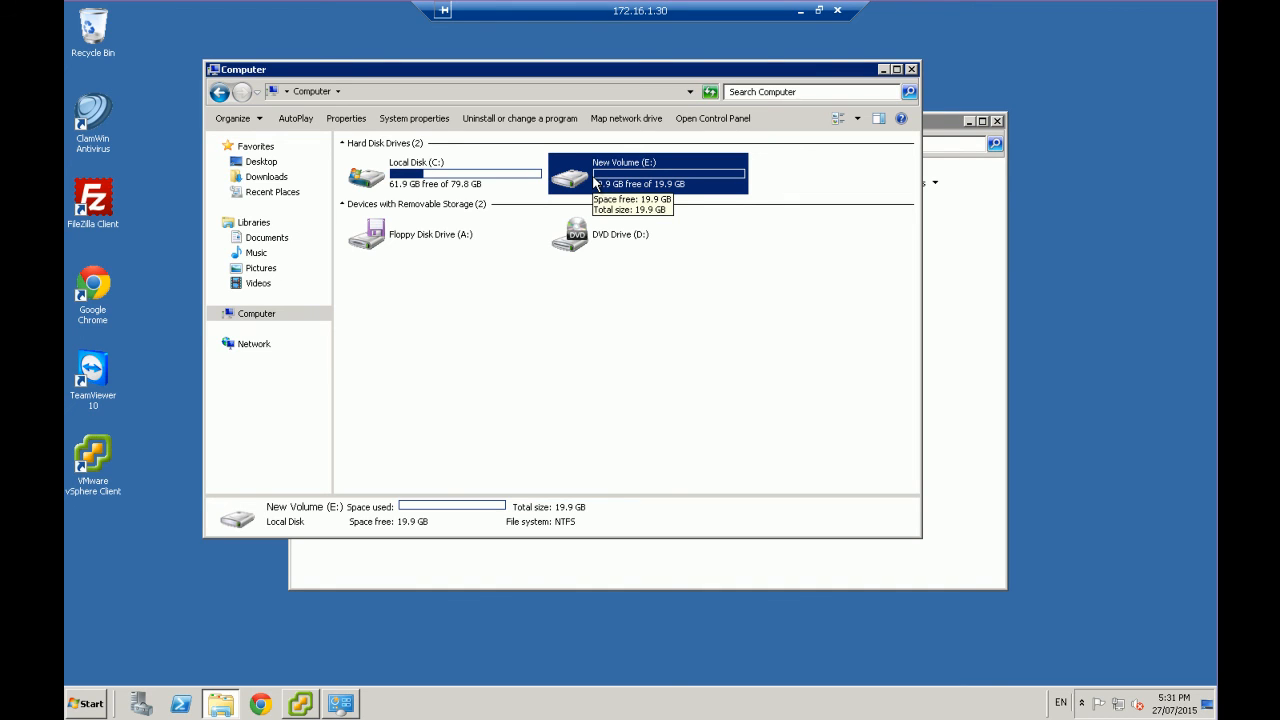
mouse_move(672, 282)
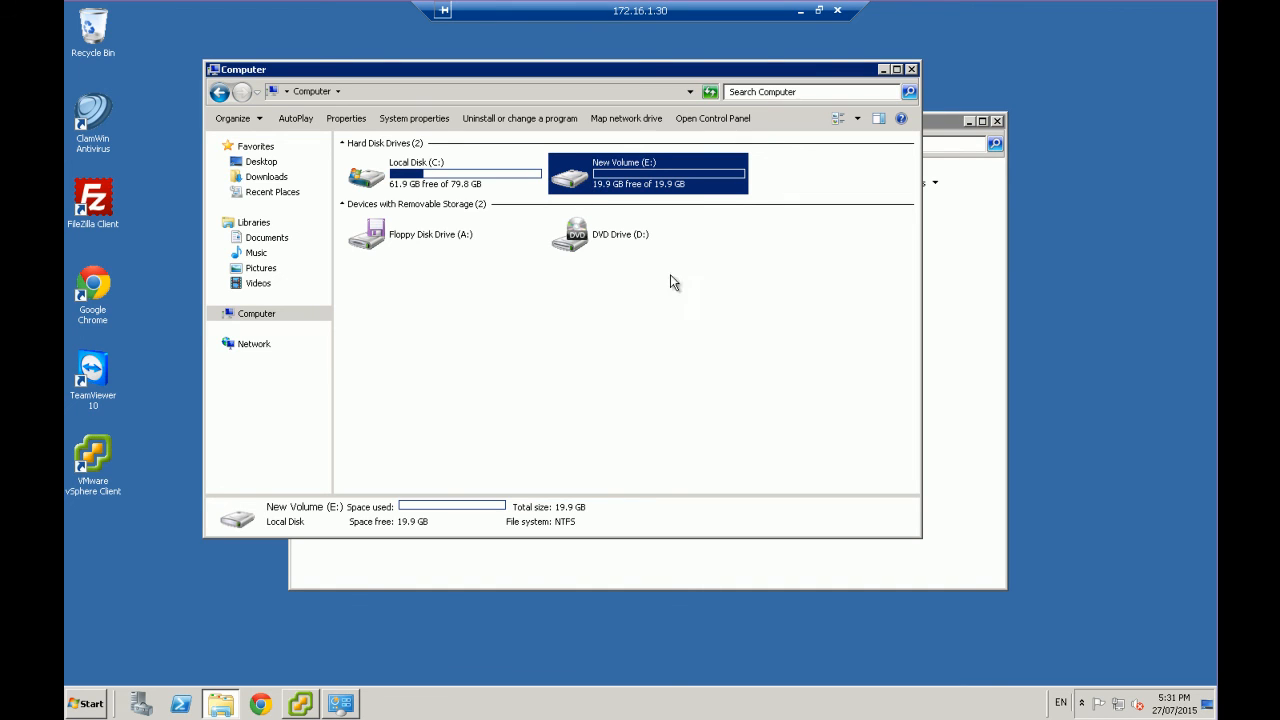
mouse_move(684, 292)
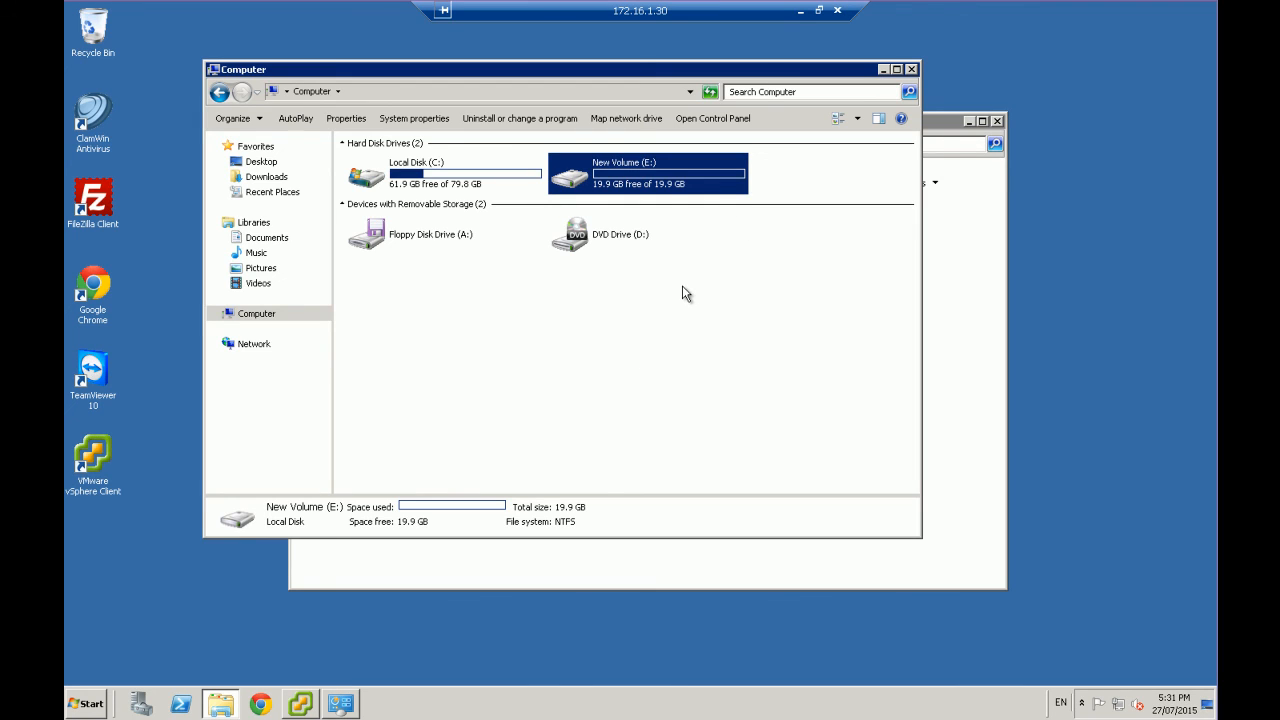
mouse_move(592, 176)
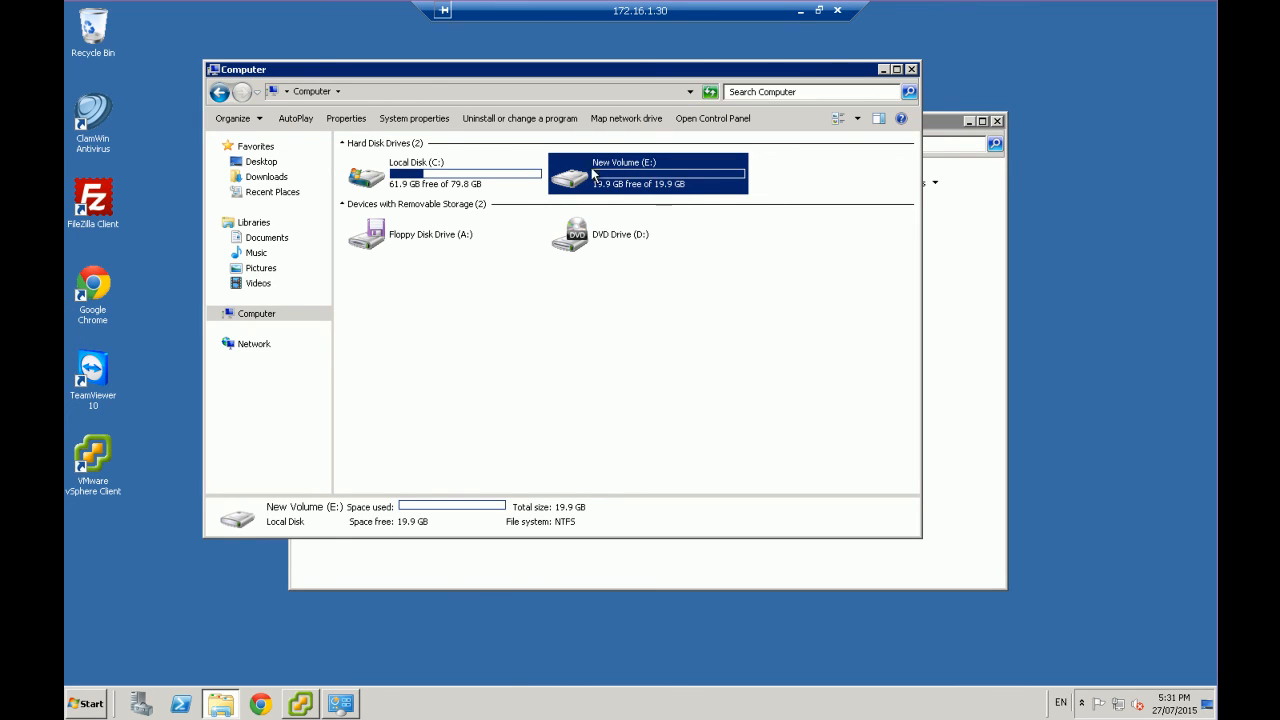
mouse_move(672, 178)
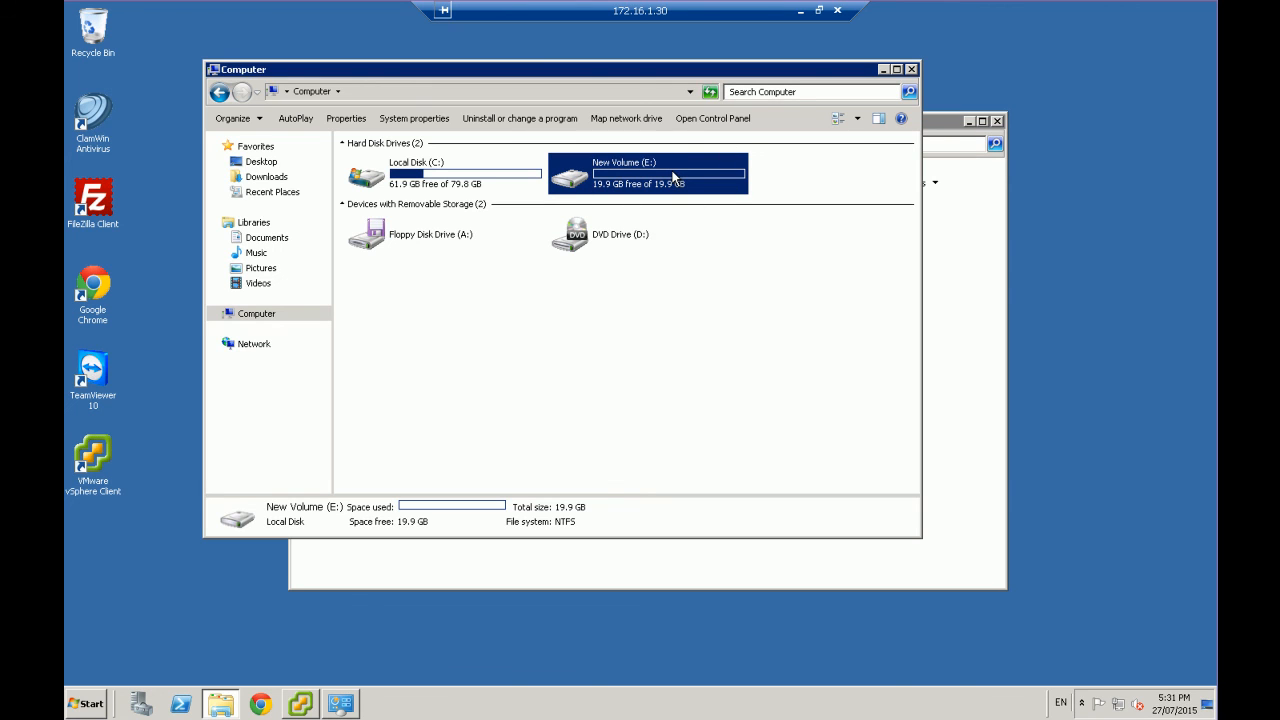
mouse_move(738, 440)
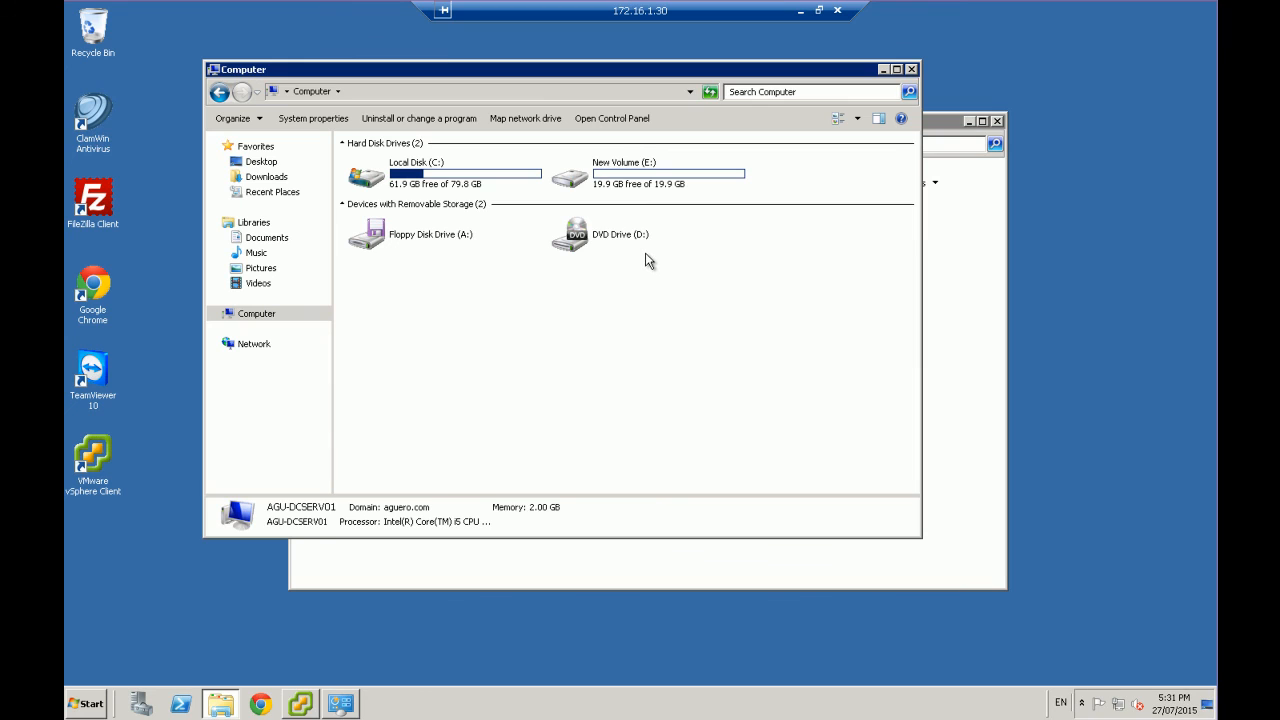
mouse_move(682, 268)
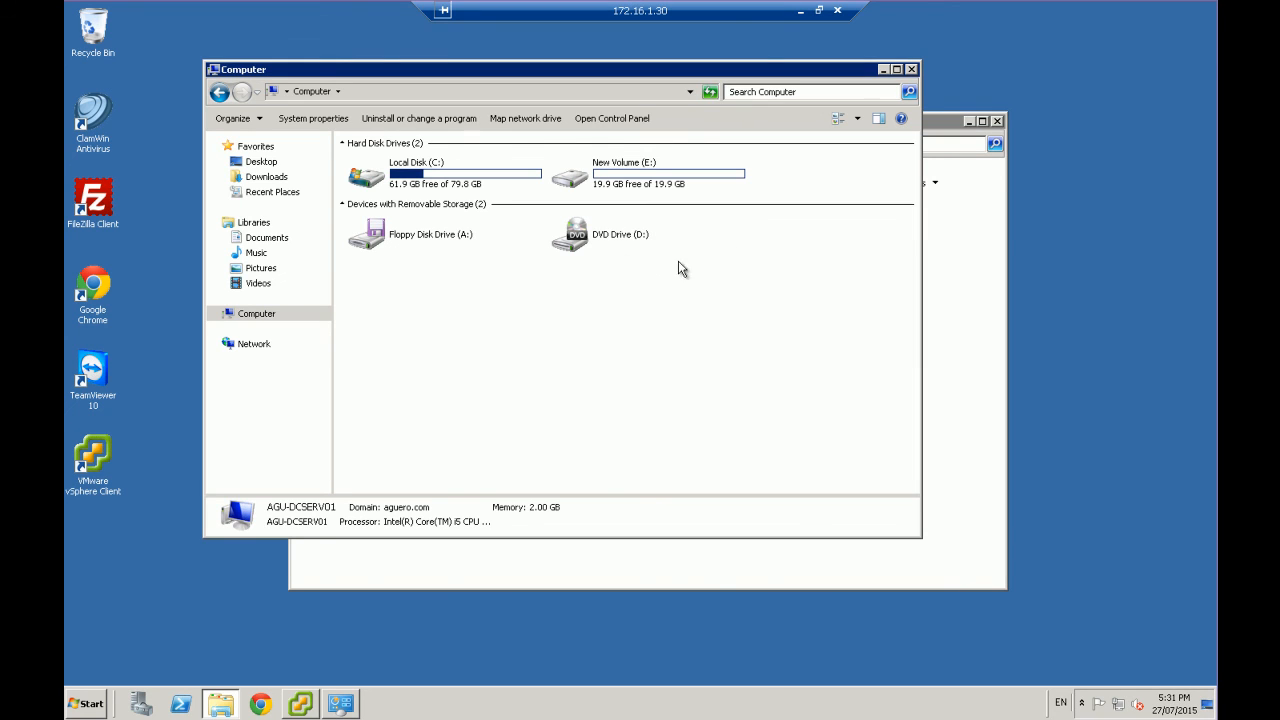
mouse_move(604, 200)
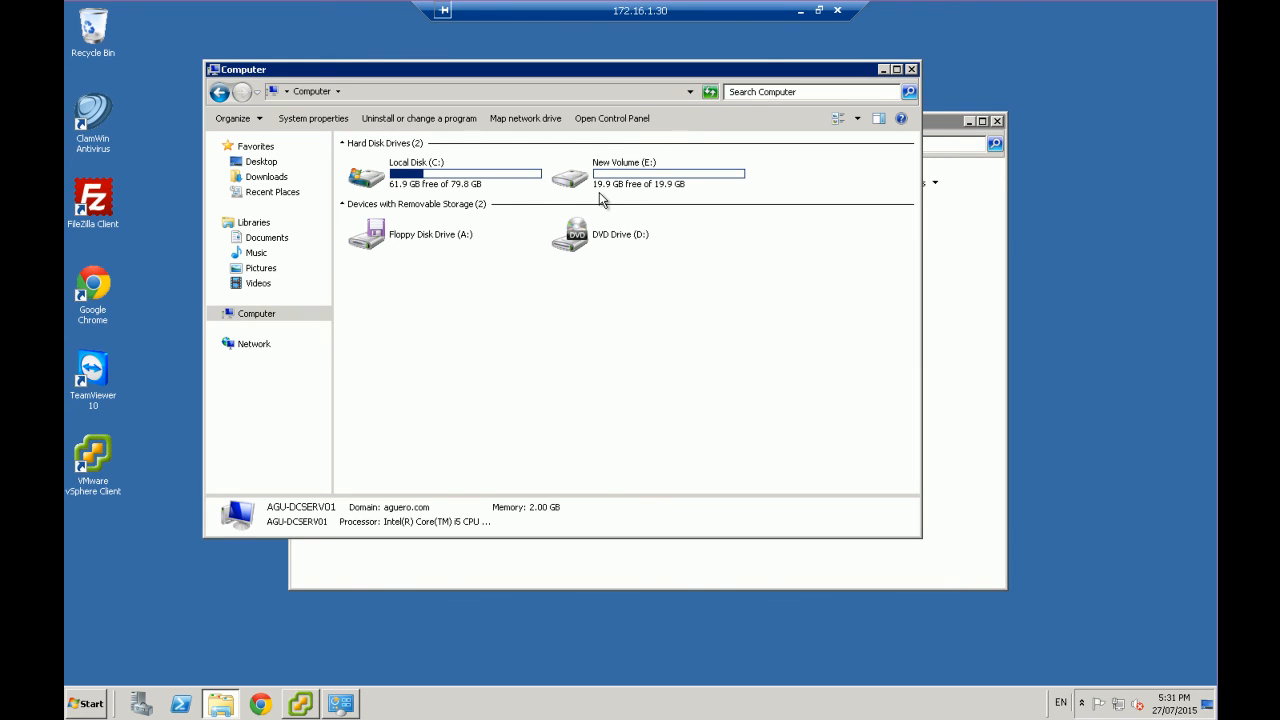
mouse_move(600, 196)
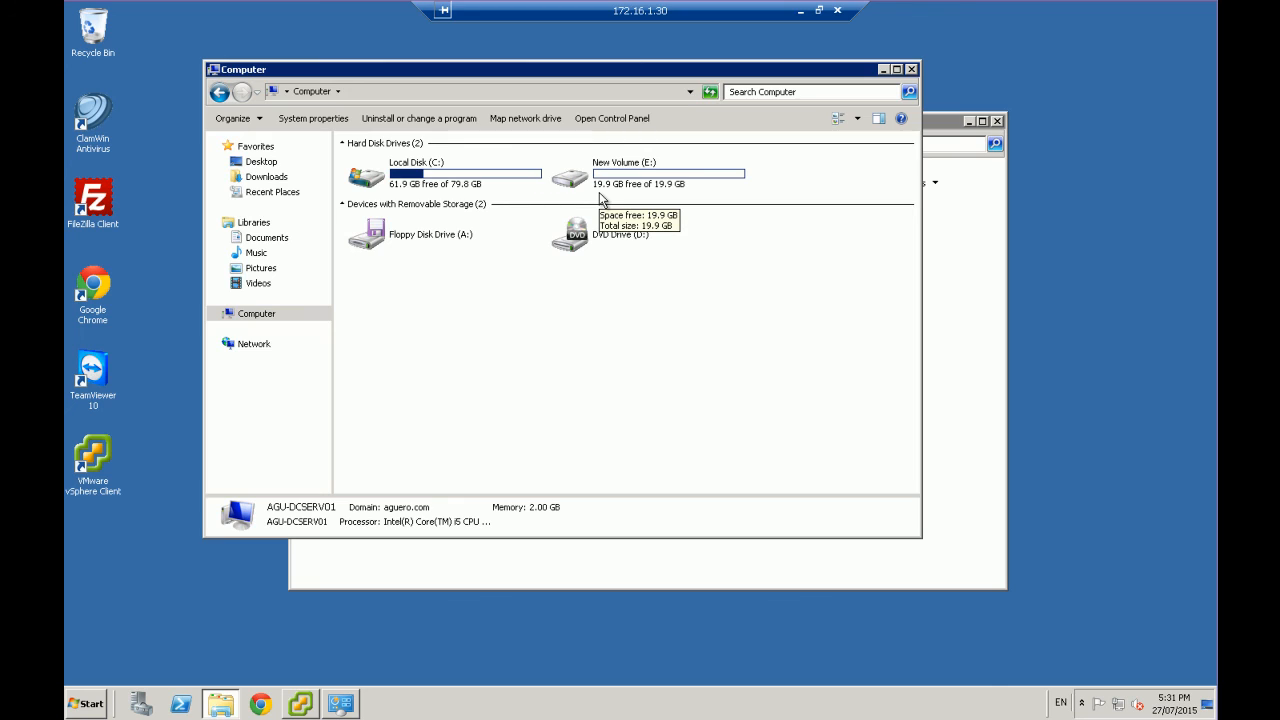
mouse_move(542, 198)
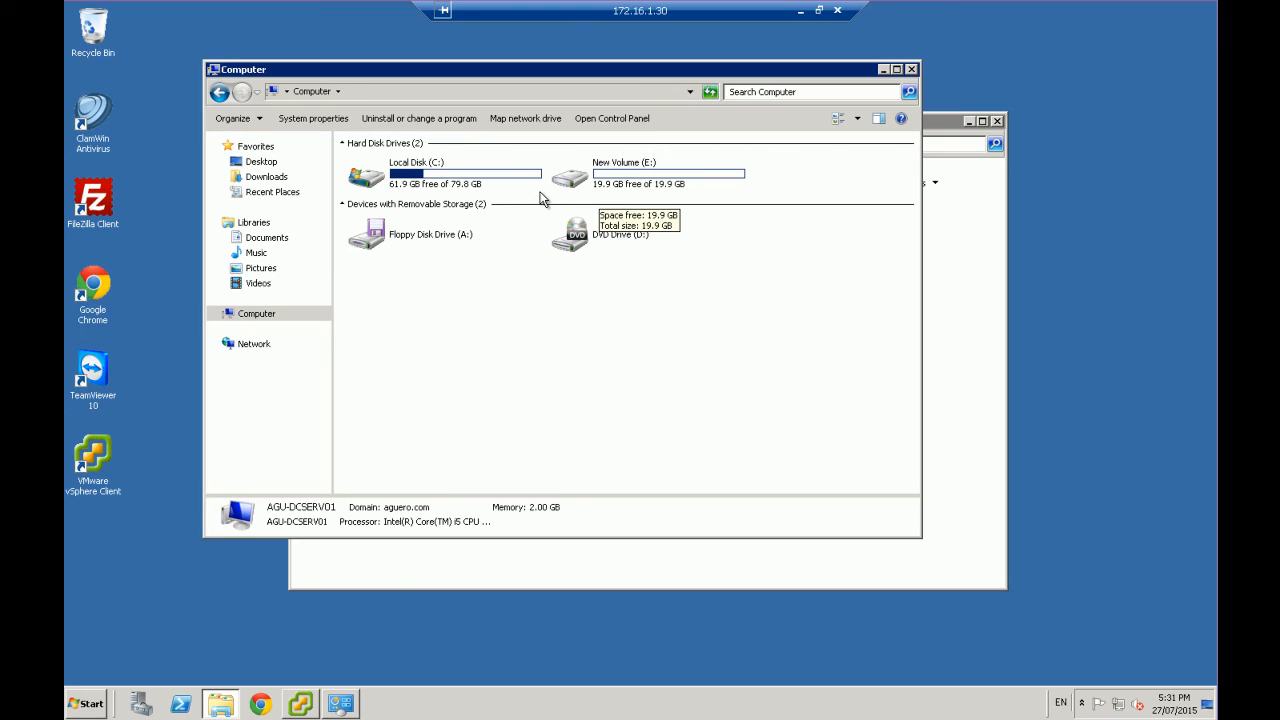